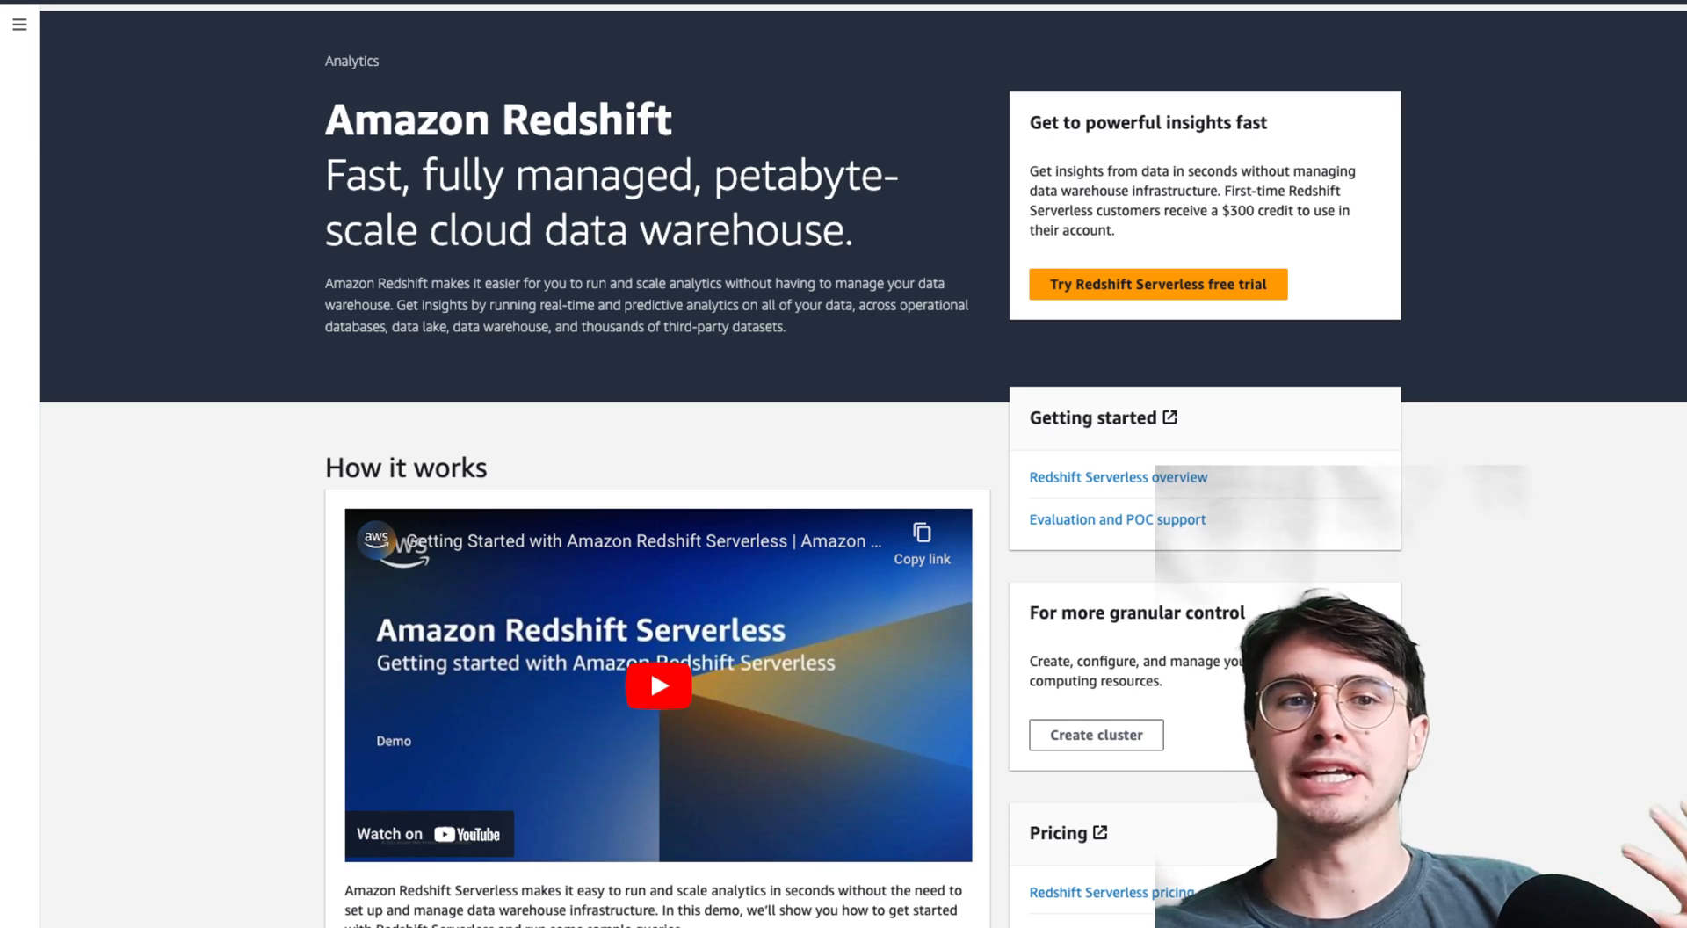
mouse_move(950, 372)
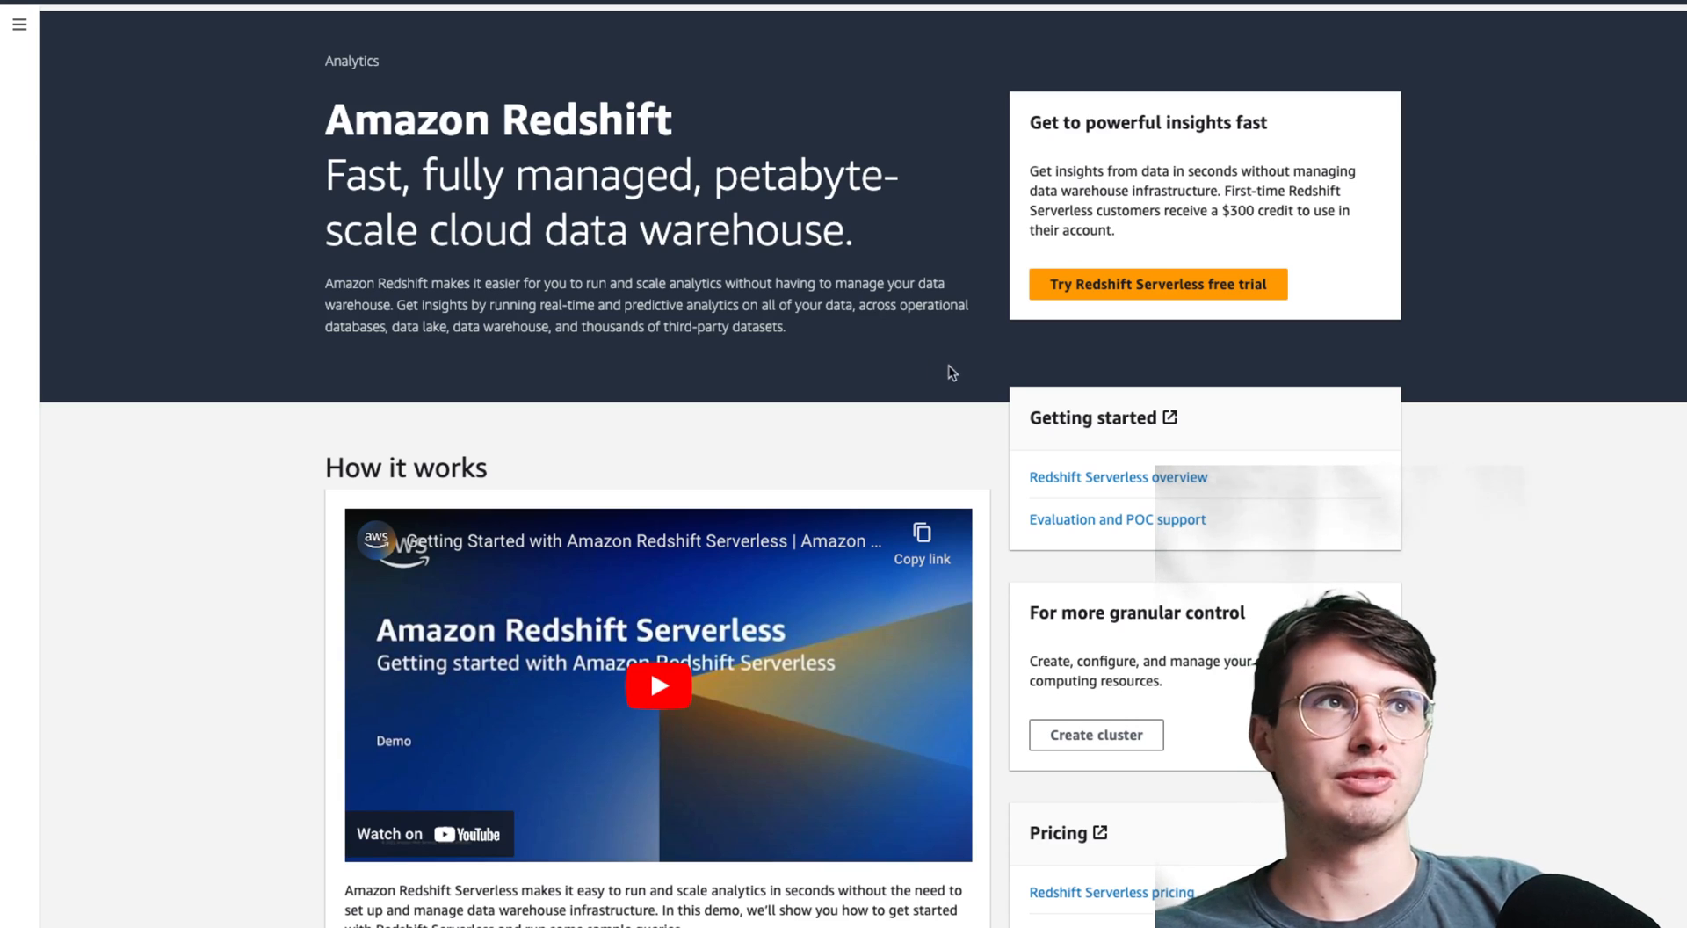
mouse_move(1171, 372)
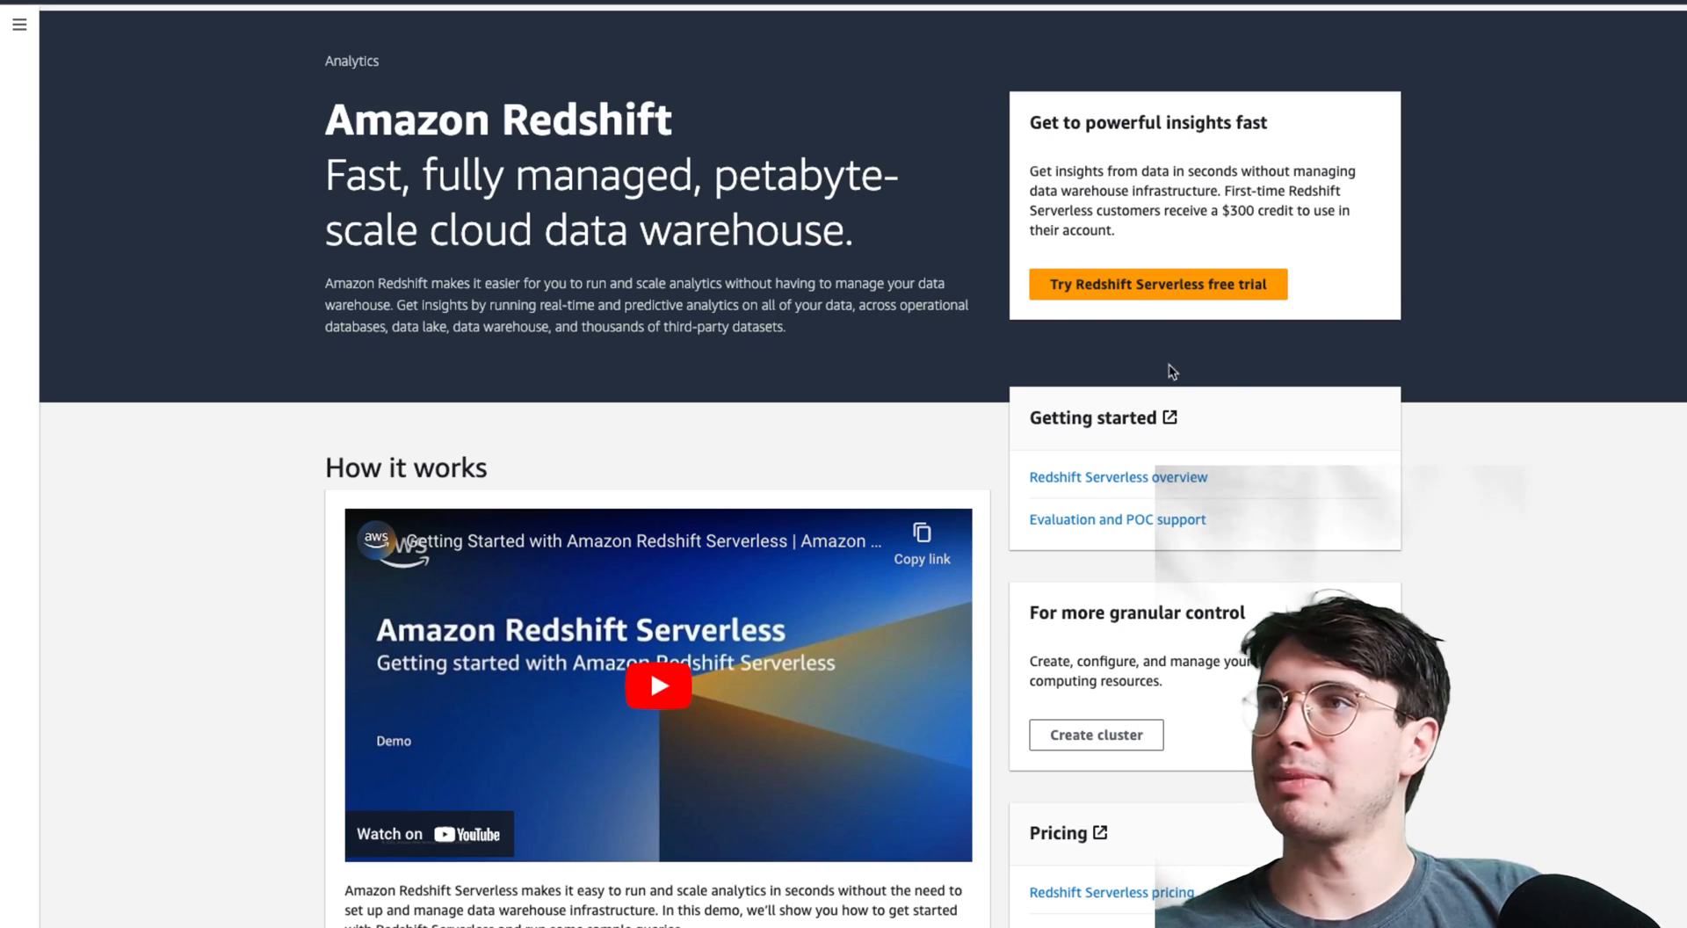
mouse_move(1116, 293)
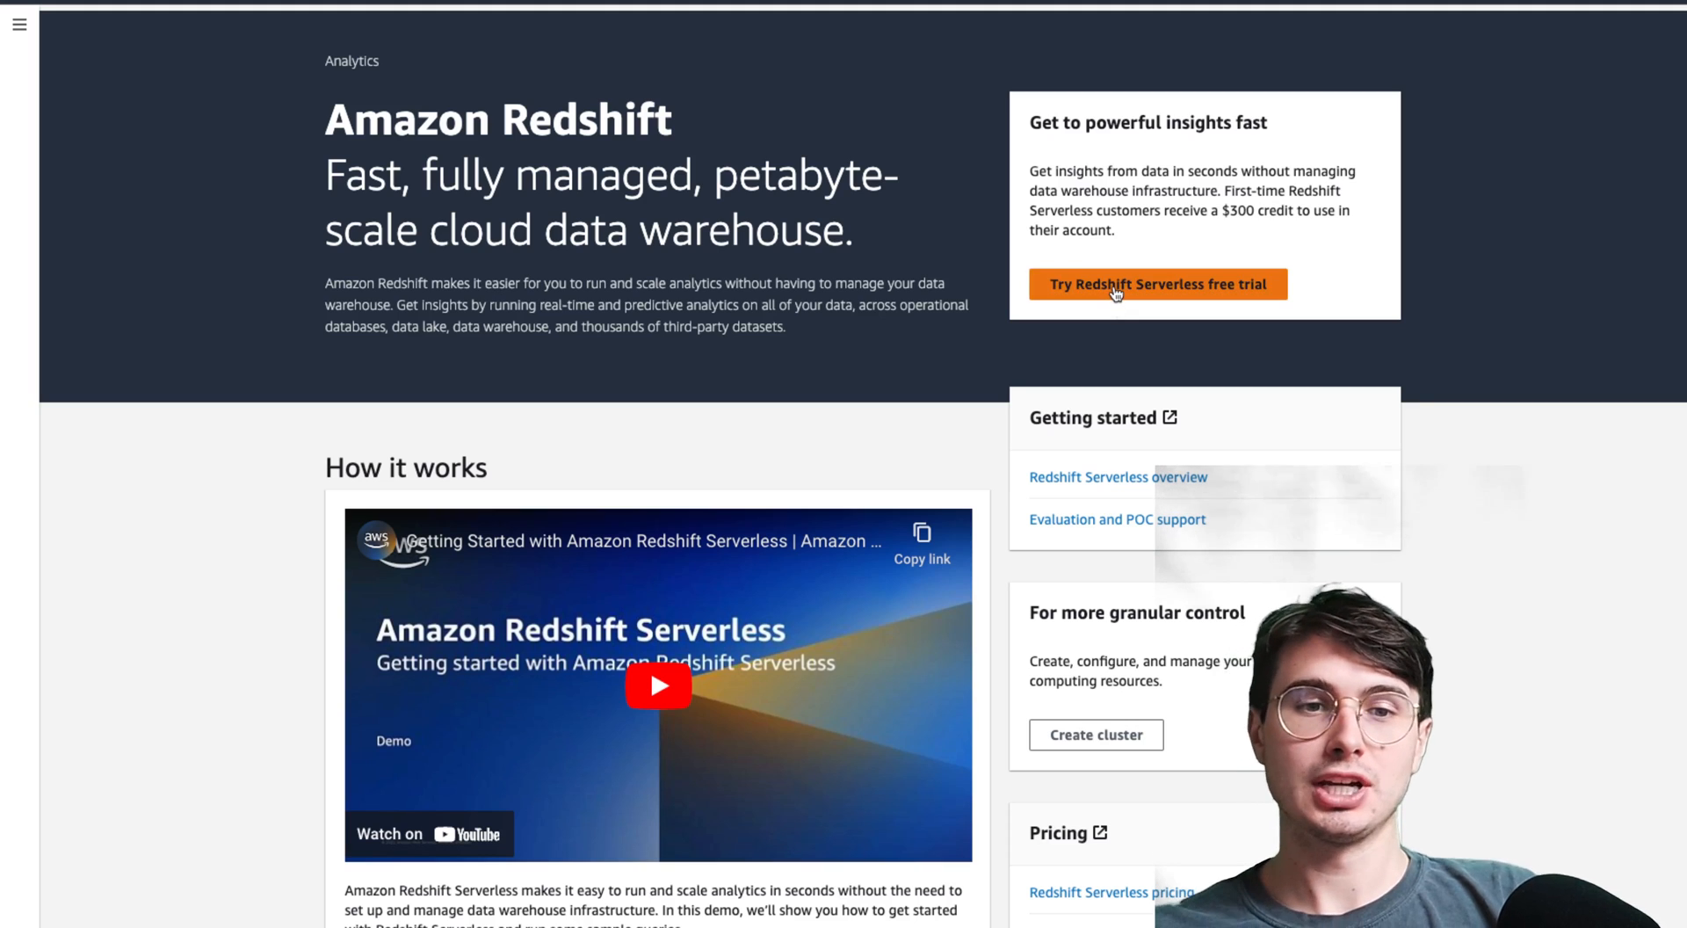
- Start the Redshift Serverless free trial from the Amazon Redshift page
left_click(1158, 284)
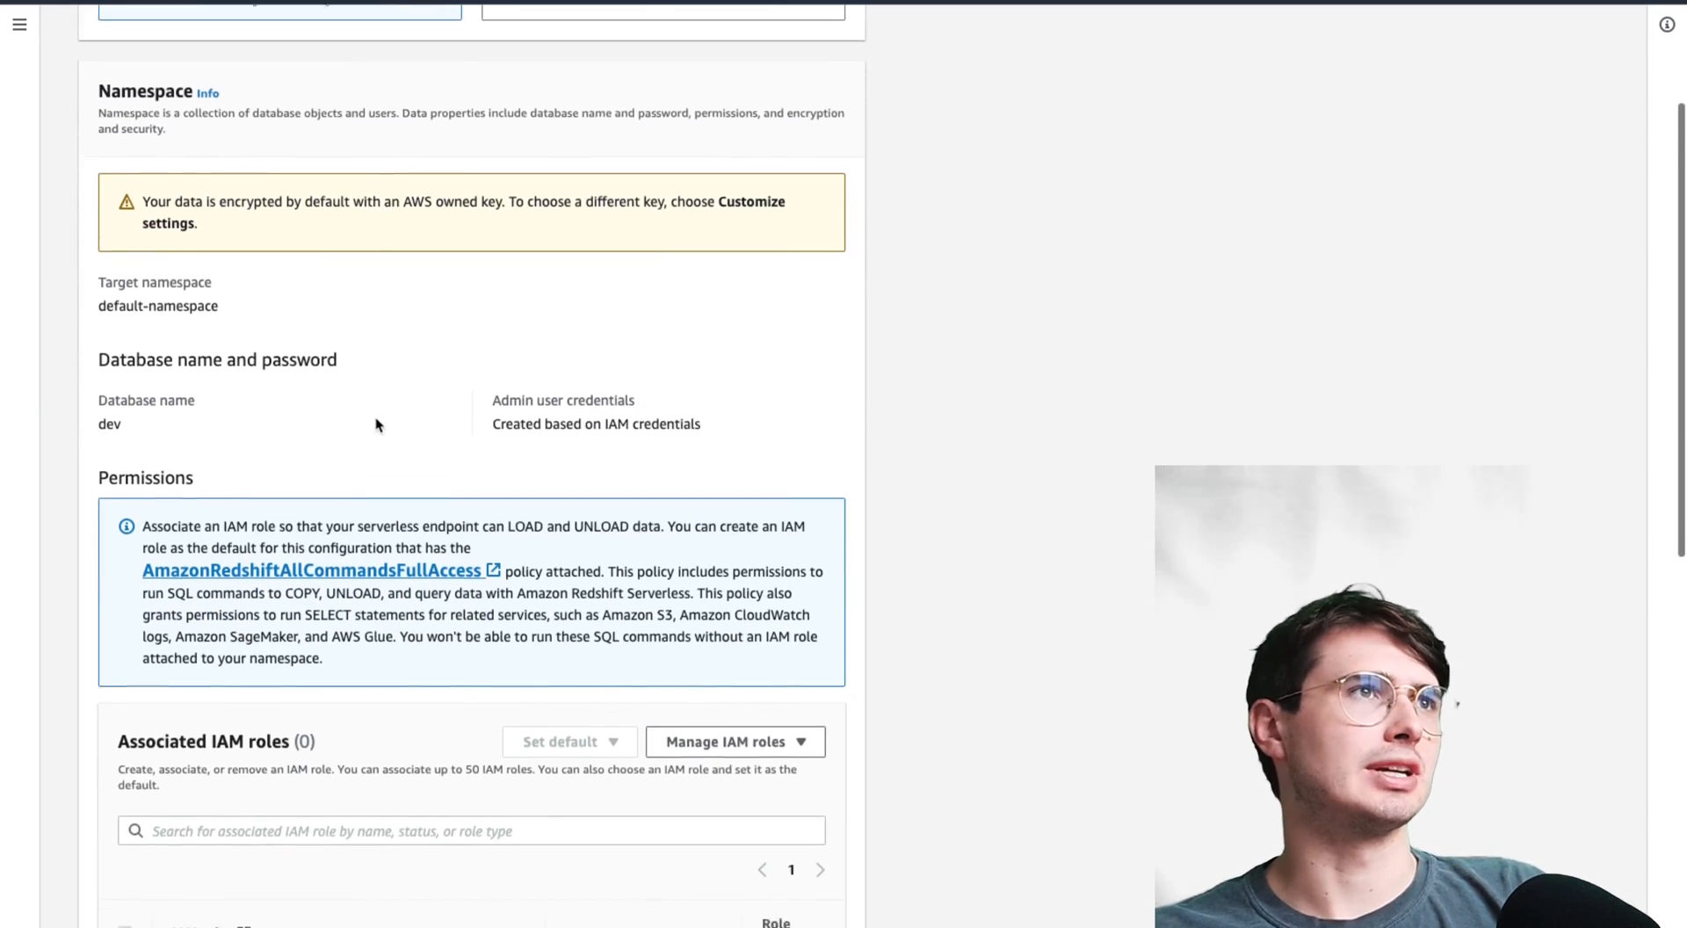
- Review the default namespace and workgroup settings, then browse the setup feature slides
scroll("down", 3)
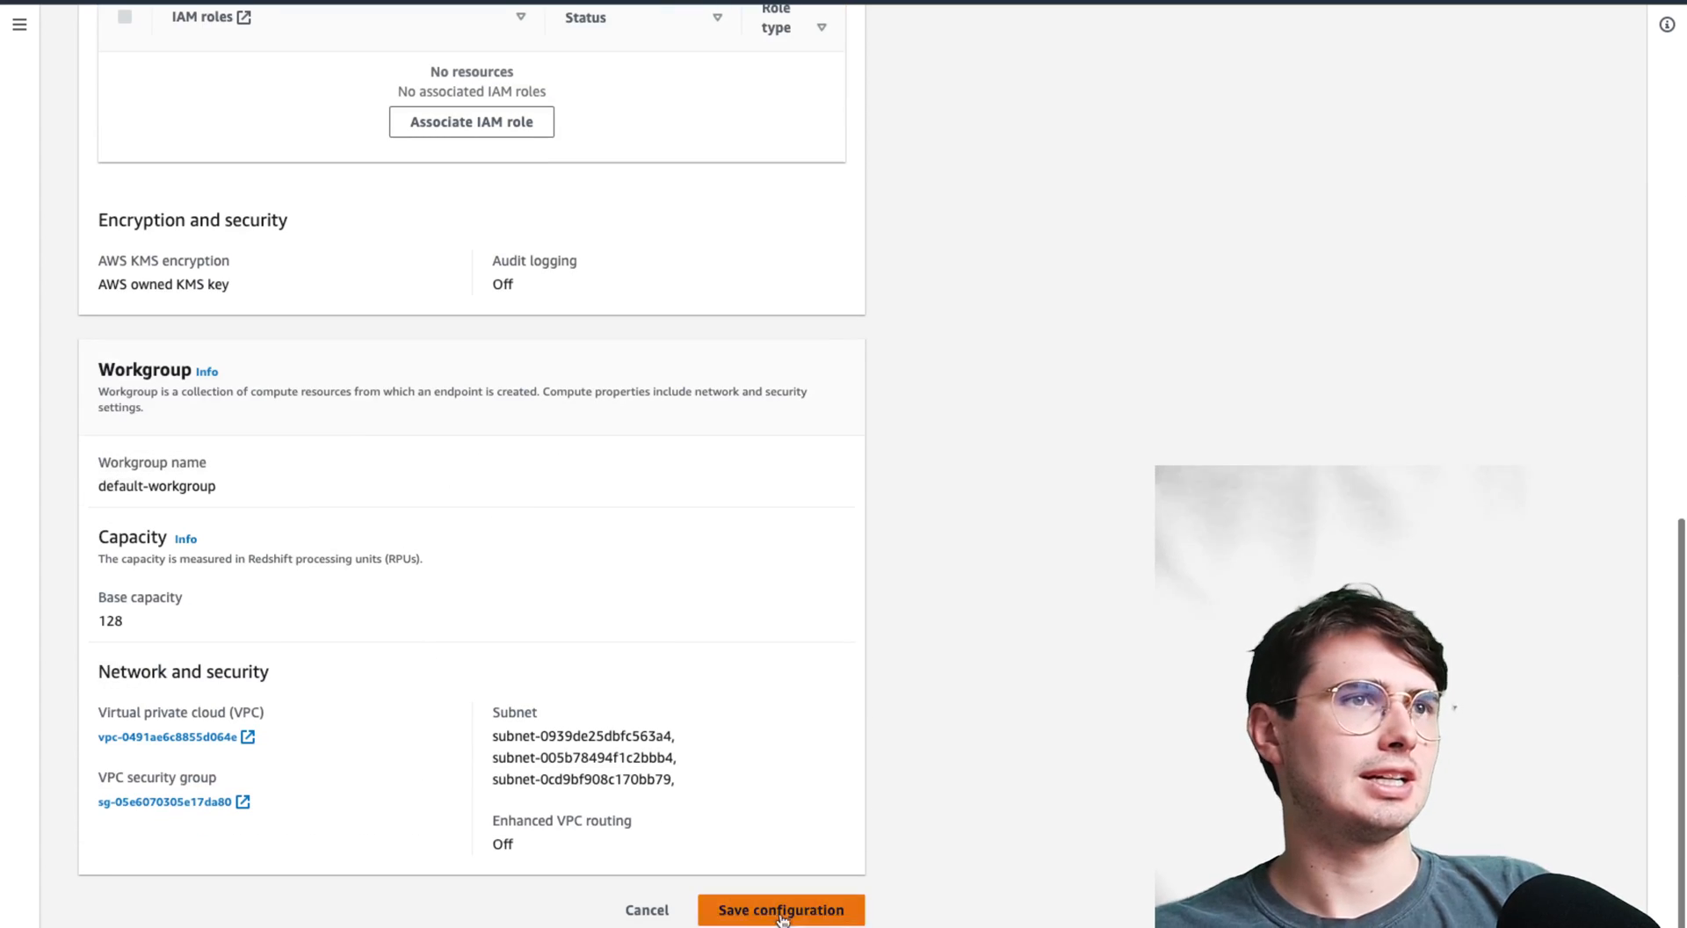
scroll("up", 3)
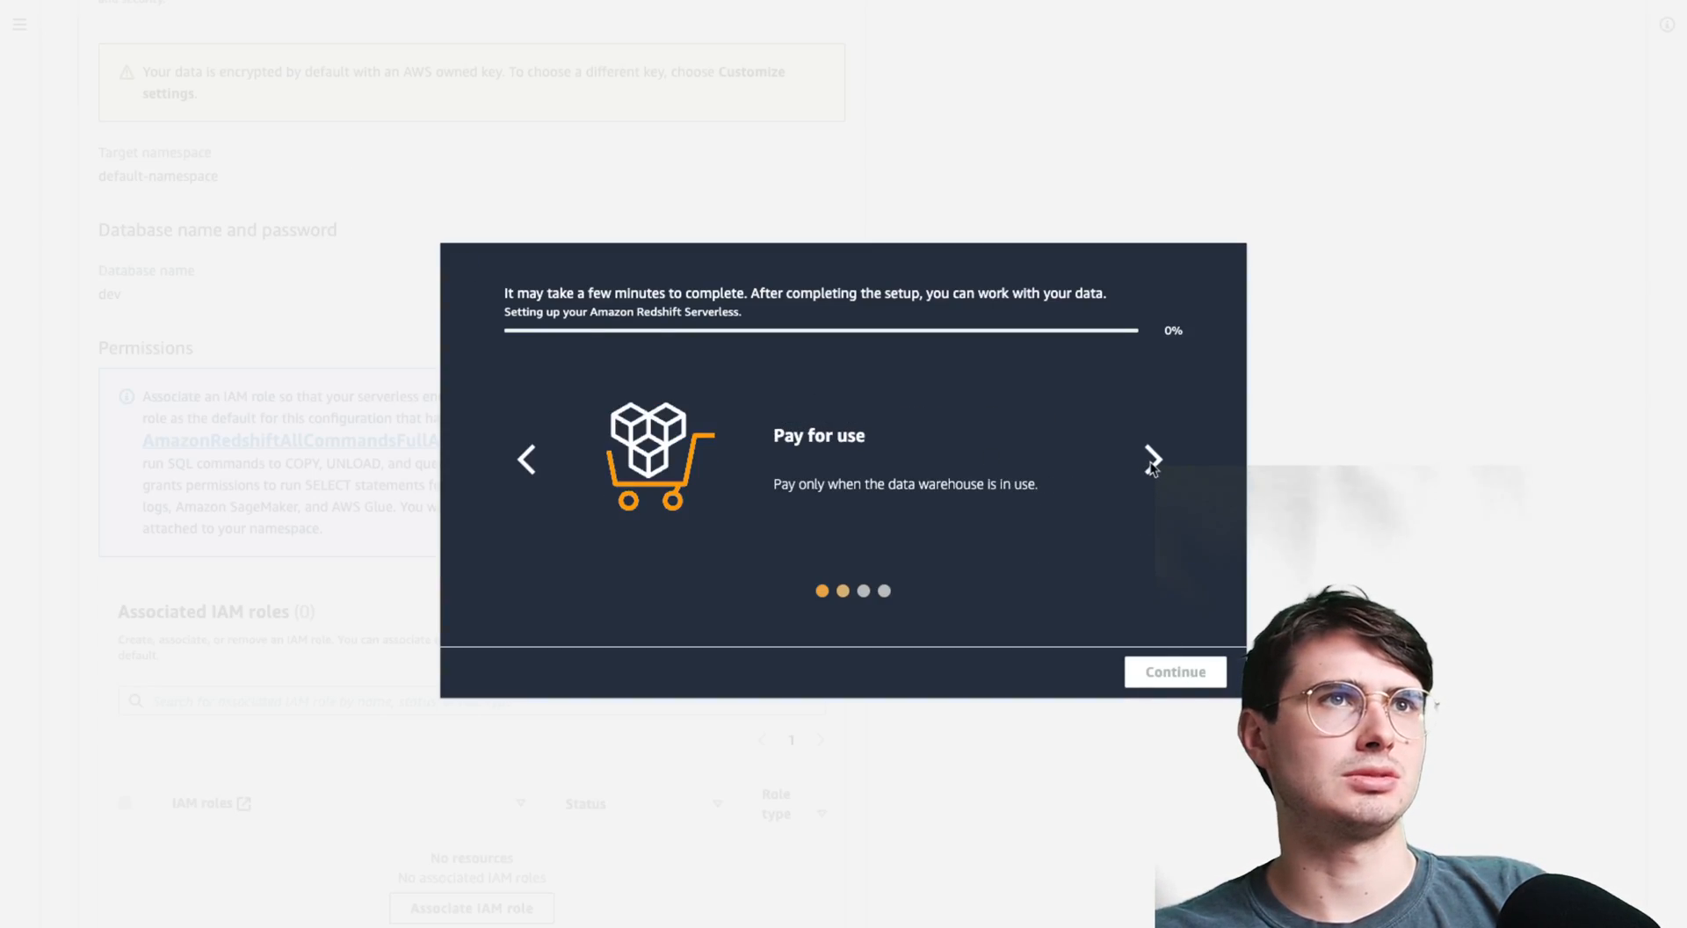
left_click(1158, 458)
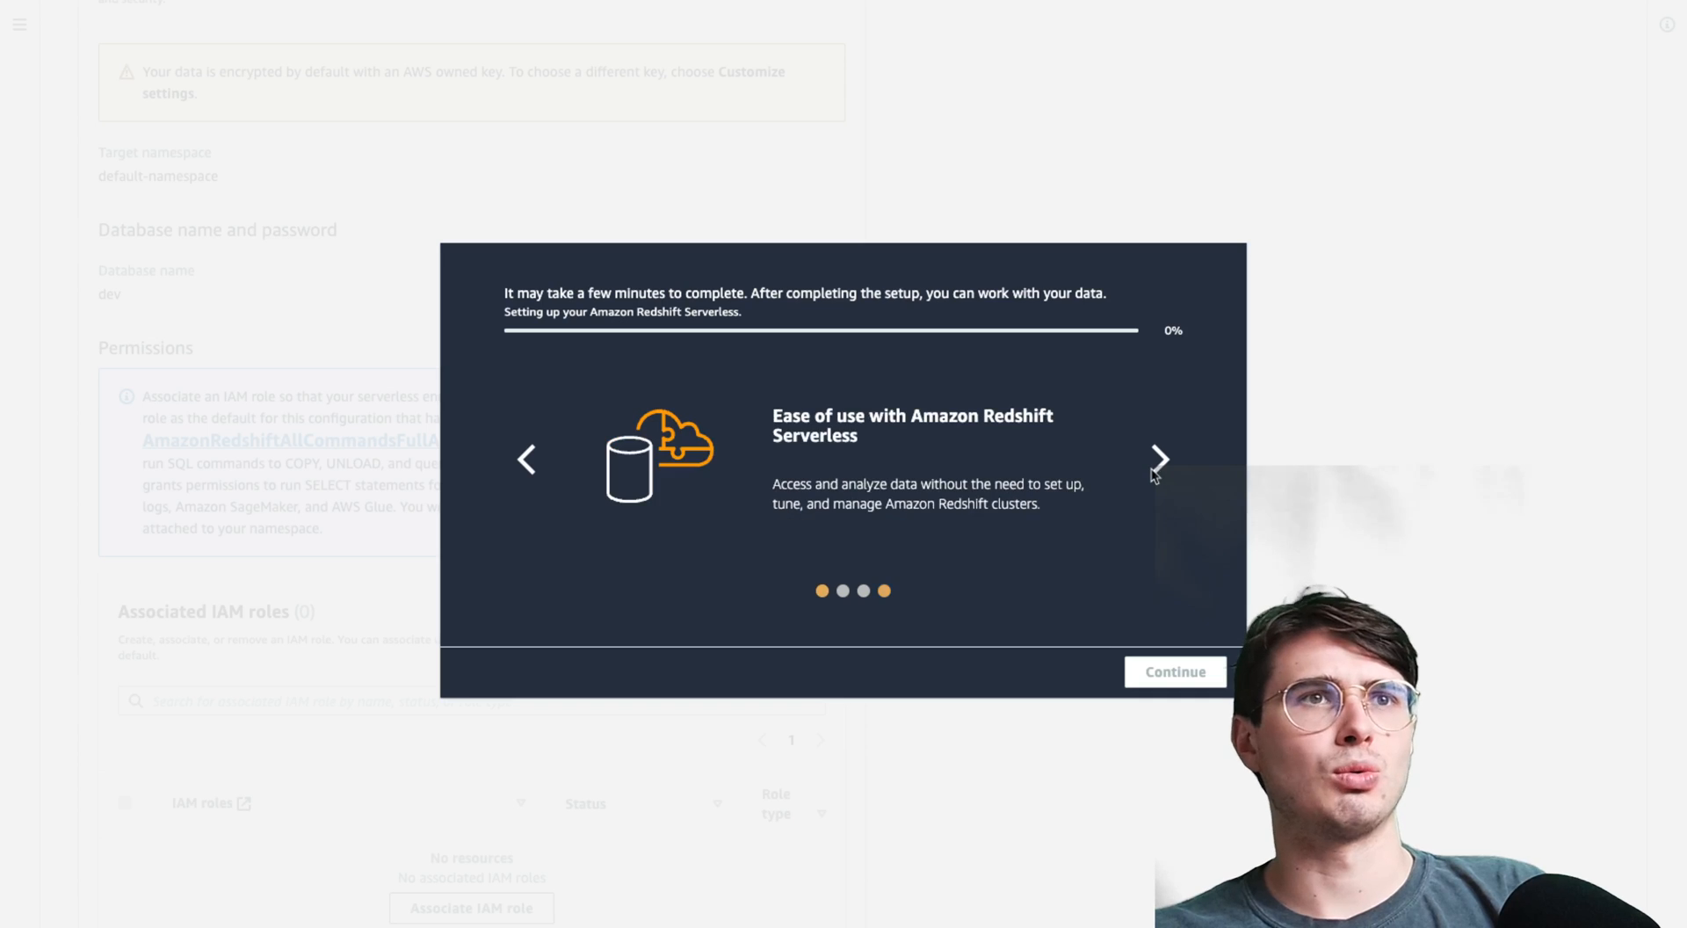
mouse_move(1299, 437)
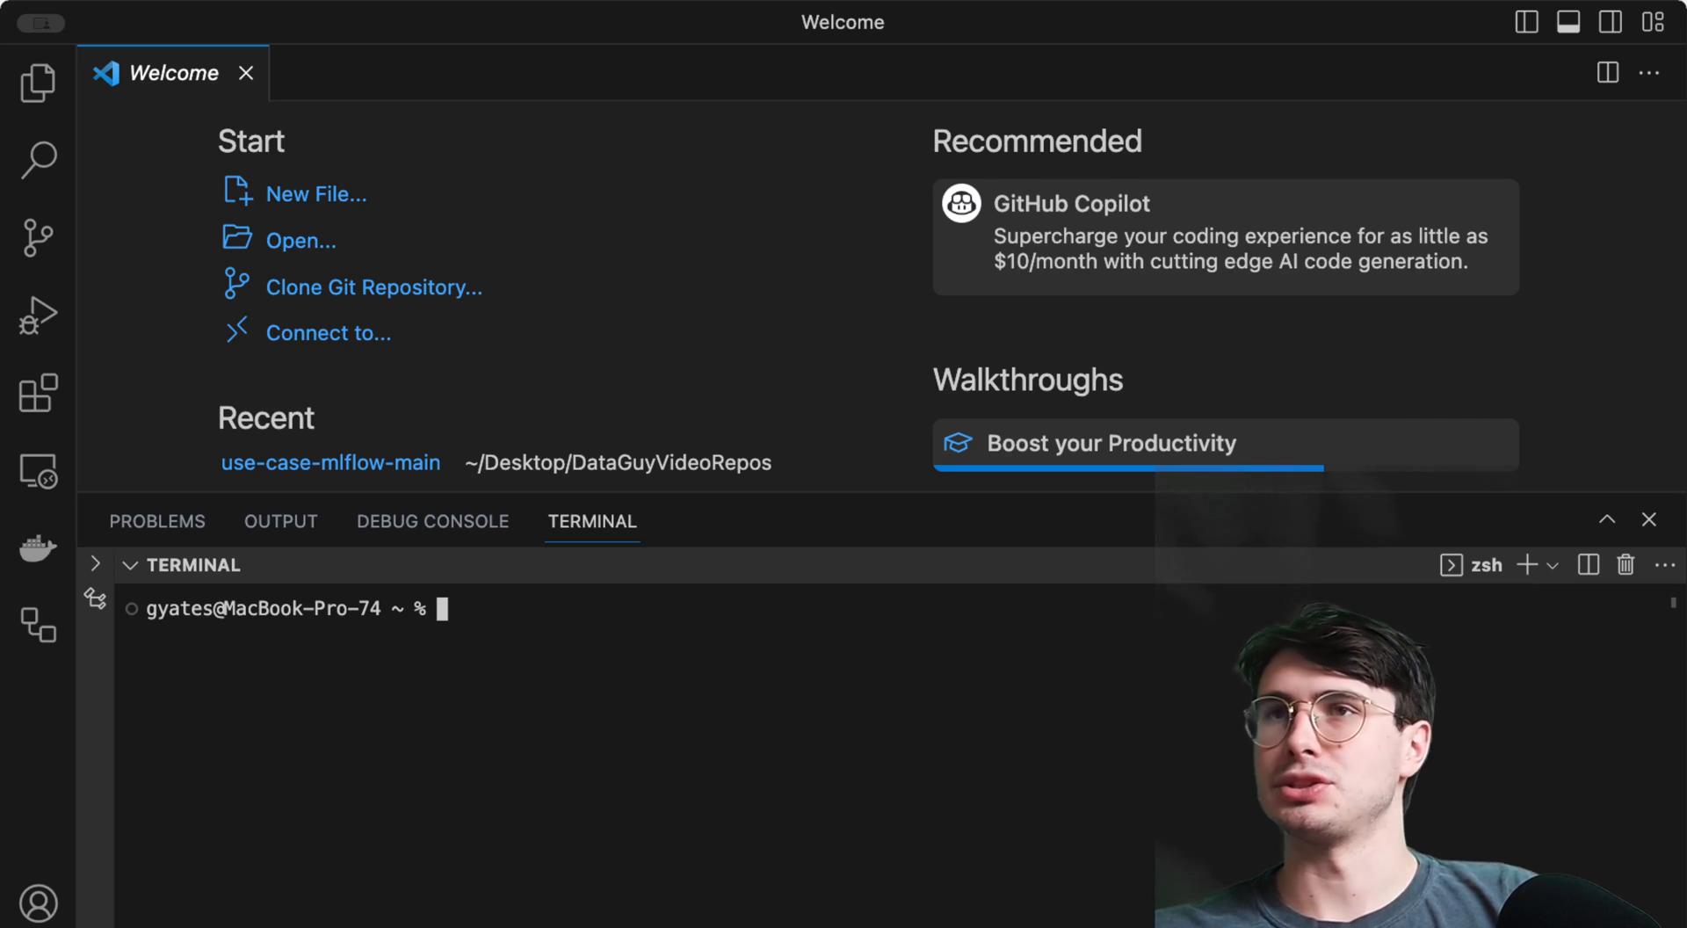
- Create a redshifttest folder, initialize an Astro project with astro dev init, and list its files
type("brew install")
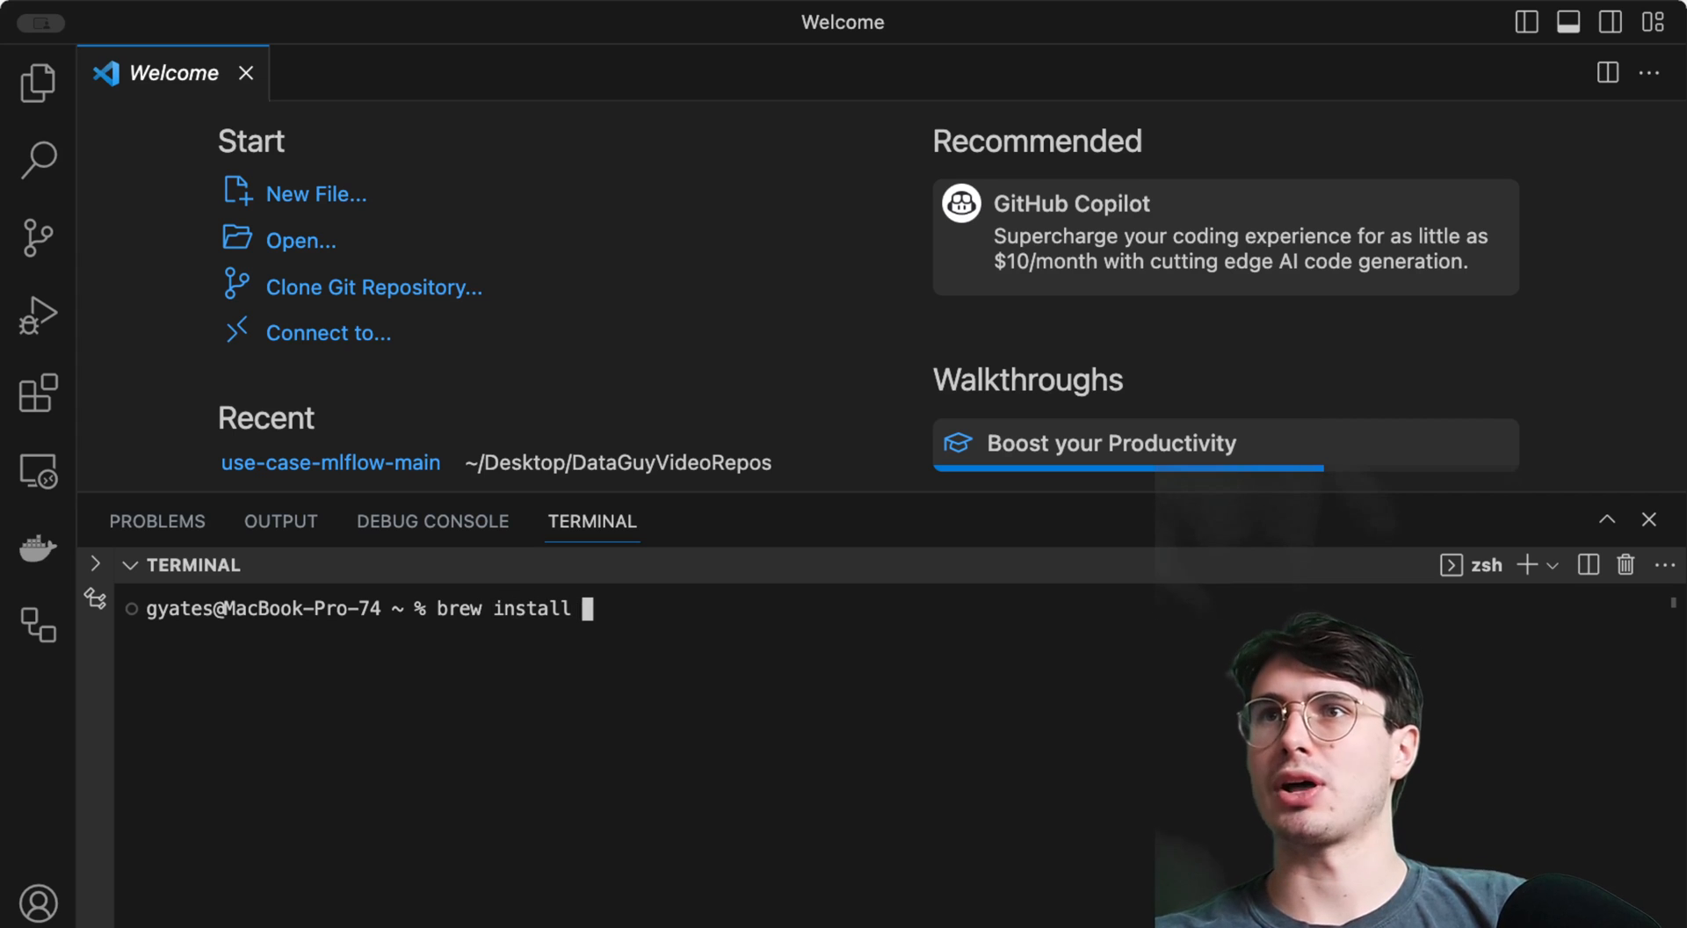
type("astr")
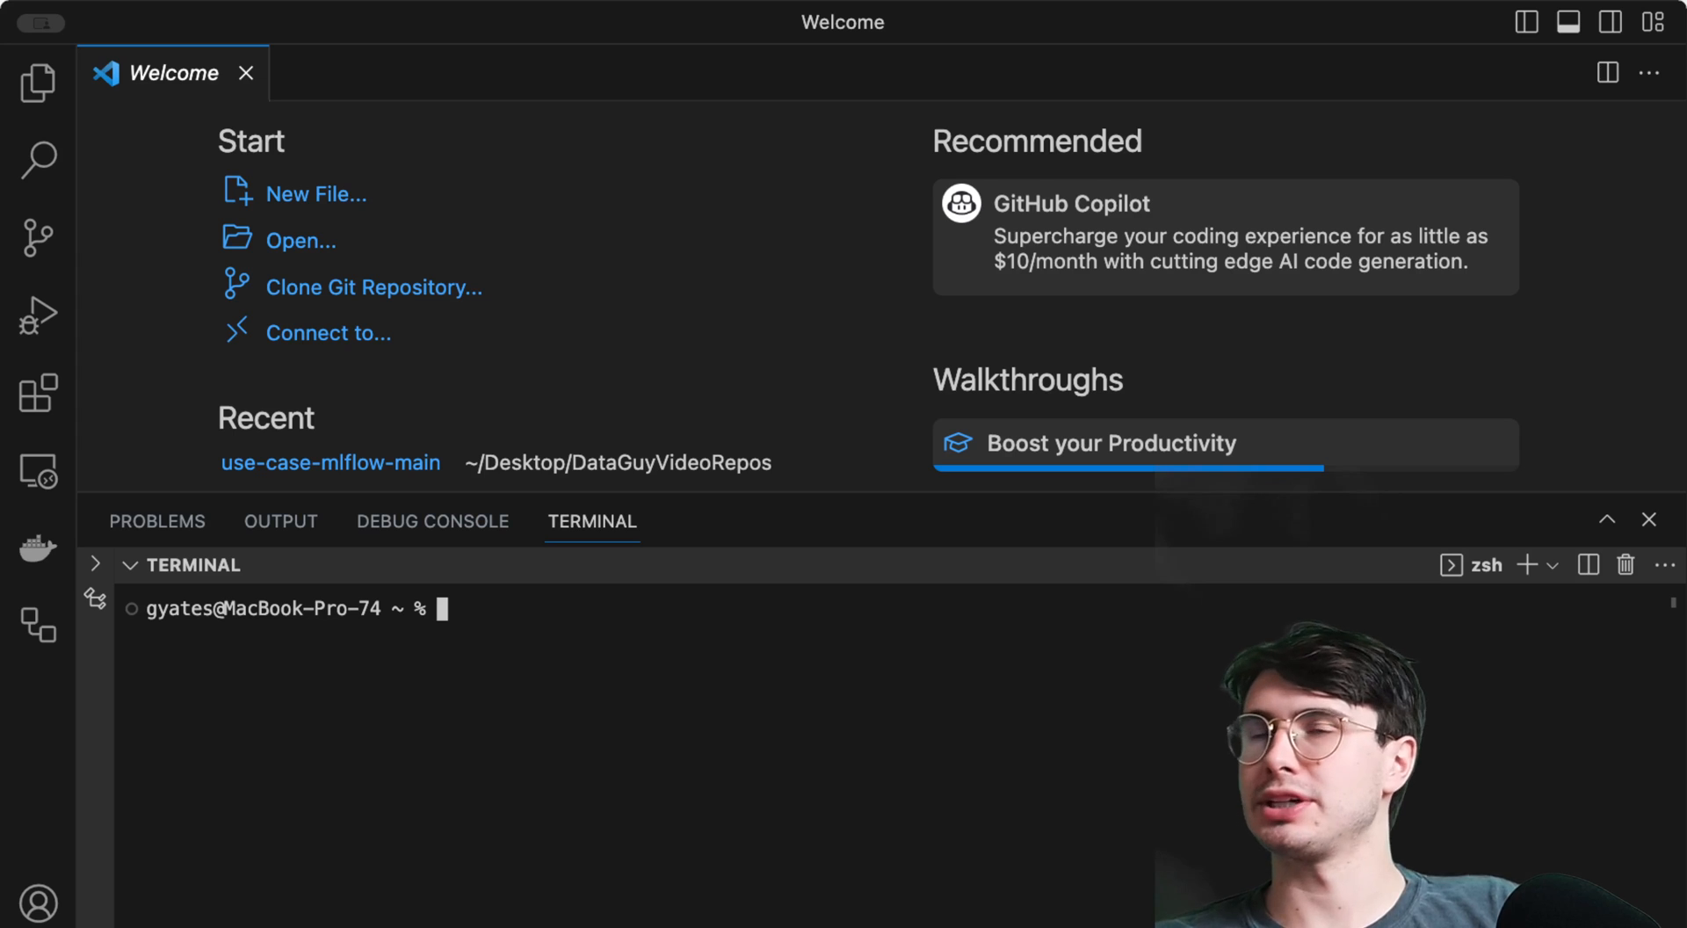
type("mkdir redshifttest")
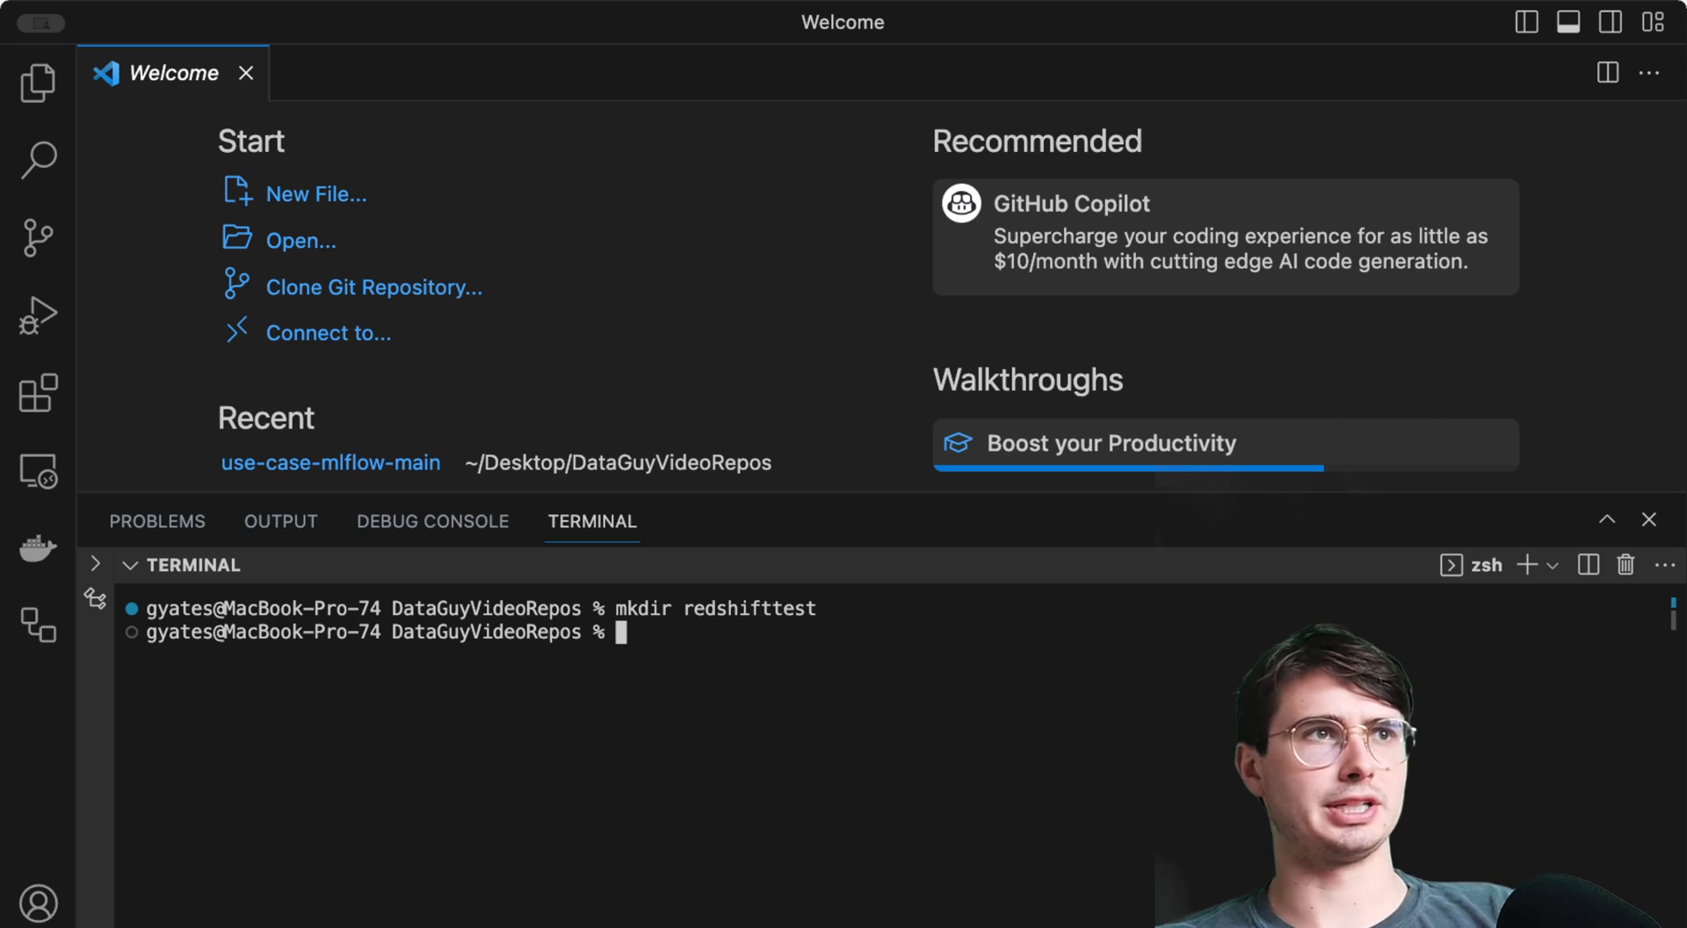
type("cd redshifttest")
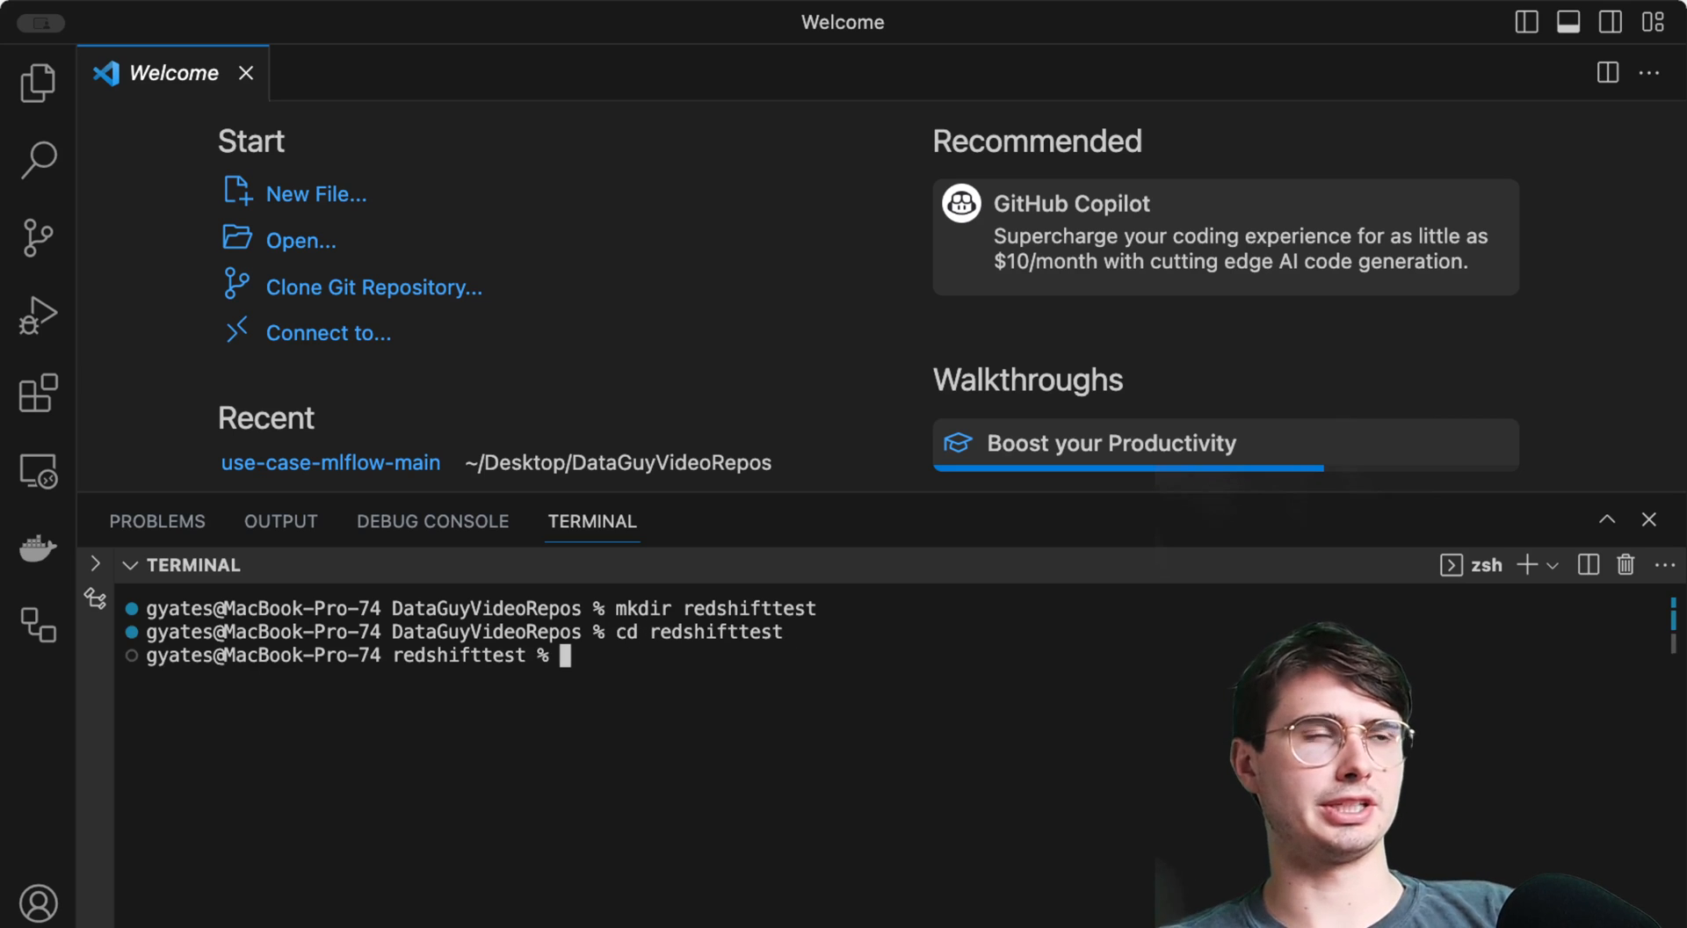
type("astro dev init")
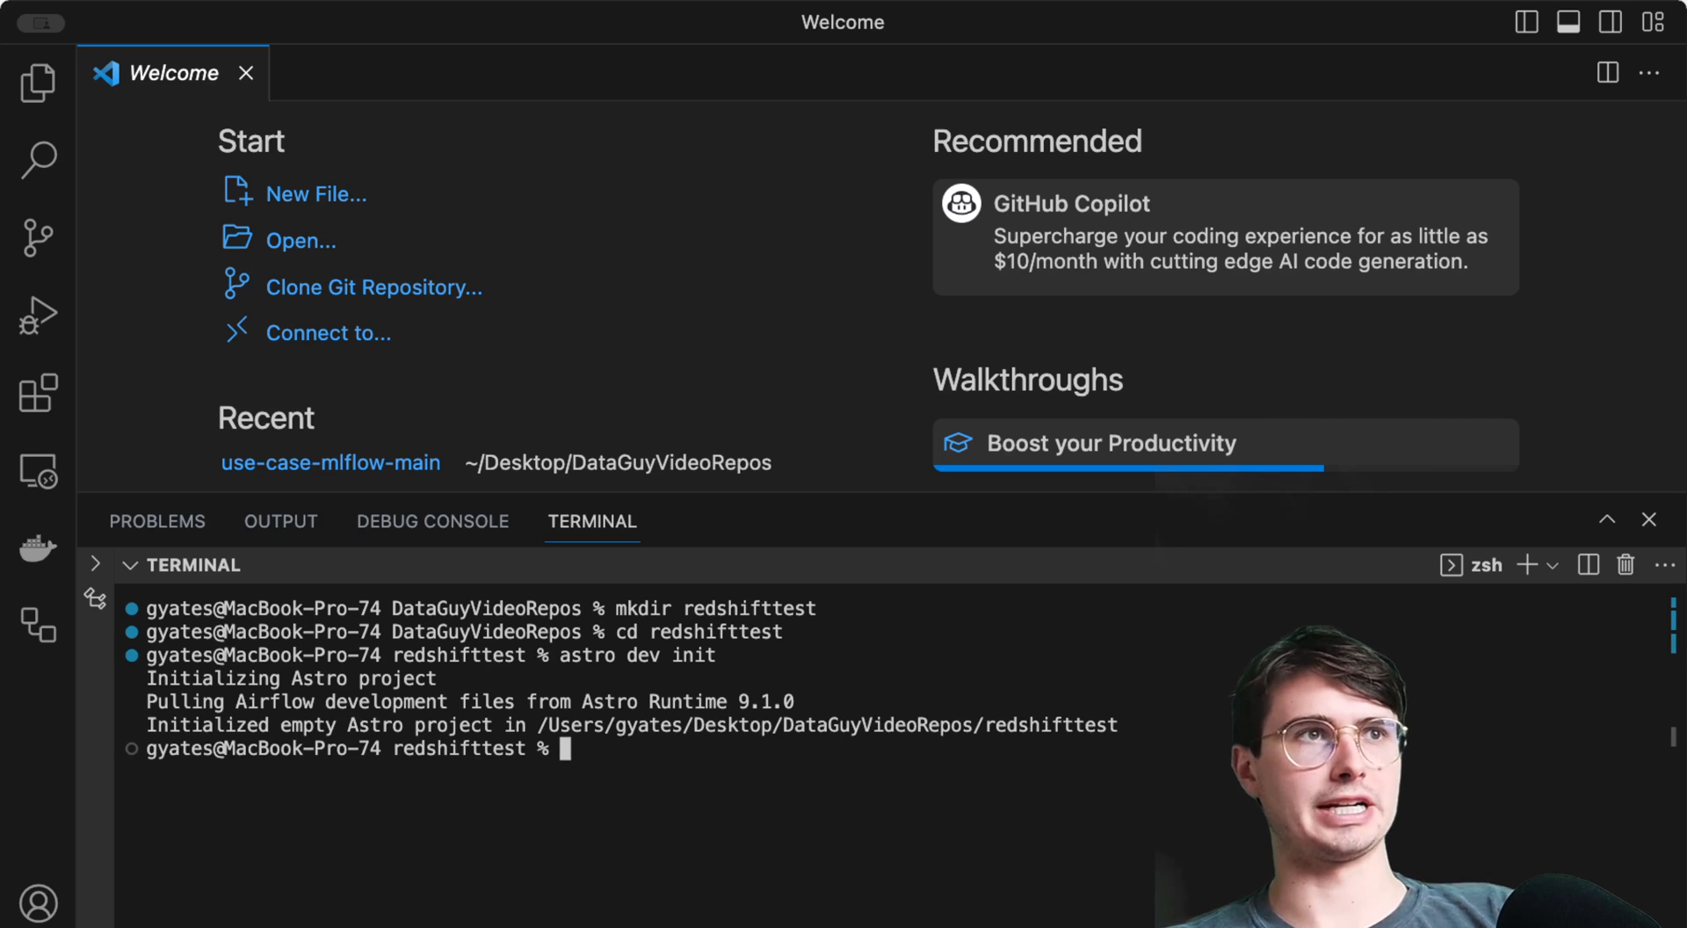
type("ls")
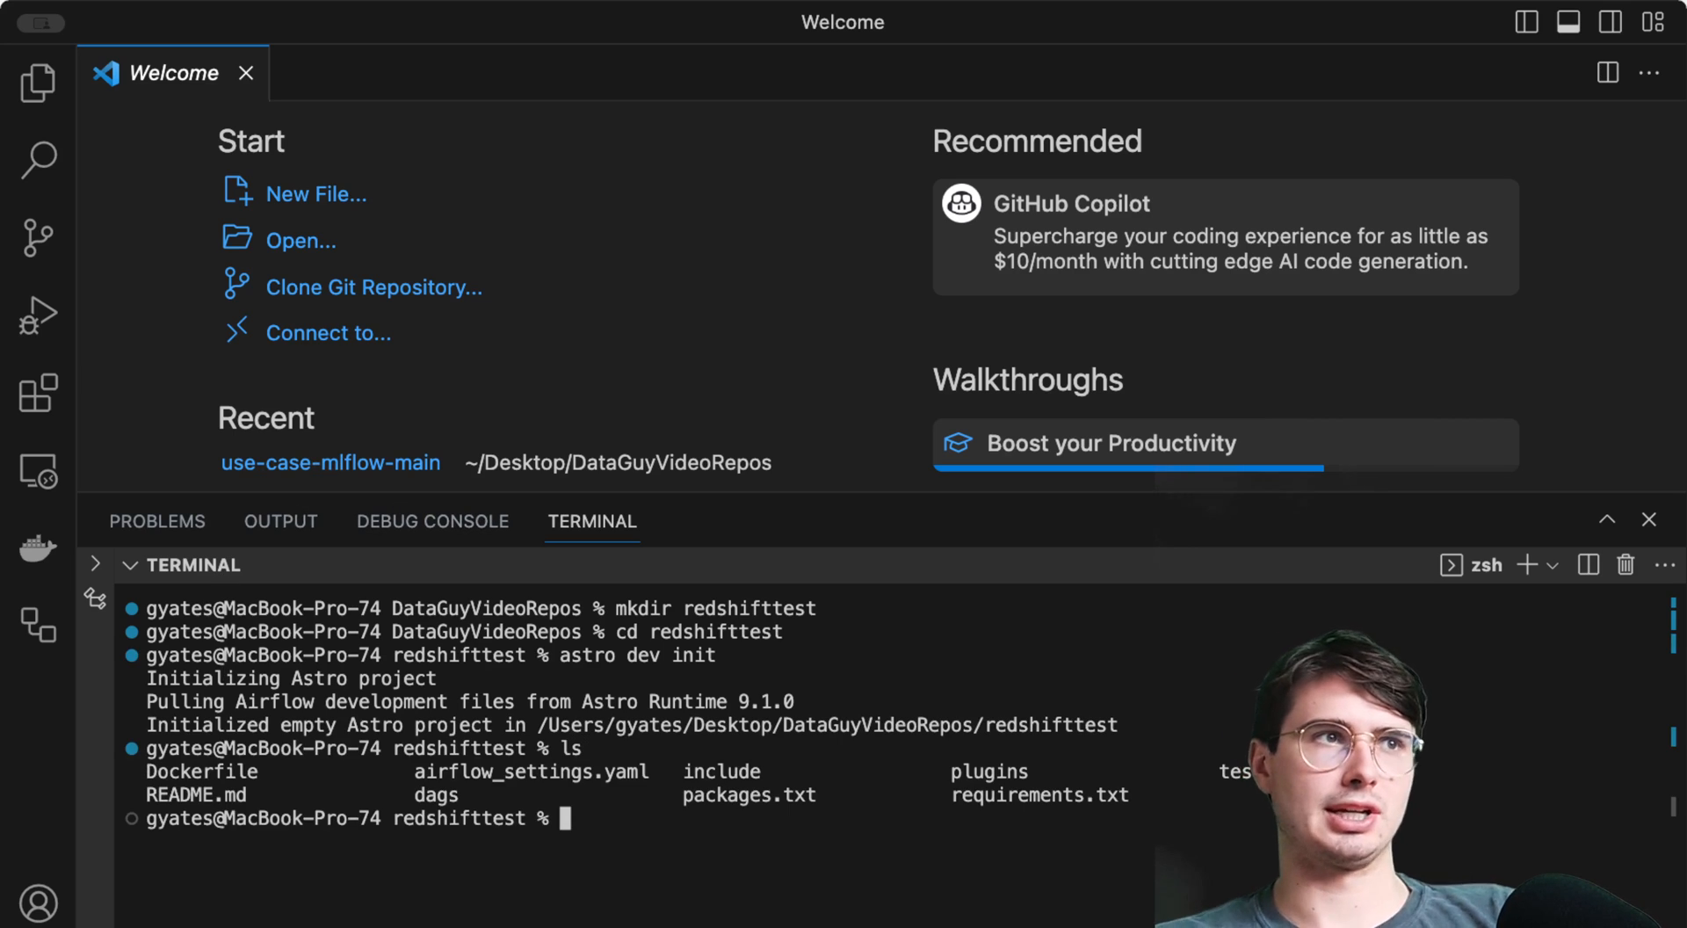
scroll("down", 3)
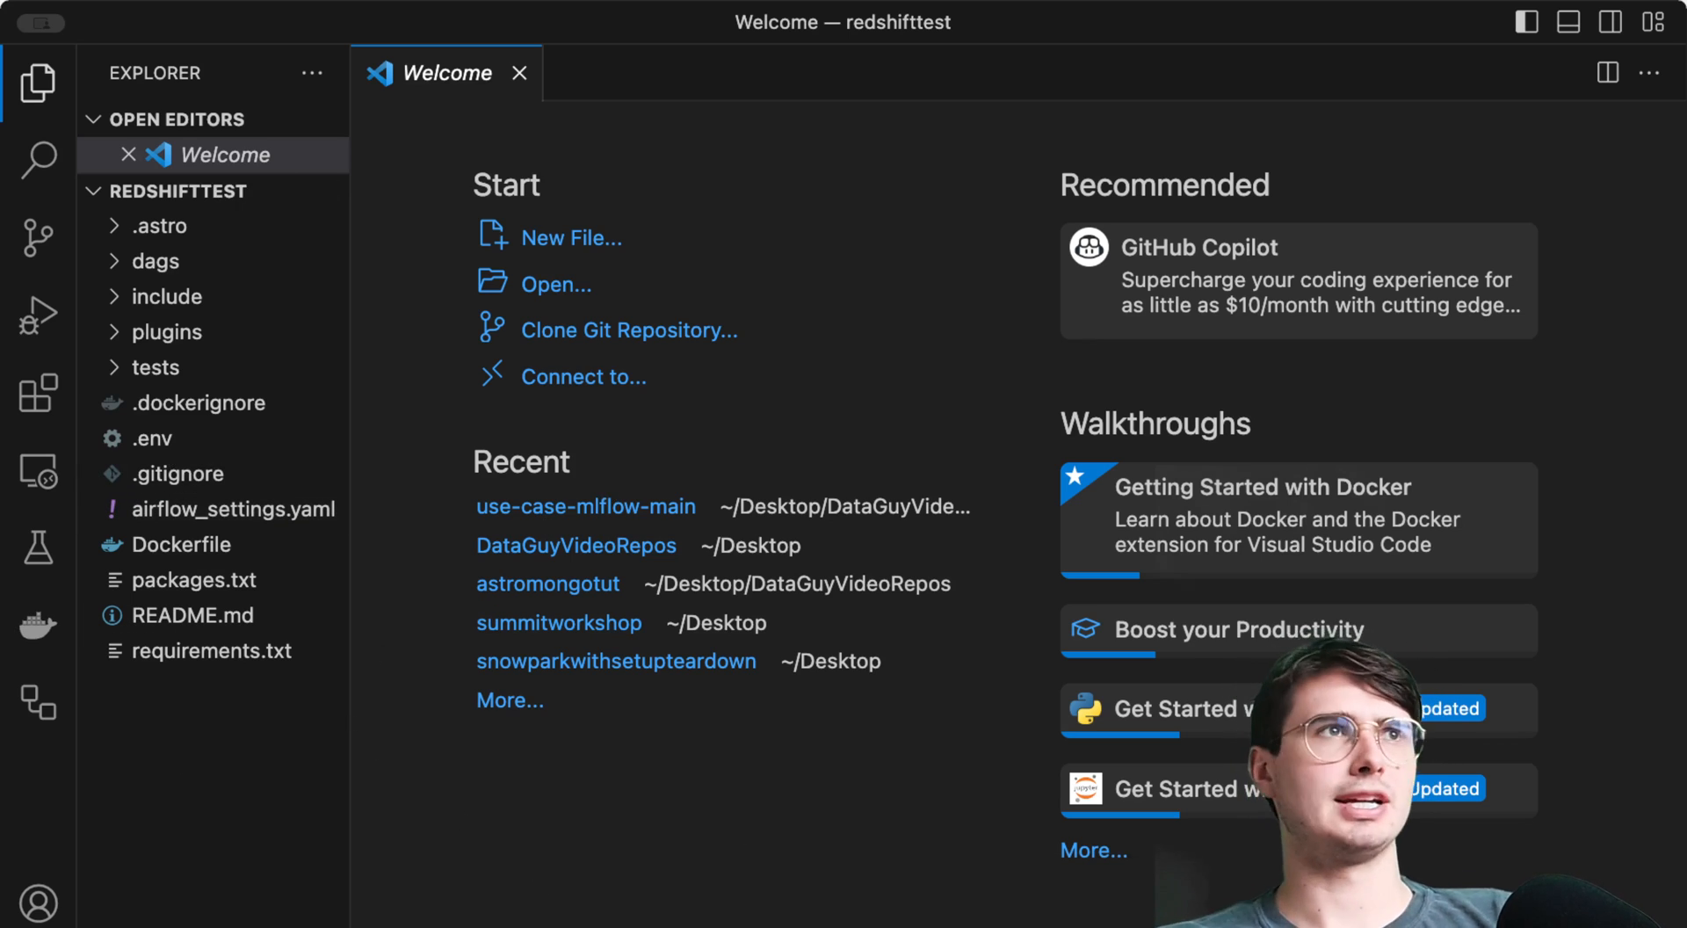
- Add apache-airflow-providers-amazon to requirements.txt and run astro dev start in the terminal
left_click(212, 650)
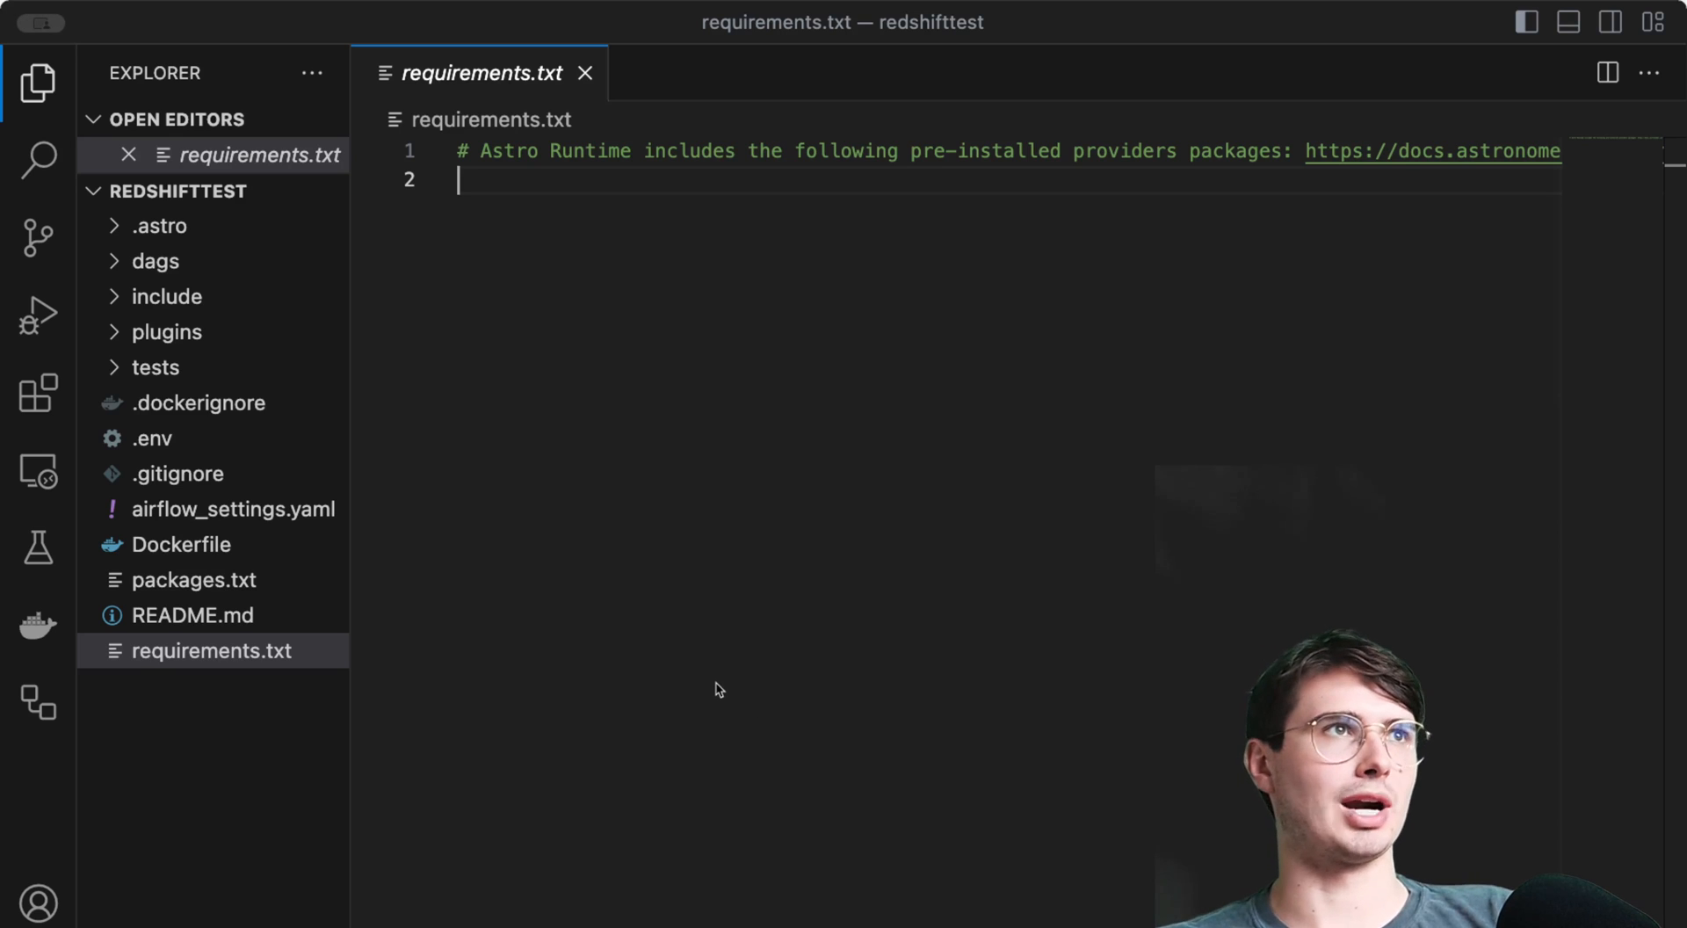
type("apache-airflow-providers-amazon")
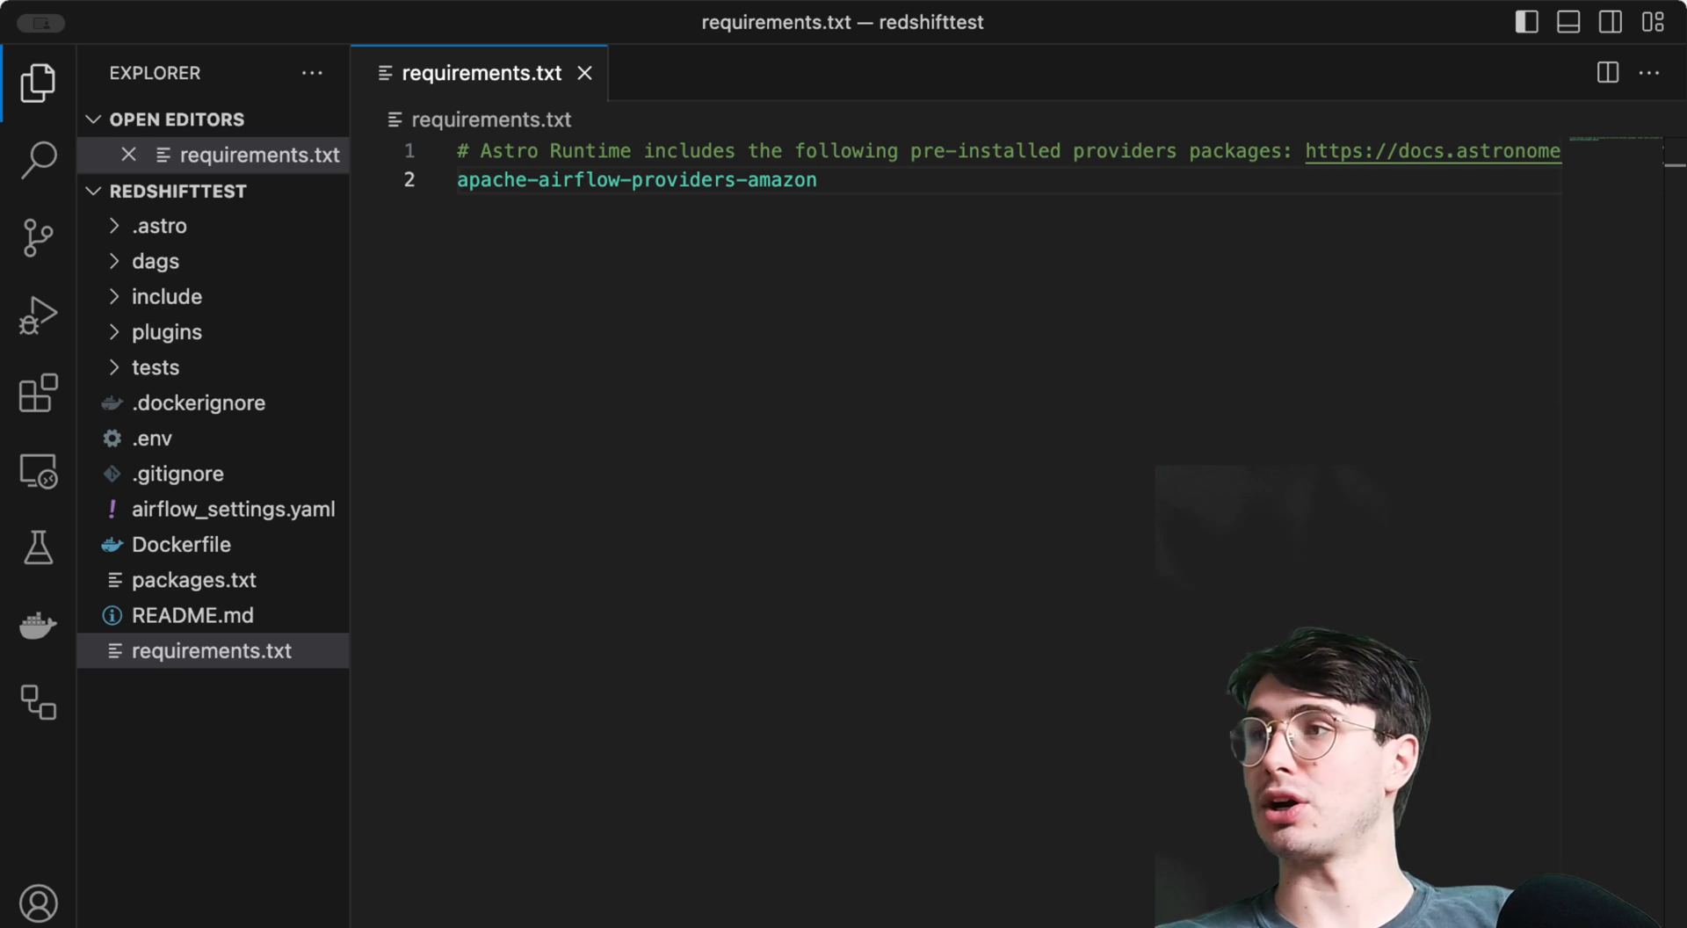
key("ctrl+`")
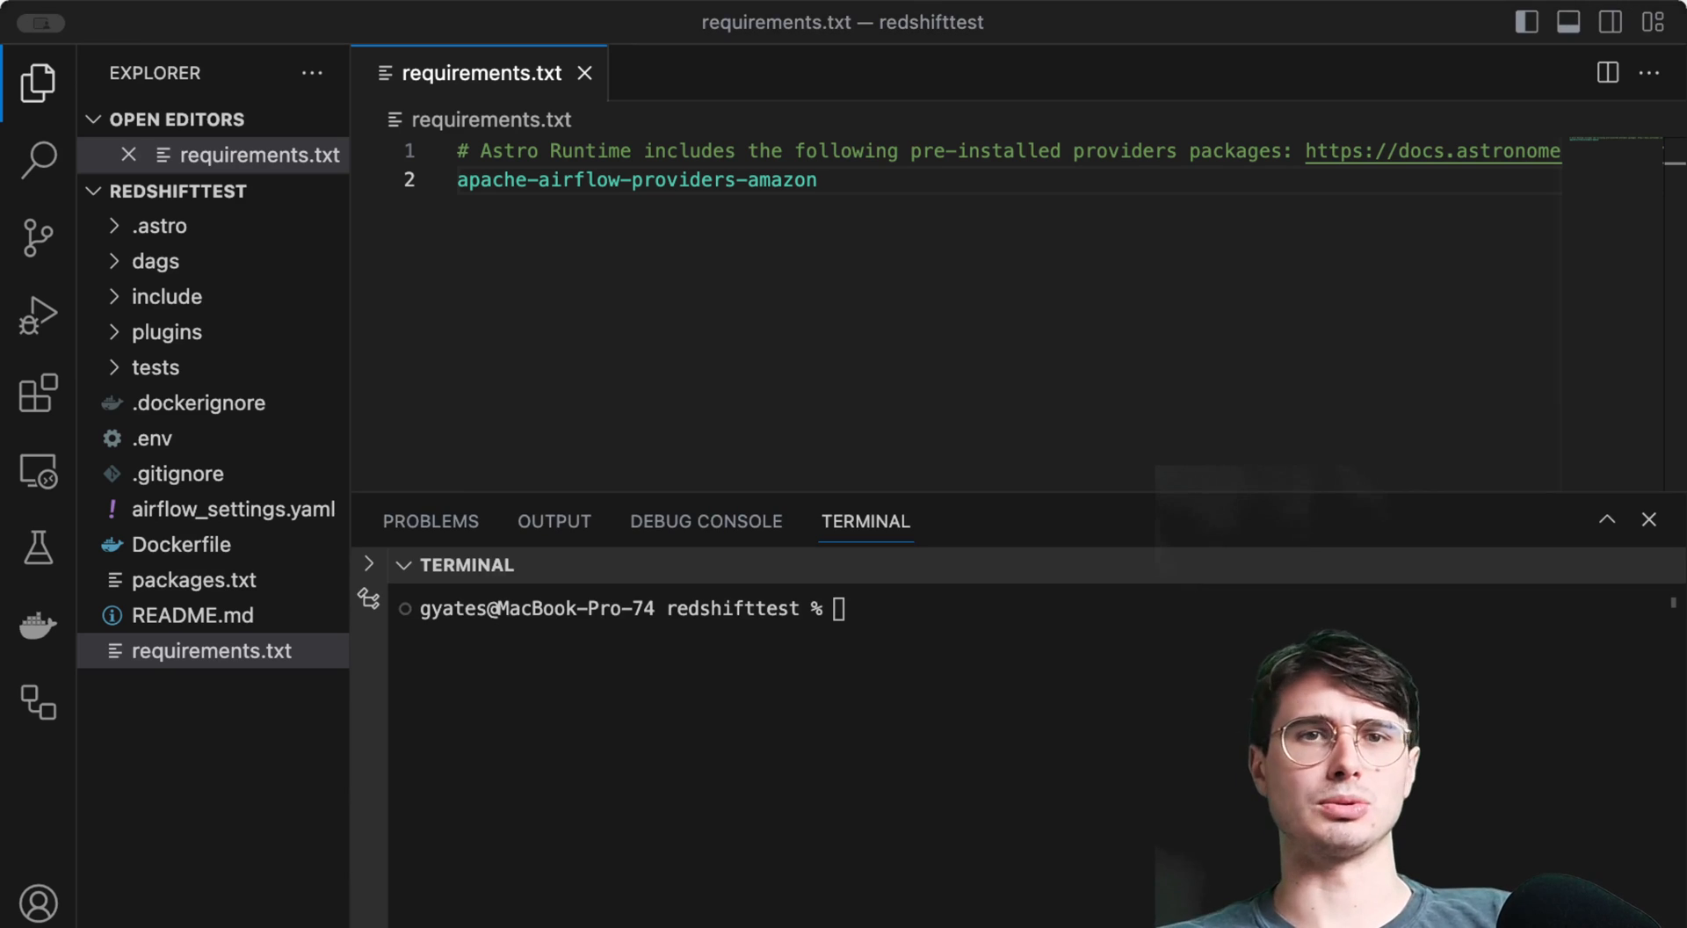
type("astro dev start")
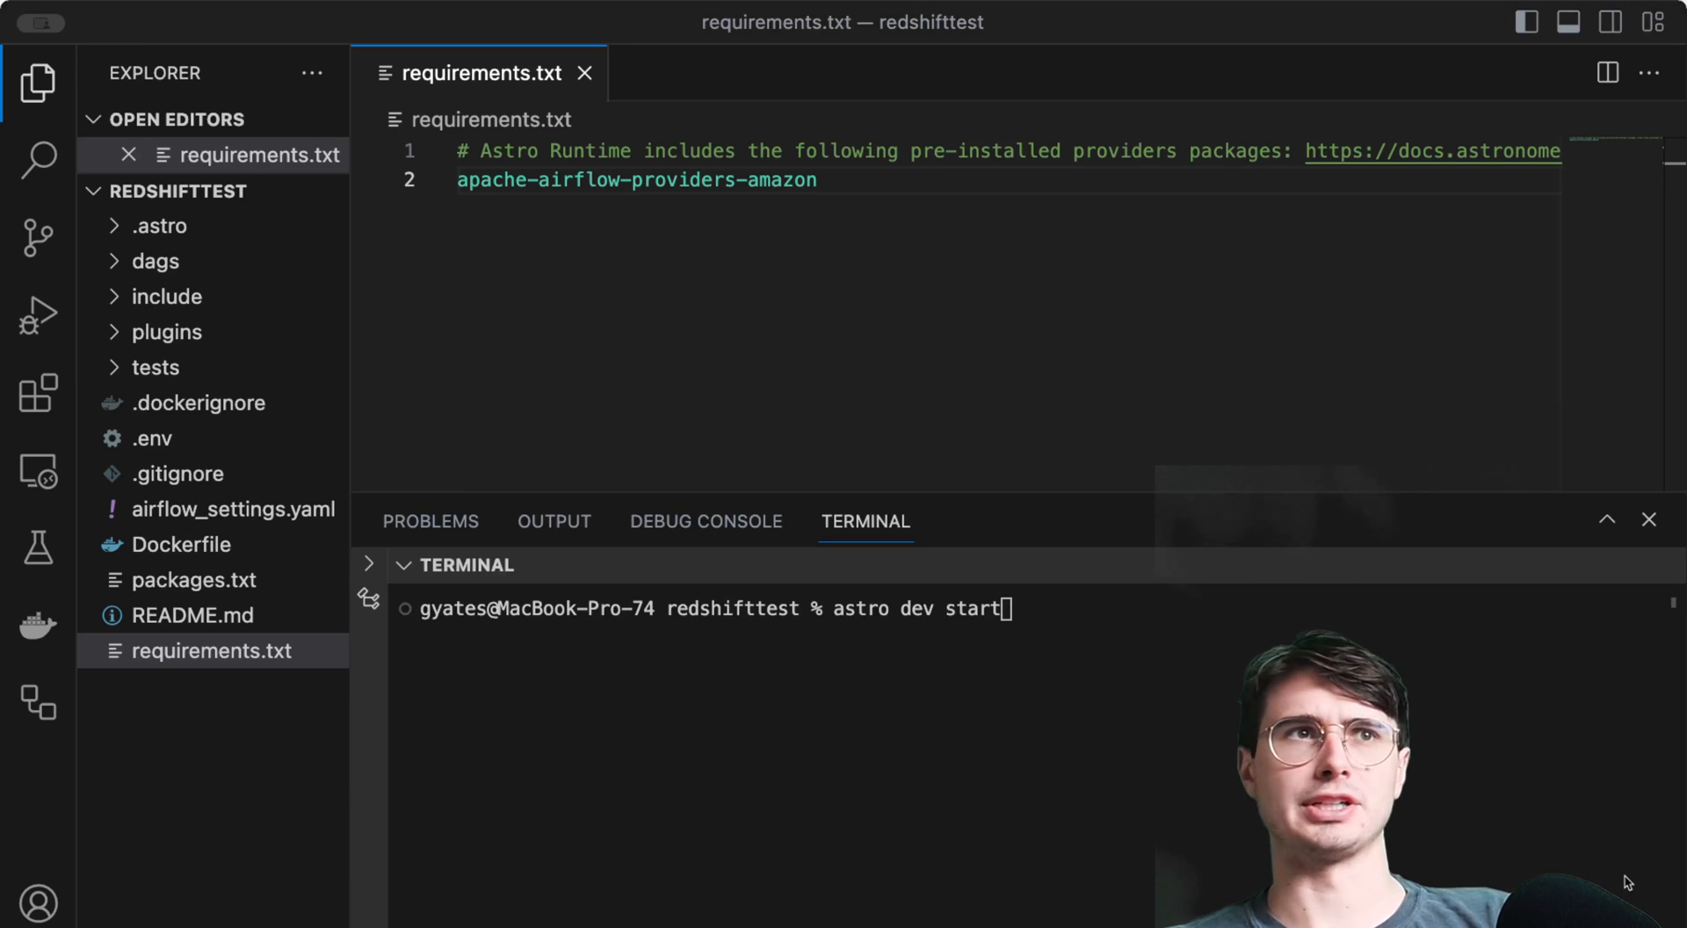
key("Enter")
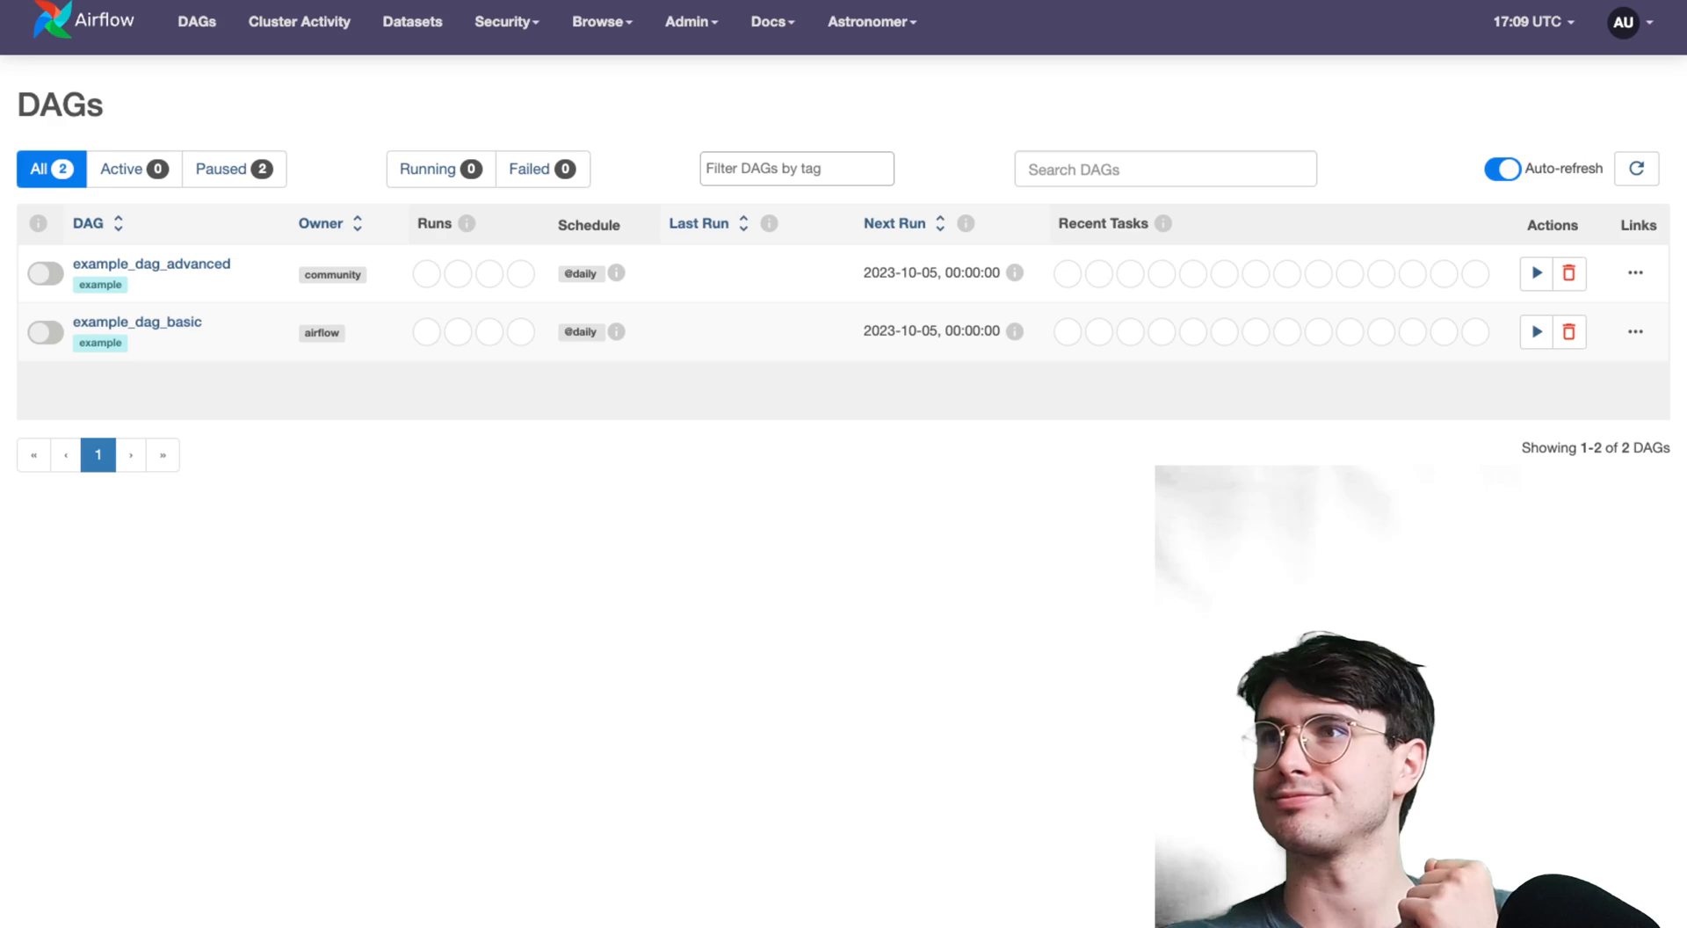
mouse_move(684, 205)
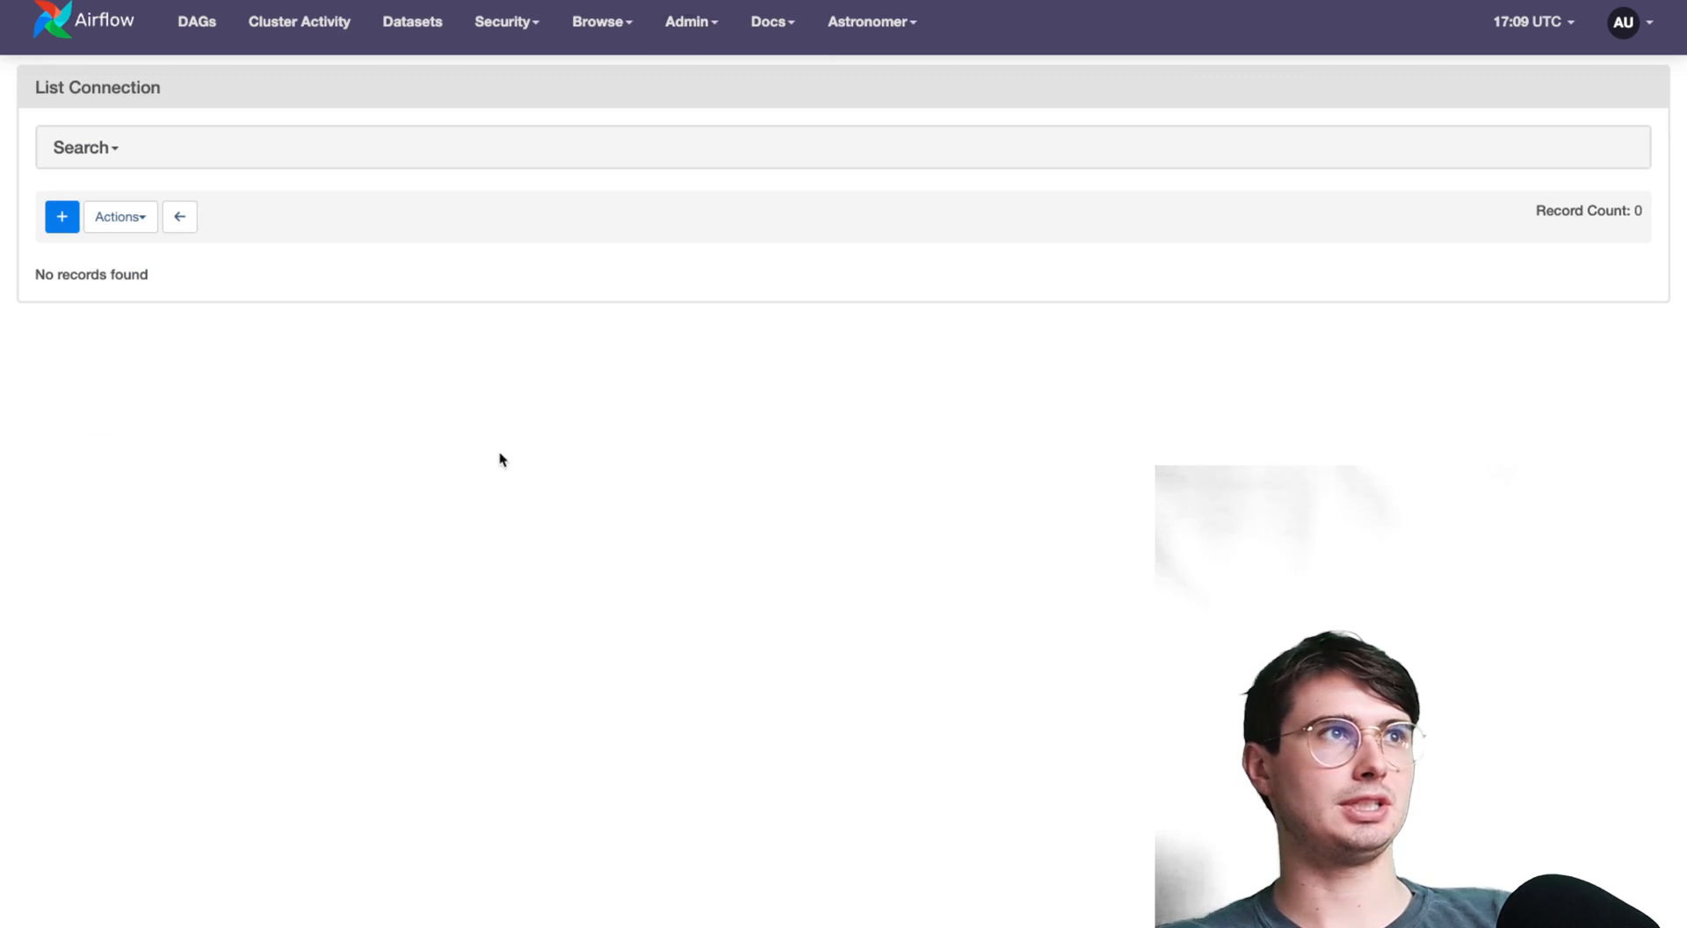
- Add a new Airflow connection, begin its Id with 're', and open the Connection Type list
left_click(61, 216)
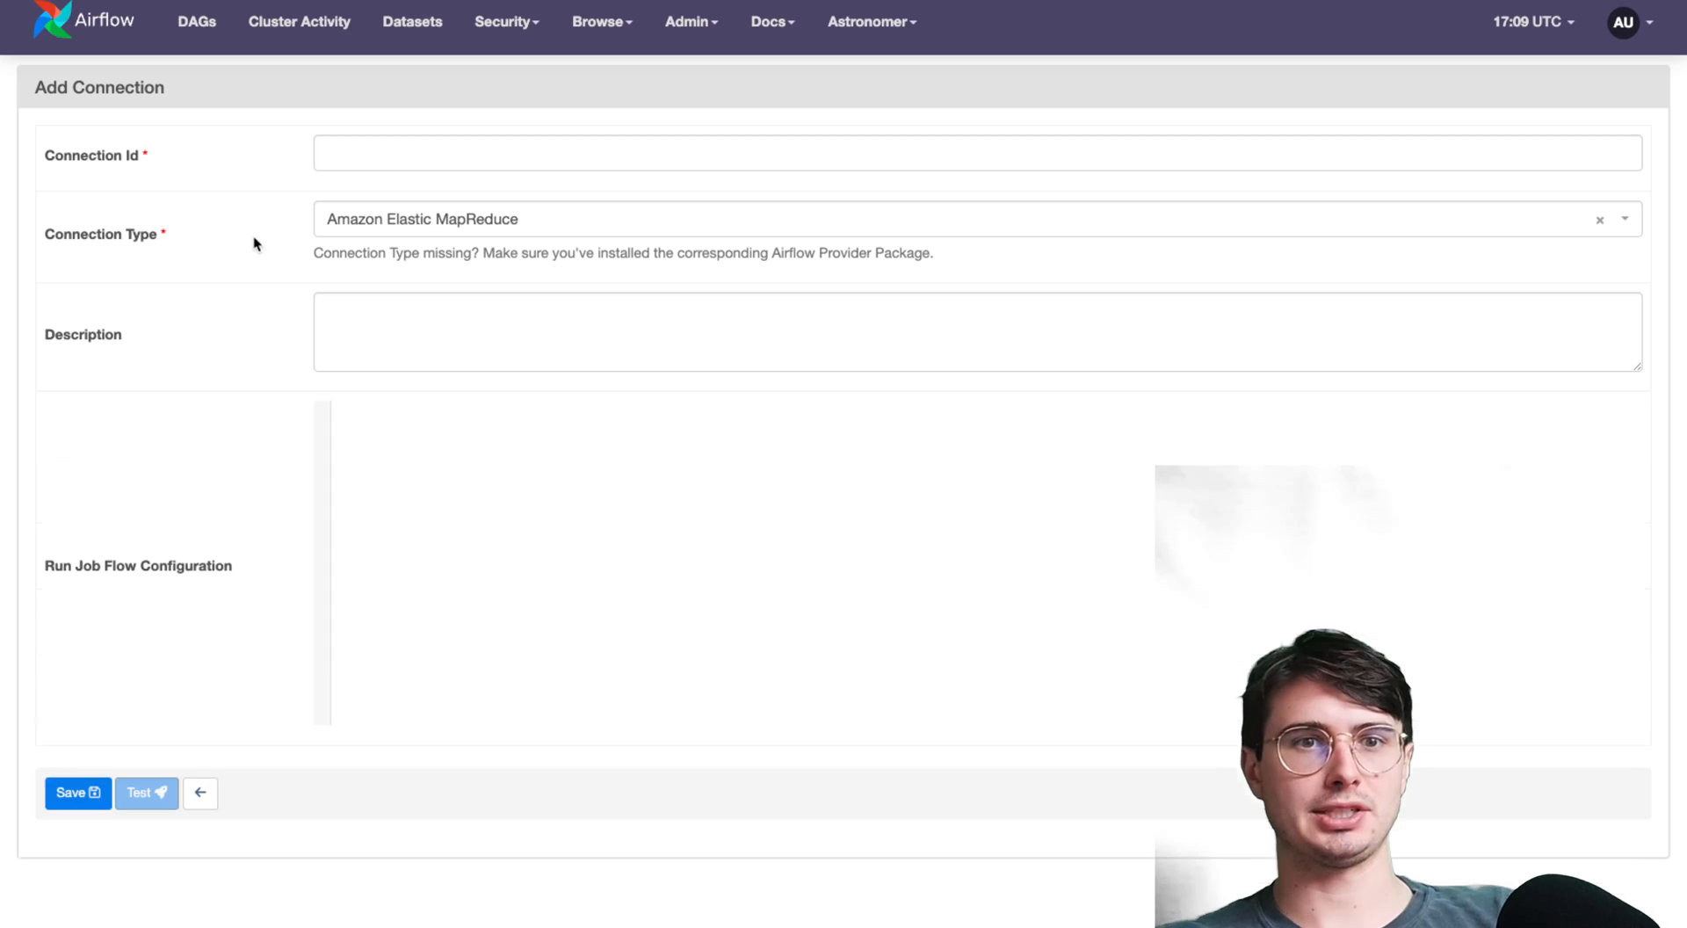
type("re")
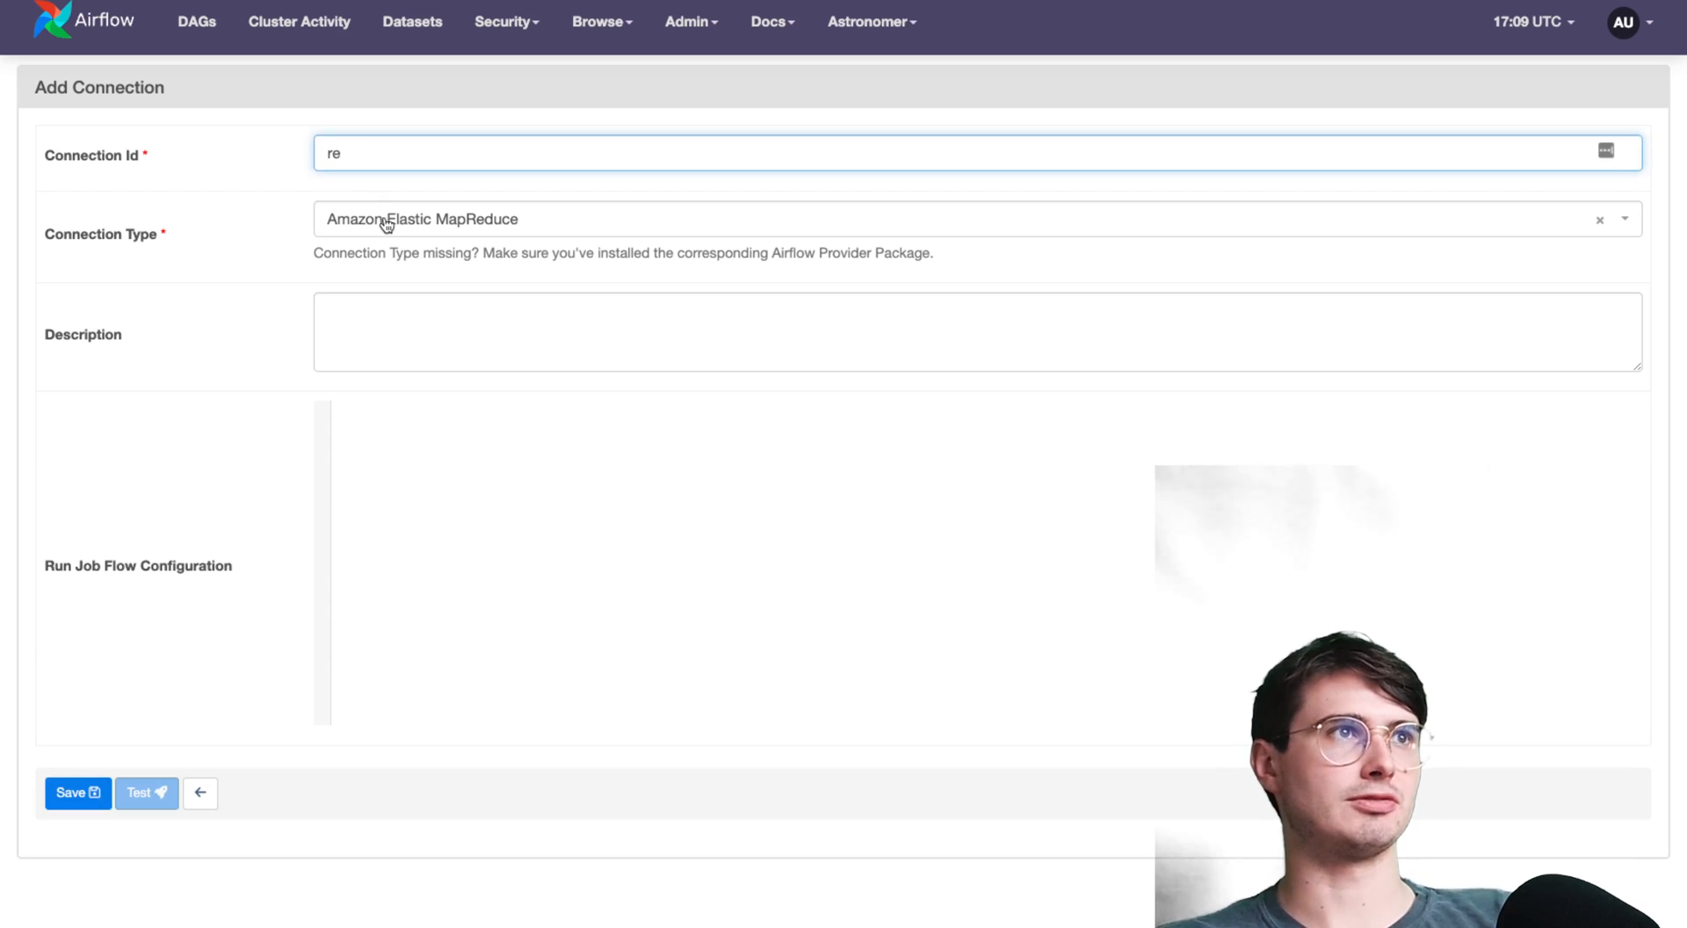
left_click(420, 219)
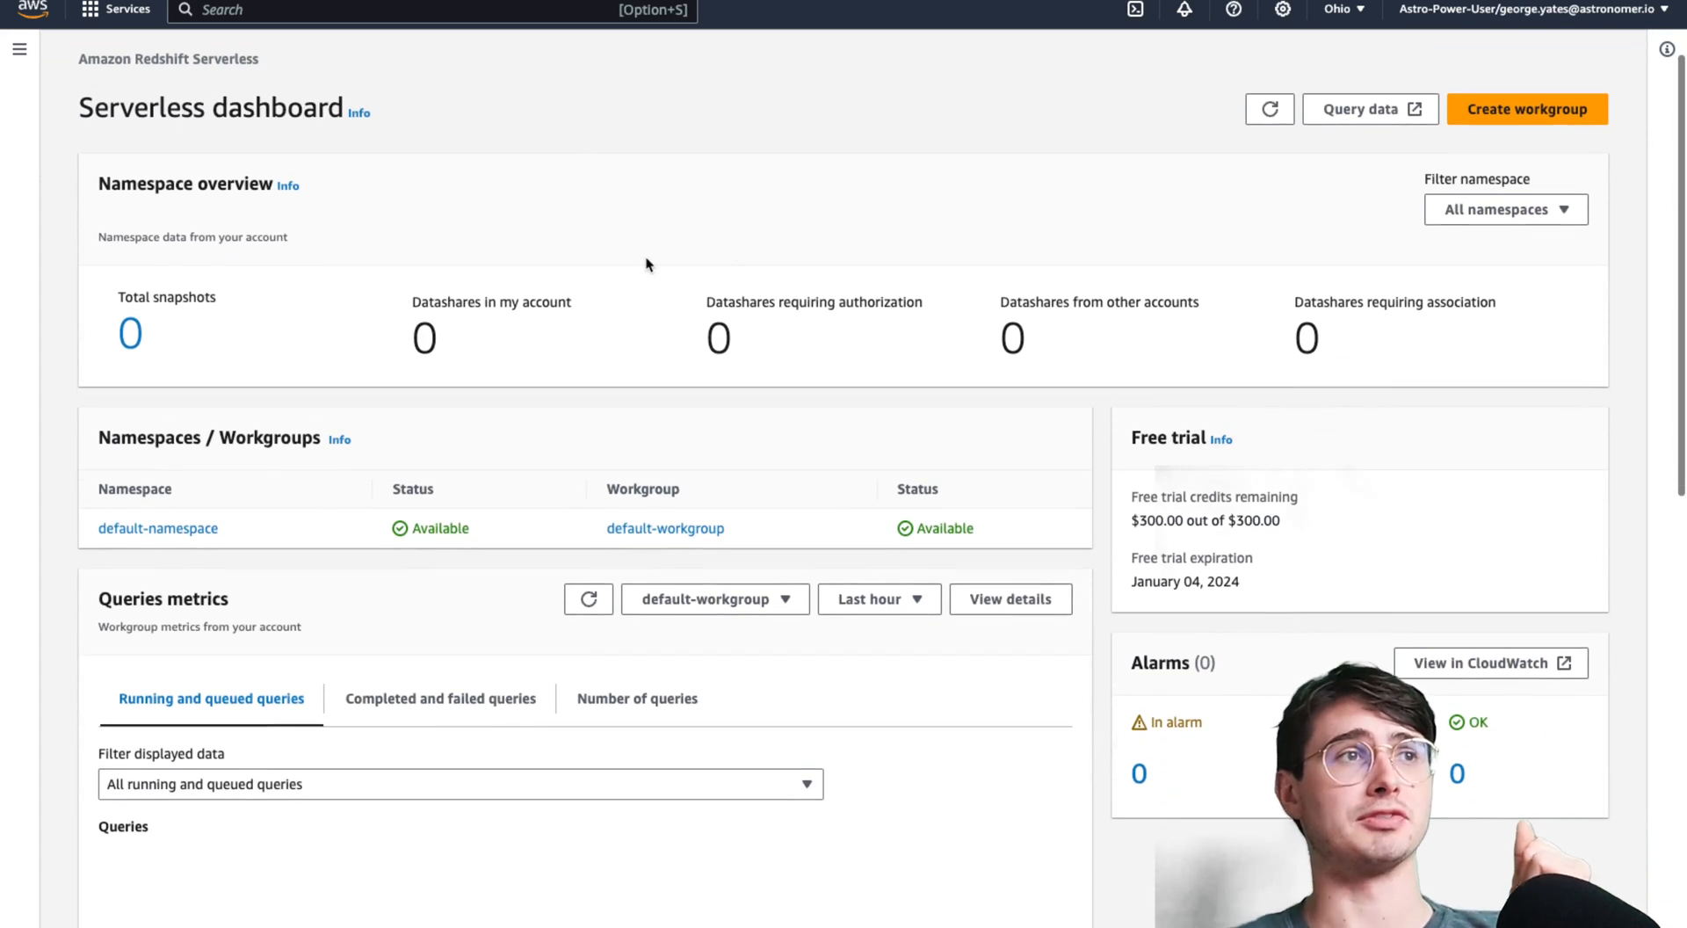
- Browse the Serverless dashboard information and workgroup configuration while the test workgroup is created
scroll("down", 3)
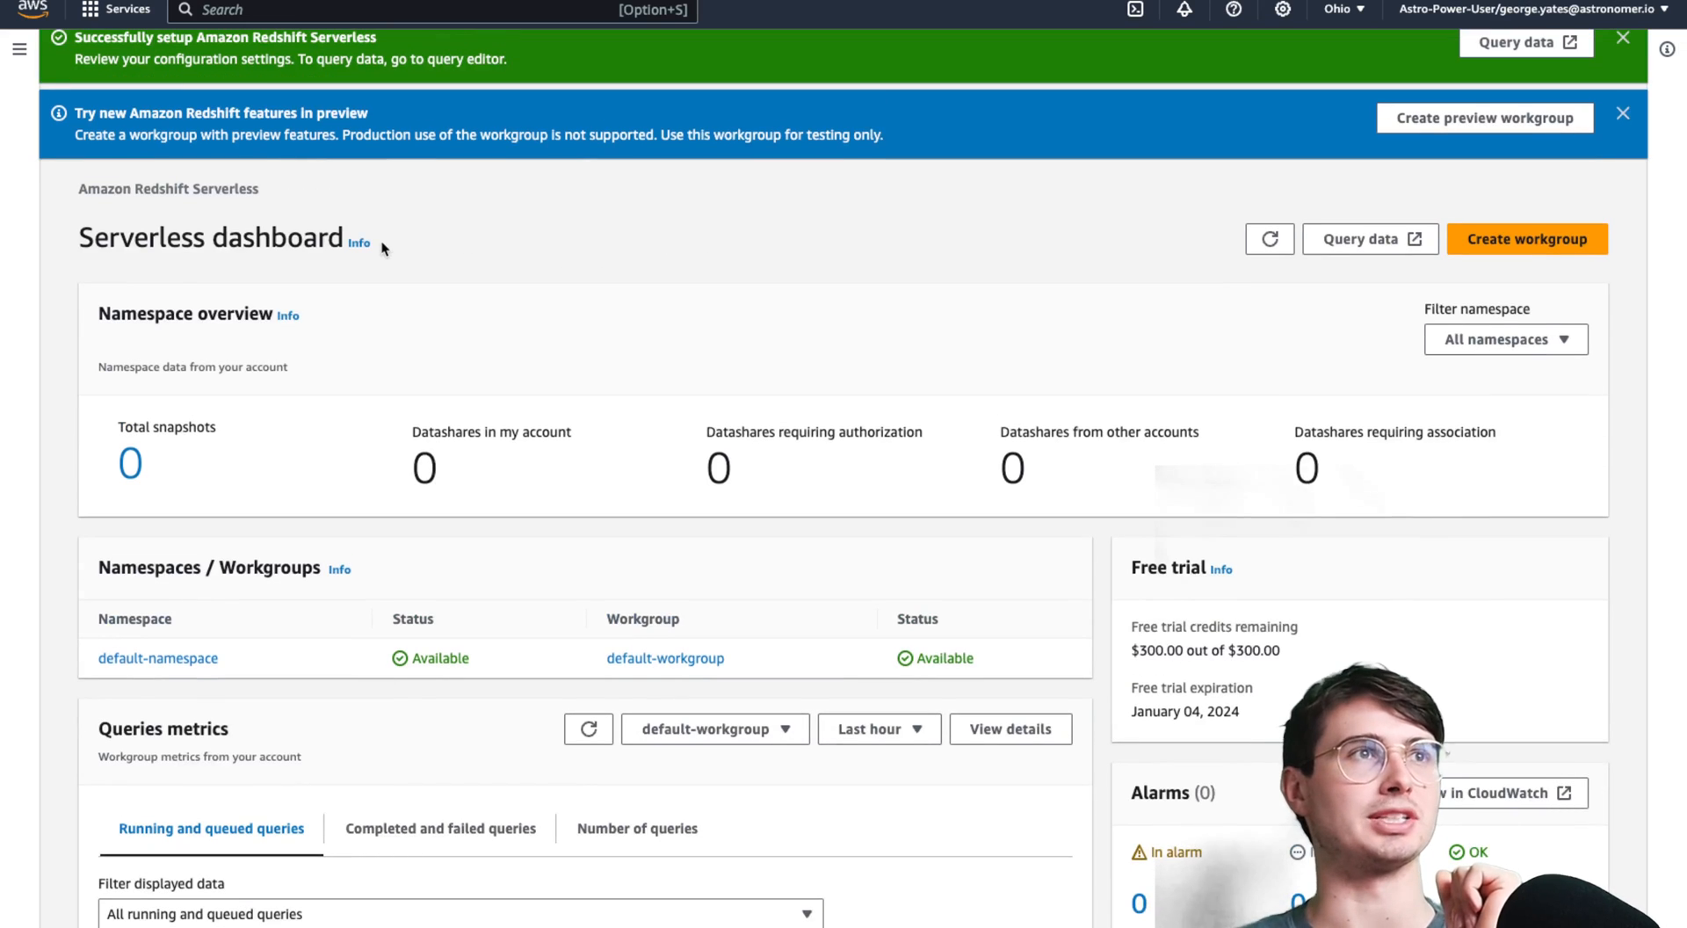
left_click(359, 243)
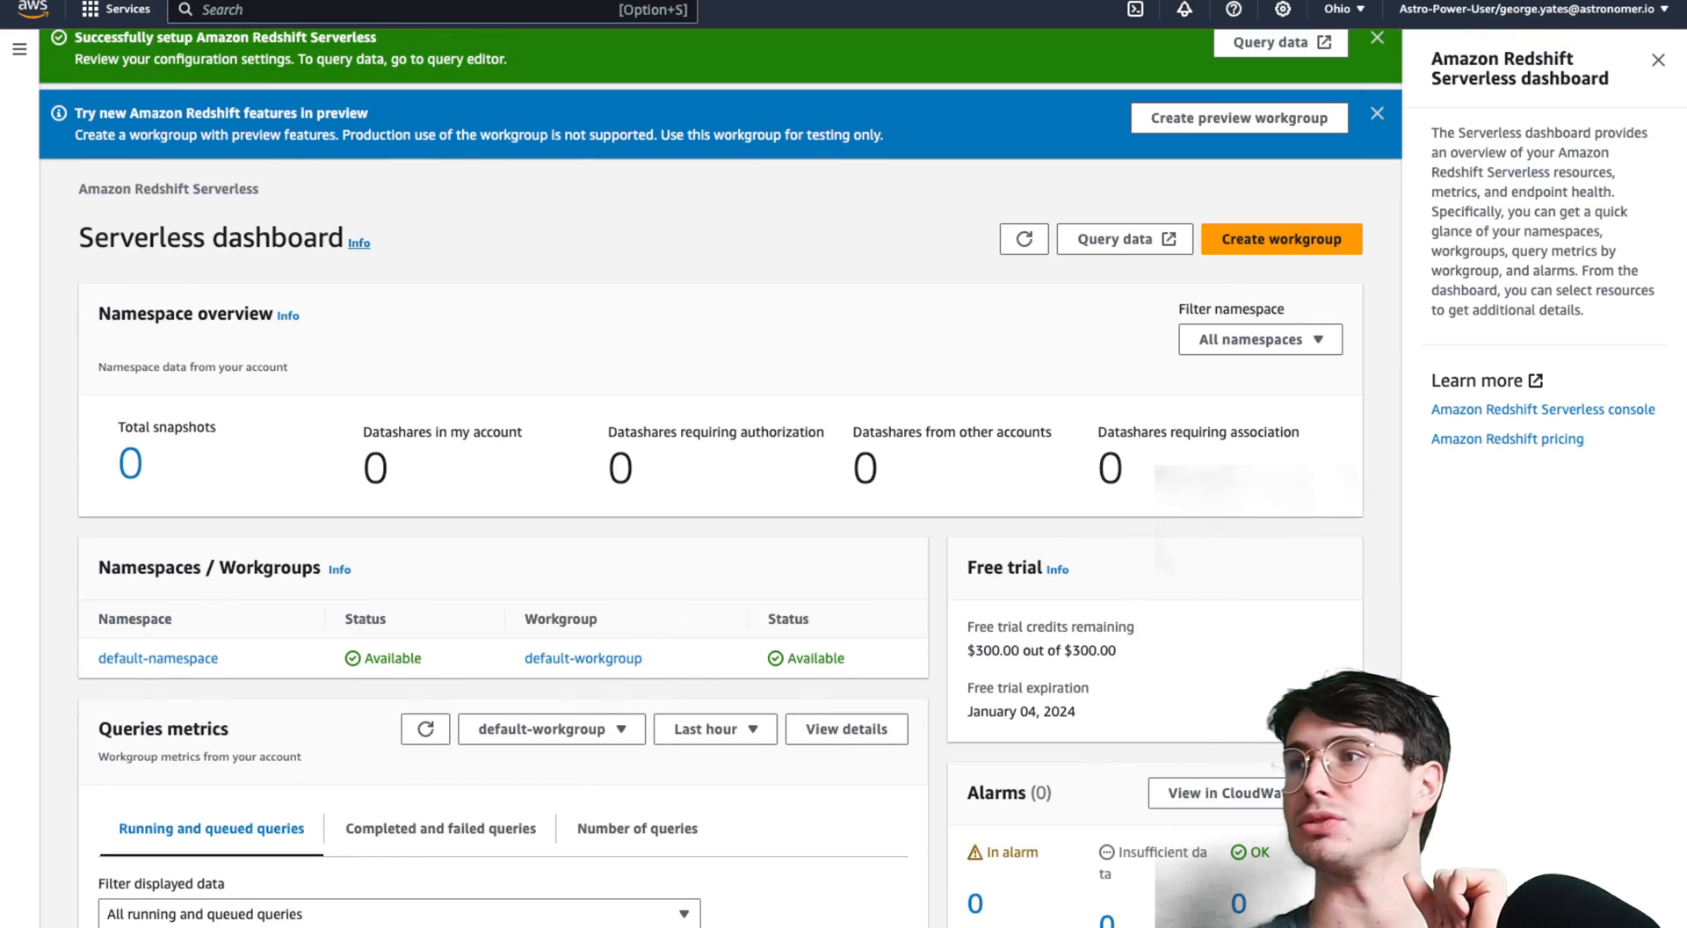
left_click(1281, 238)
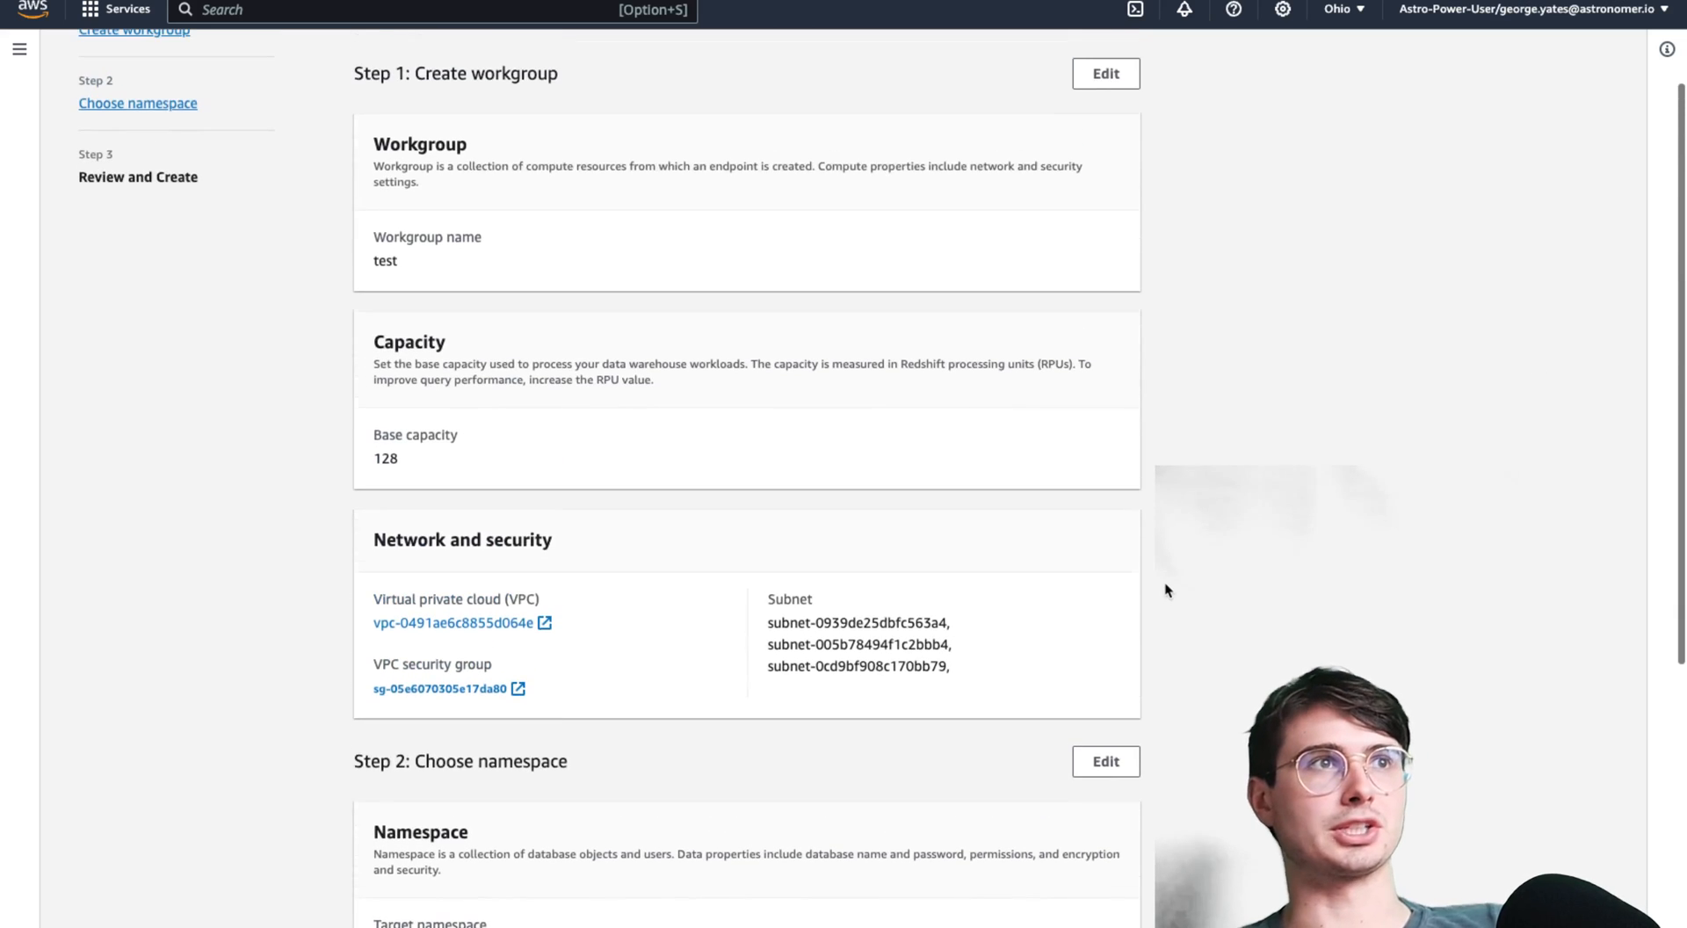
scroll("down", 3)
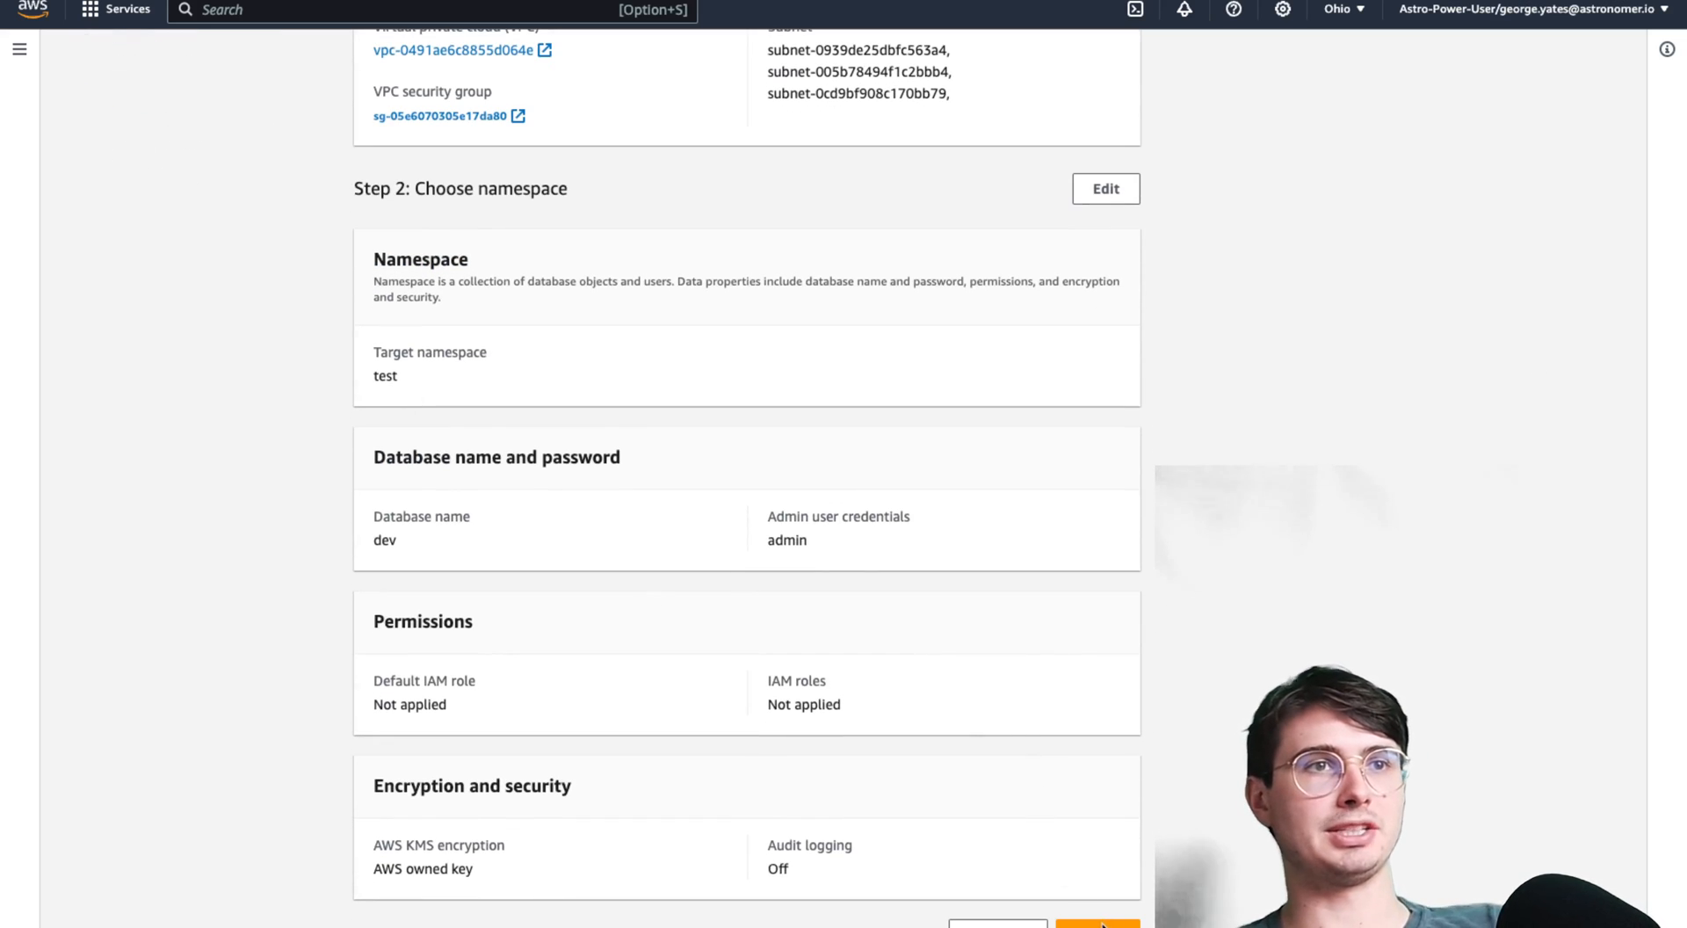
mouse_move(842, 141)
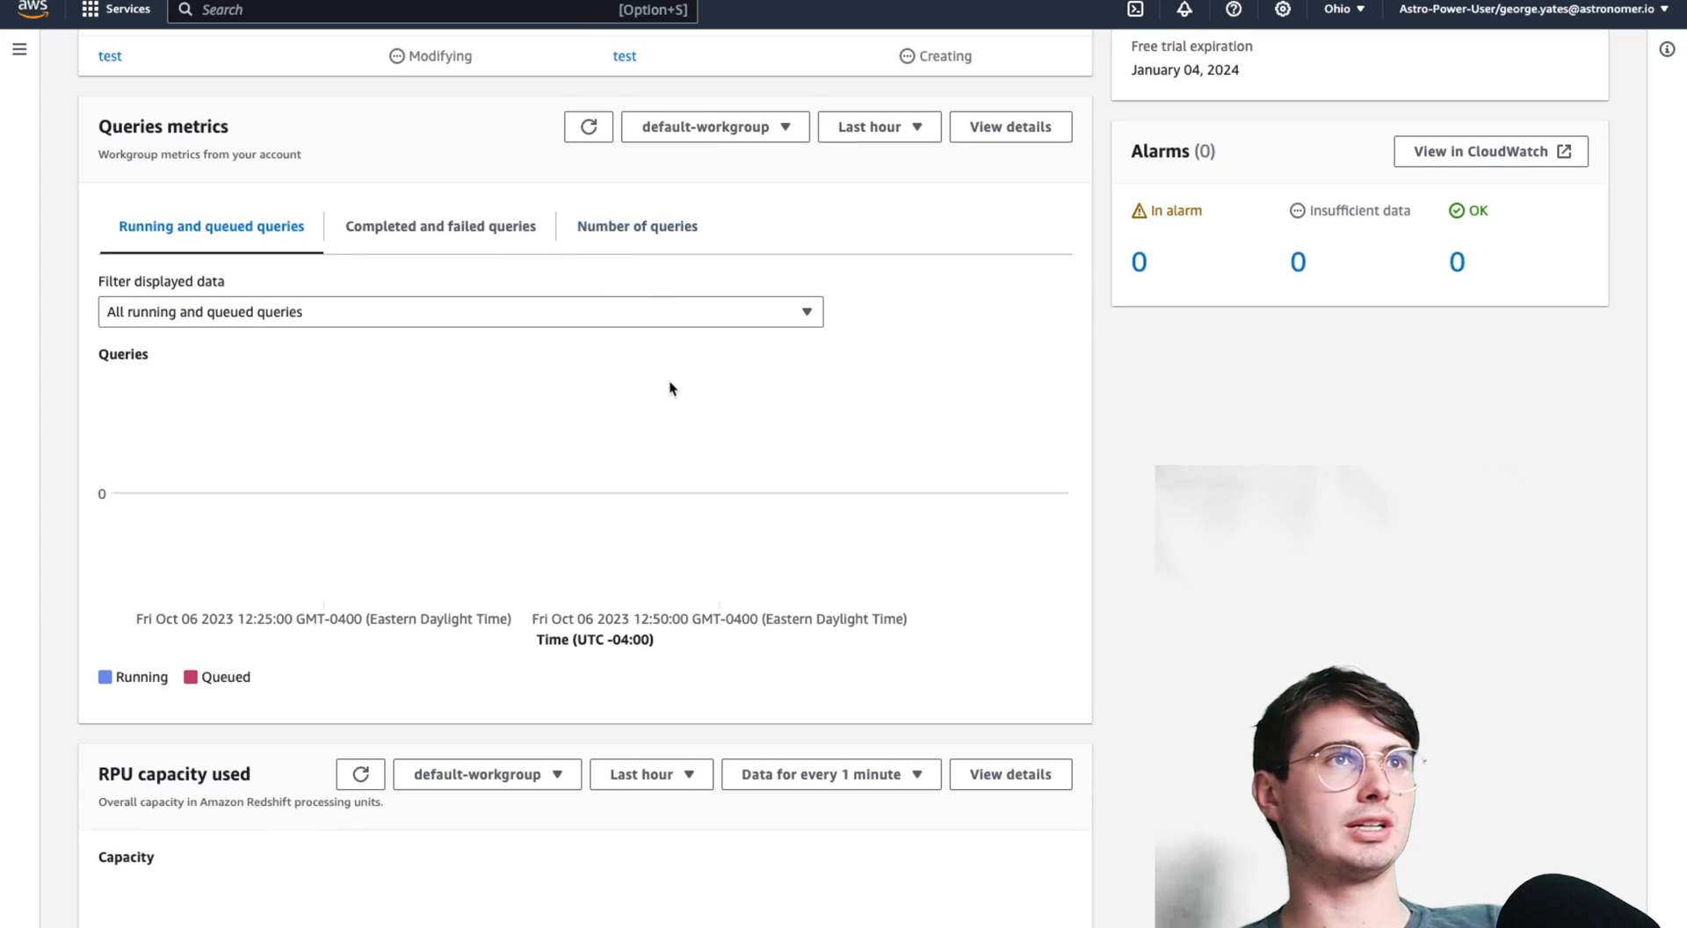
scroll("down", 3)
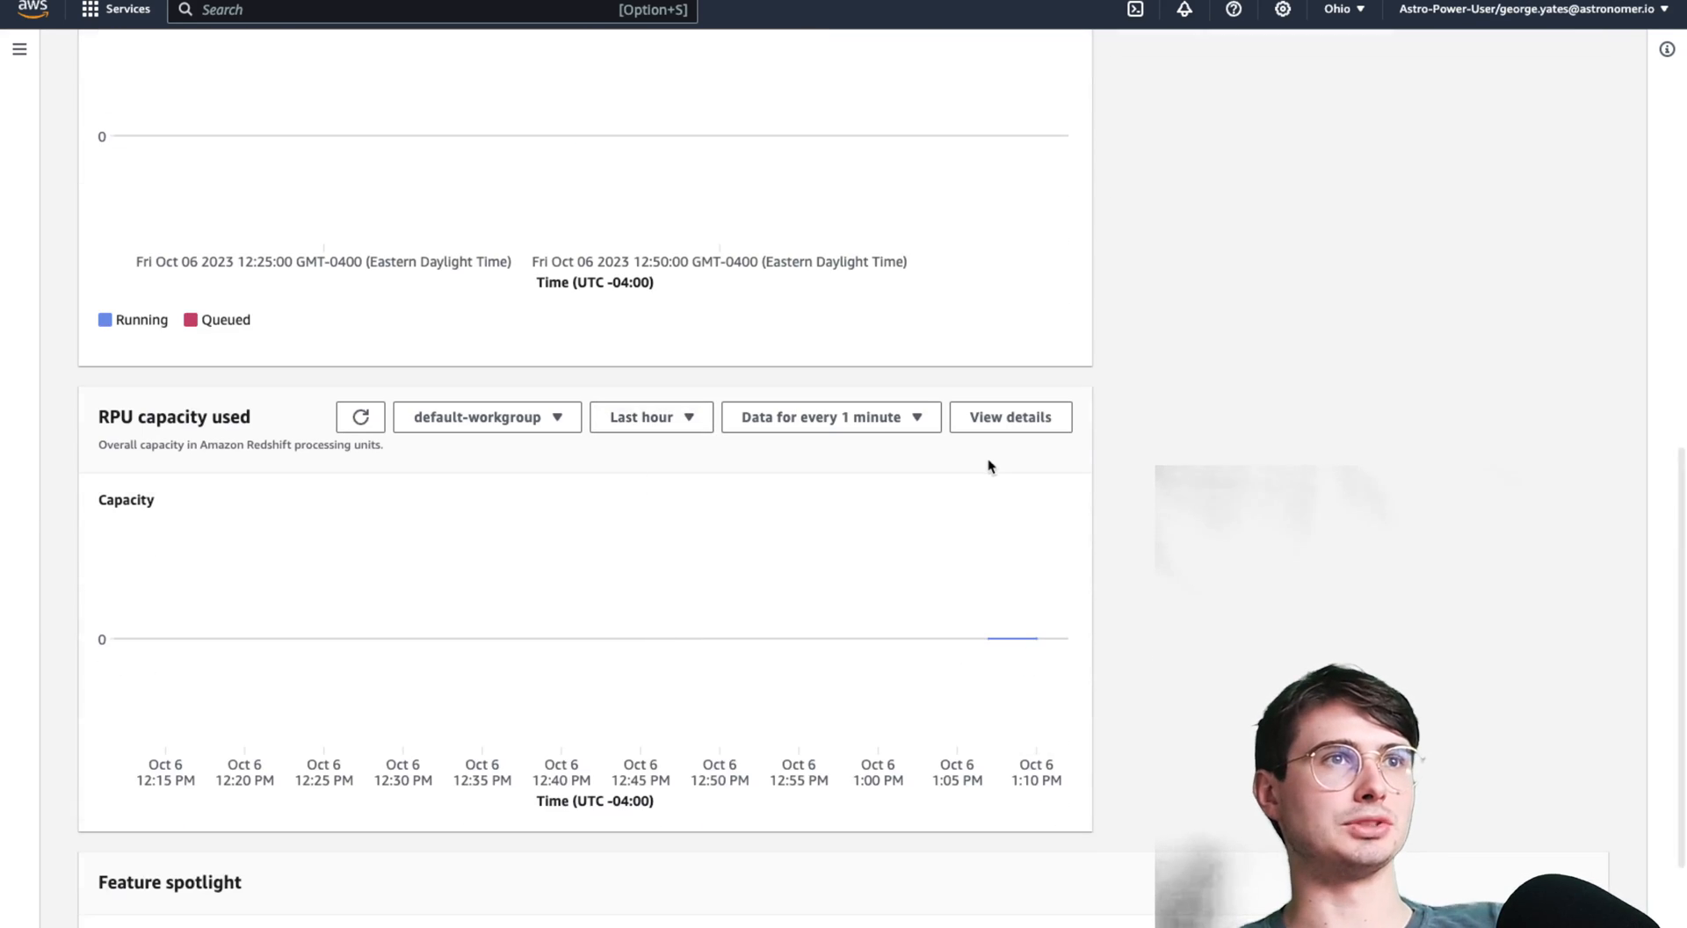
scroll("up", 3)
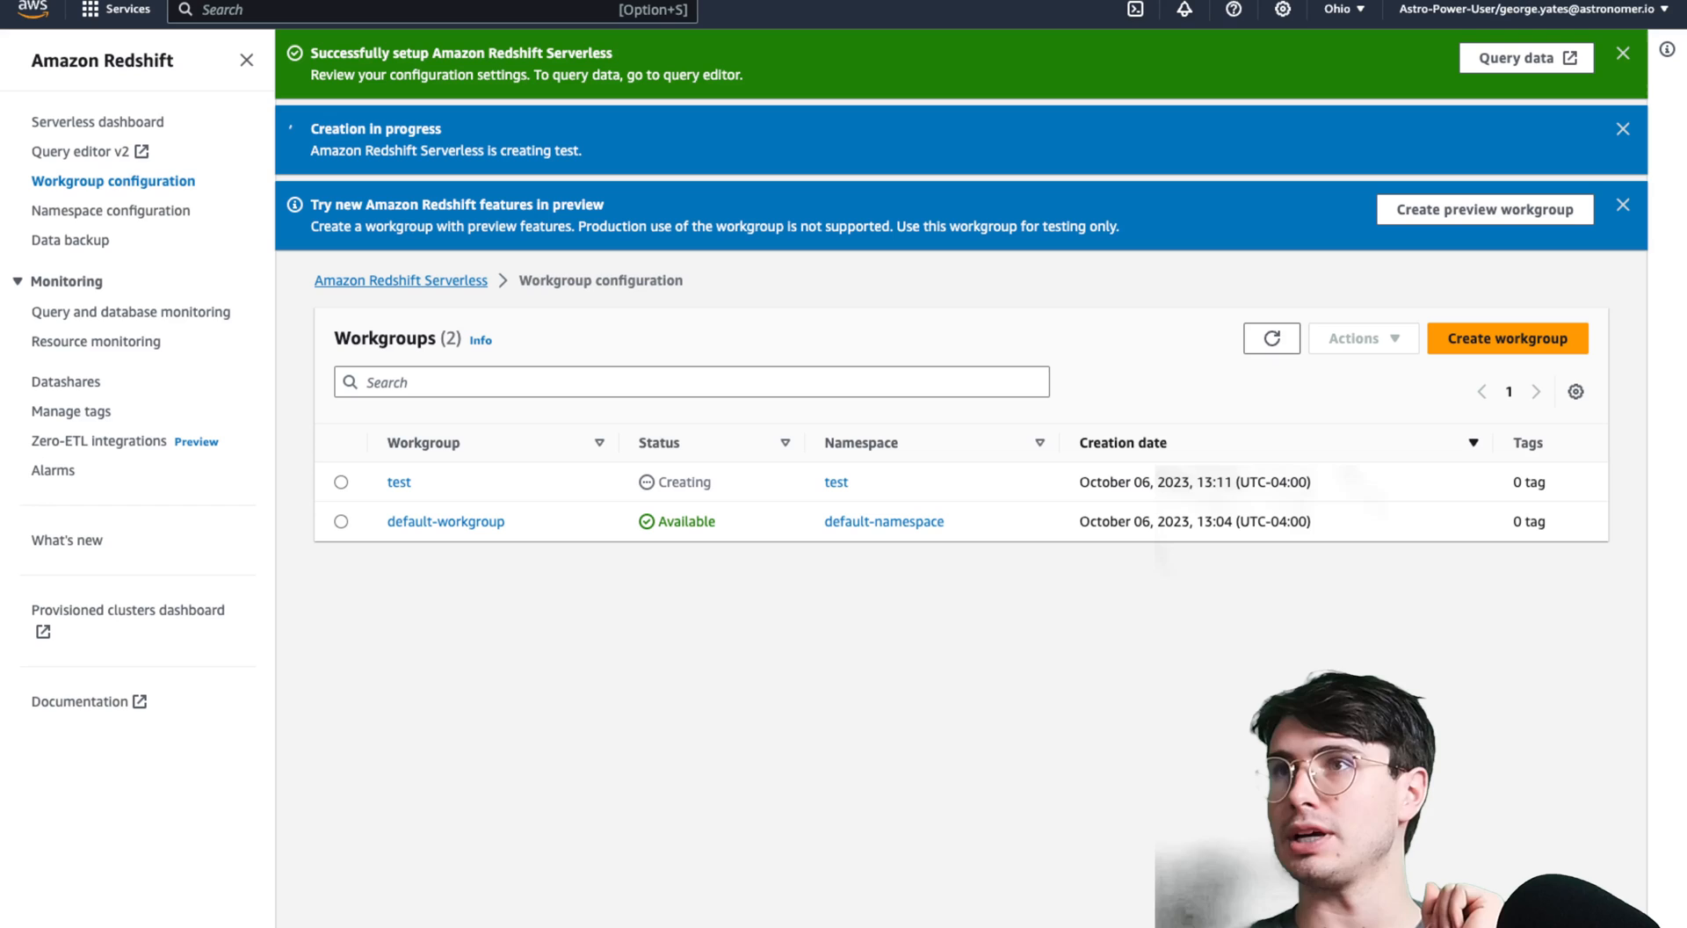
mouse_move(1382, 92)
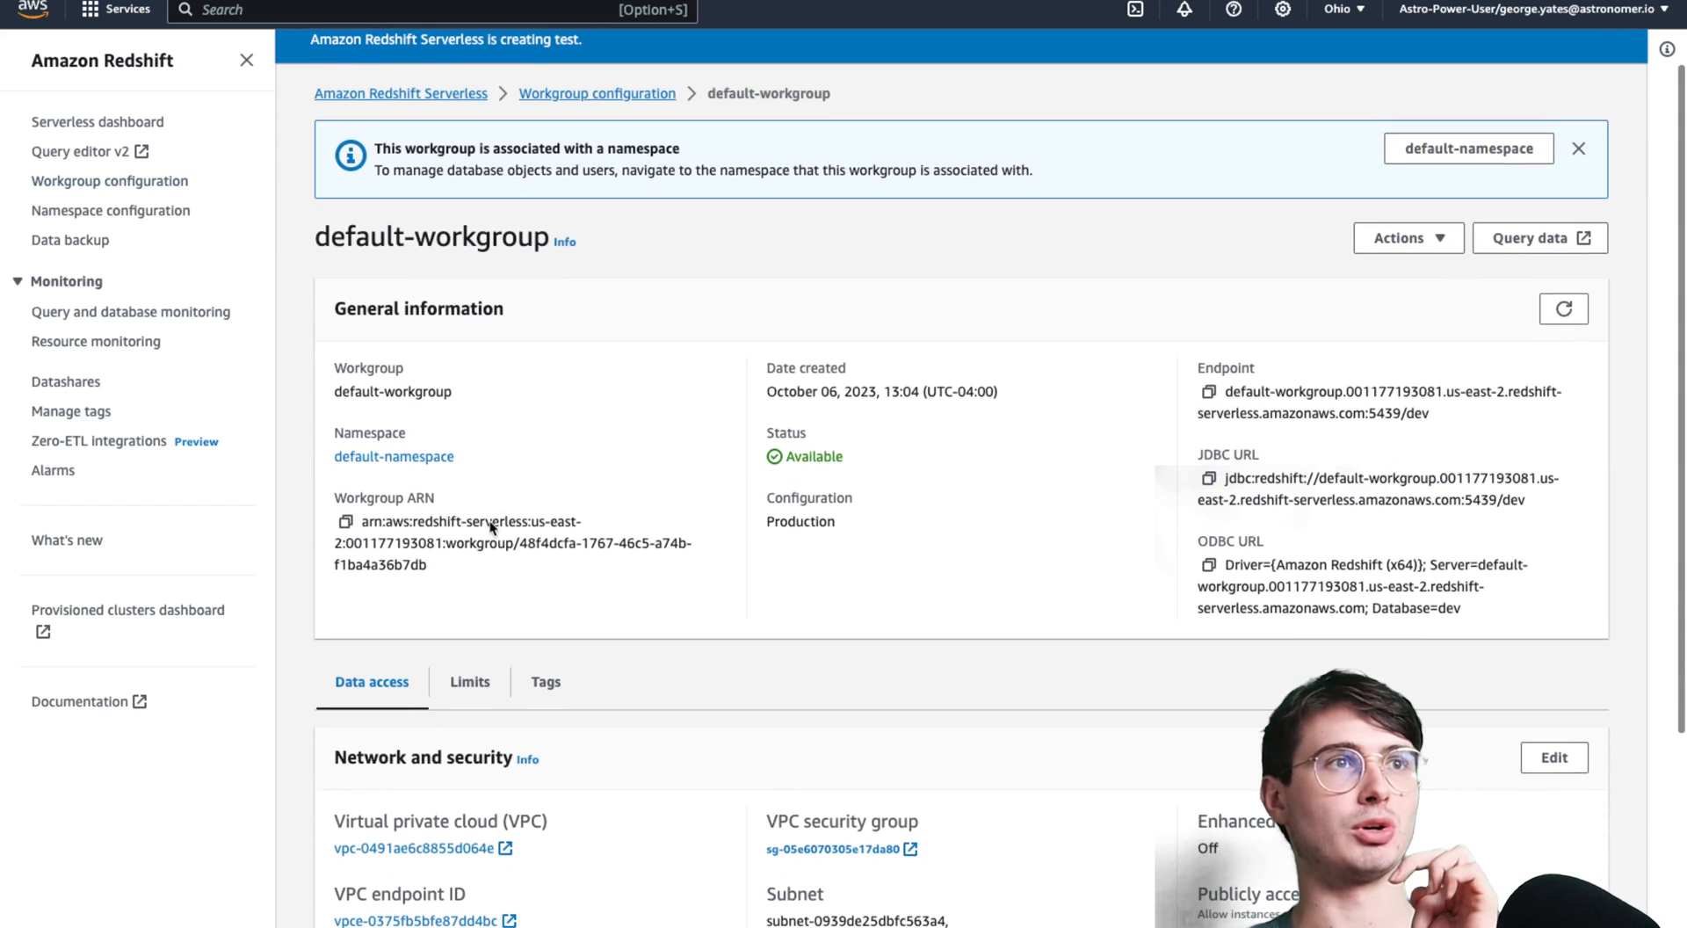
scroll("down", 3)
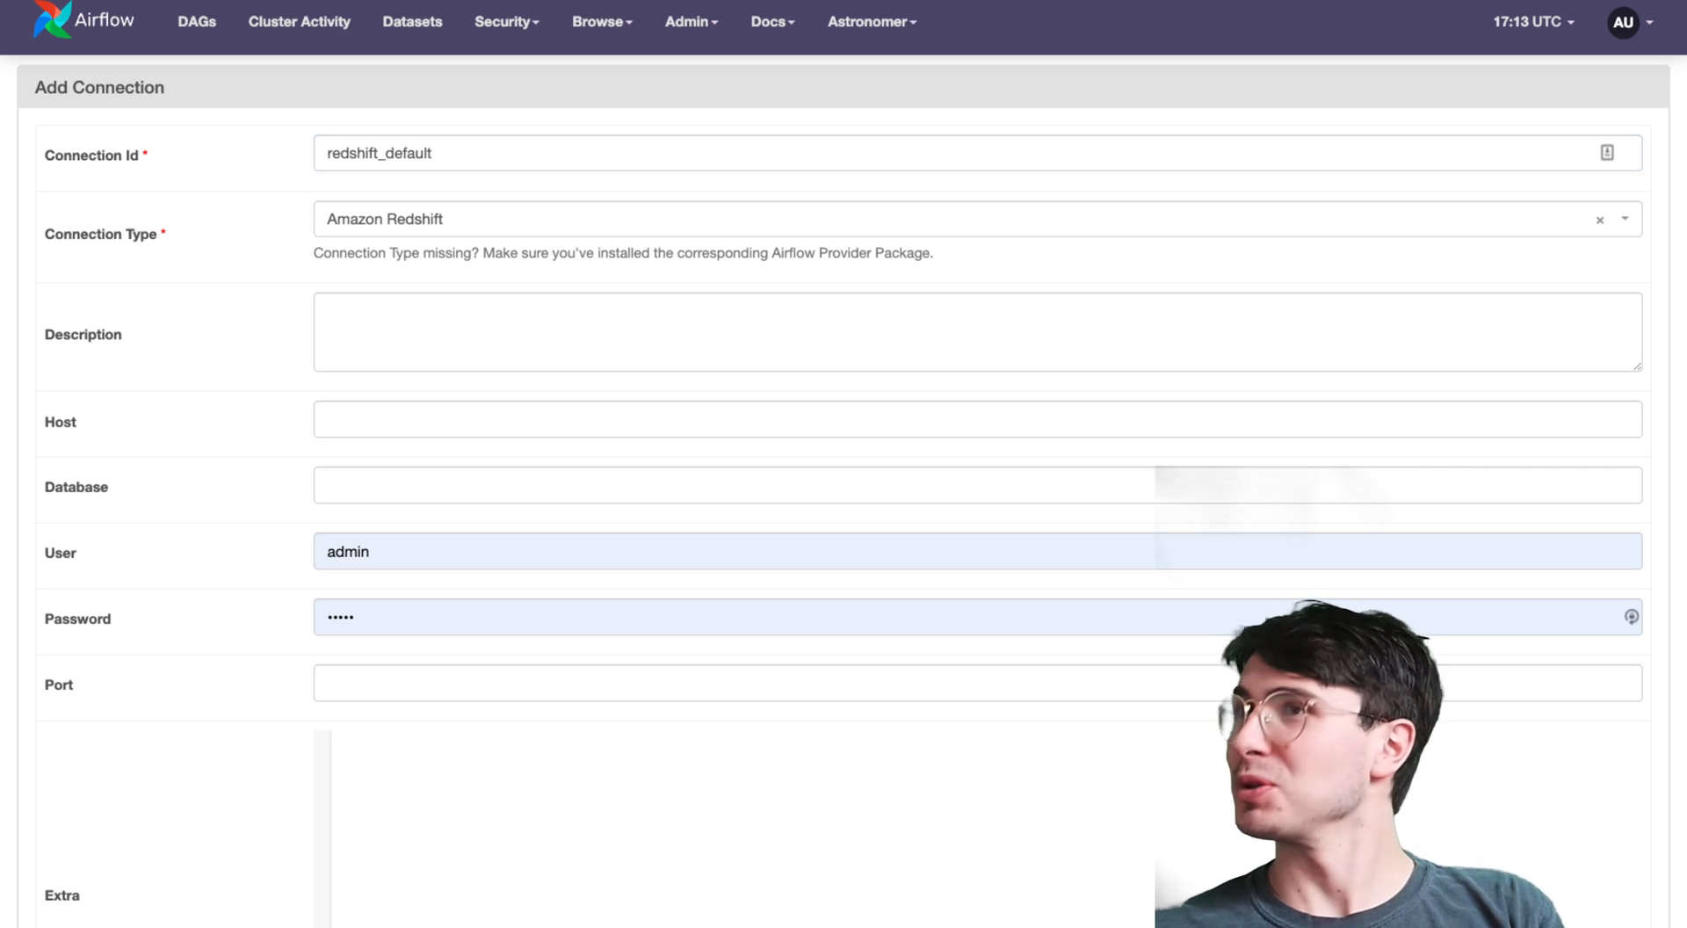
- Fill redshift_default with host redshift-cluster-1.123456789.us-west-1.redshift.amazonaws.com, database dev, user 'user', and password
left_click(433, 153)
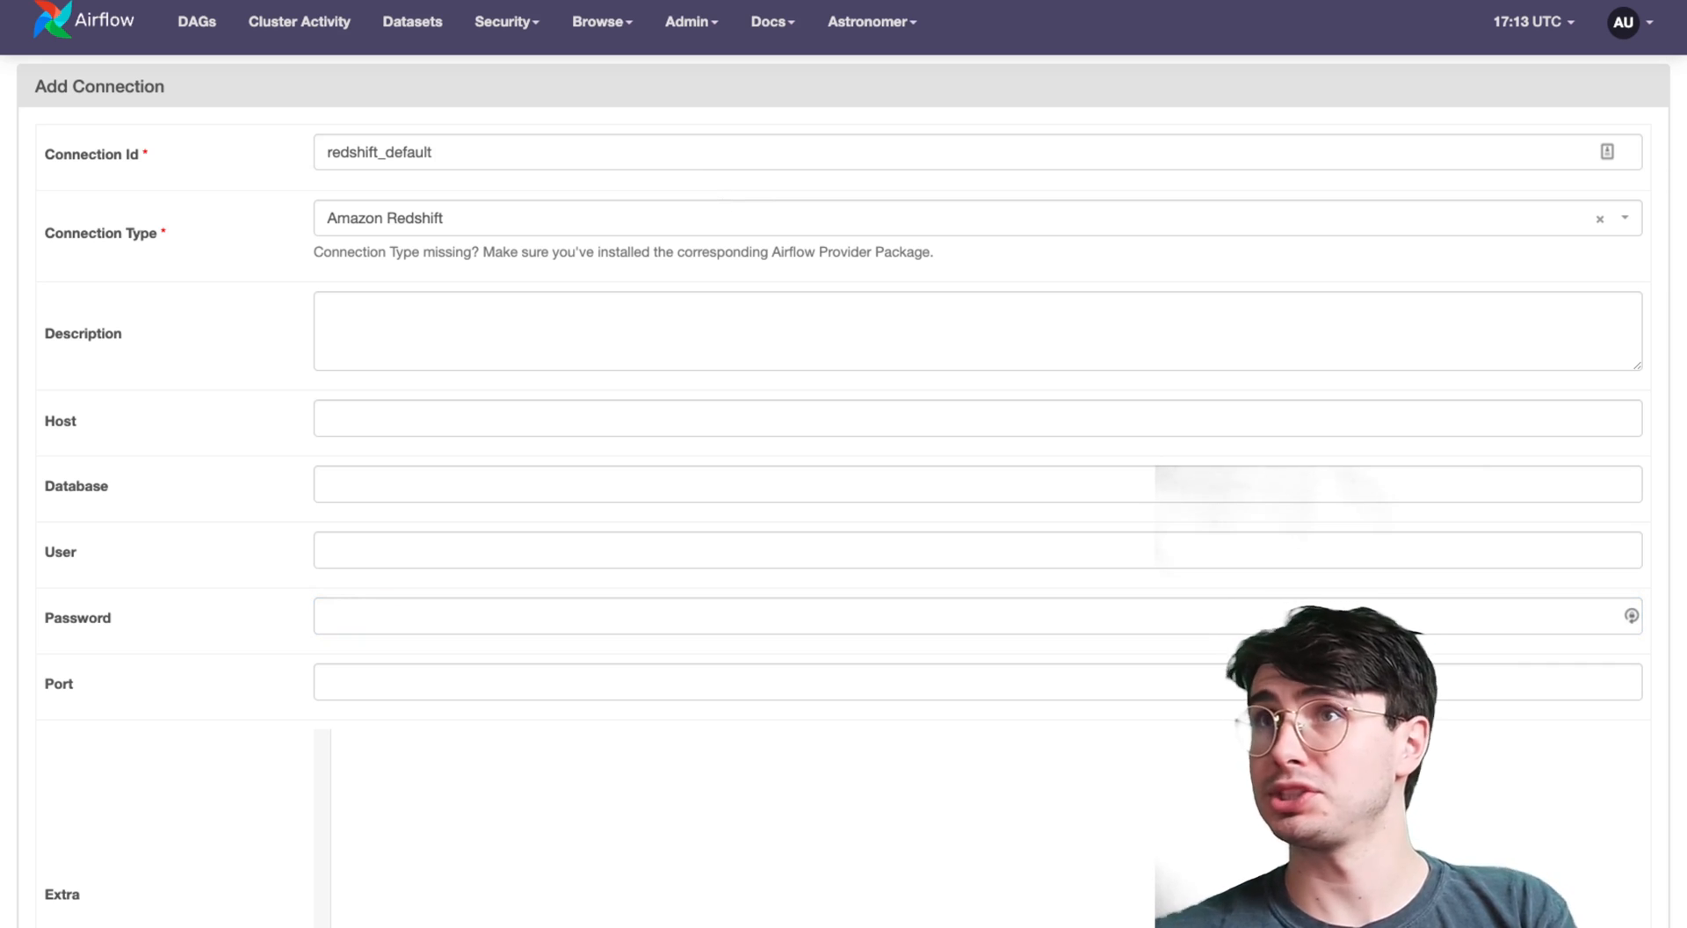
type("redshift-cluster-1.123456789.us-west-1.redshift.amazonaws.com")
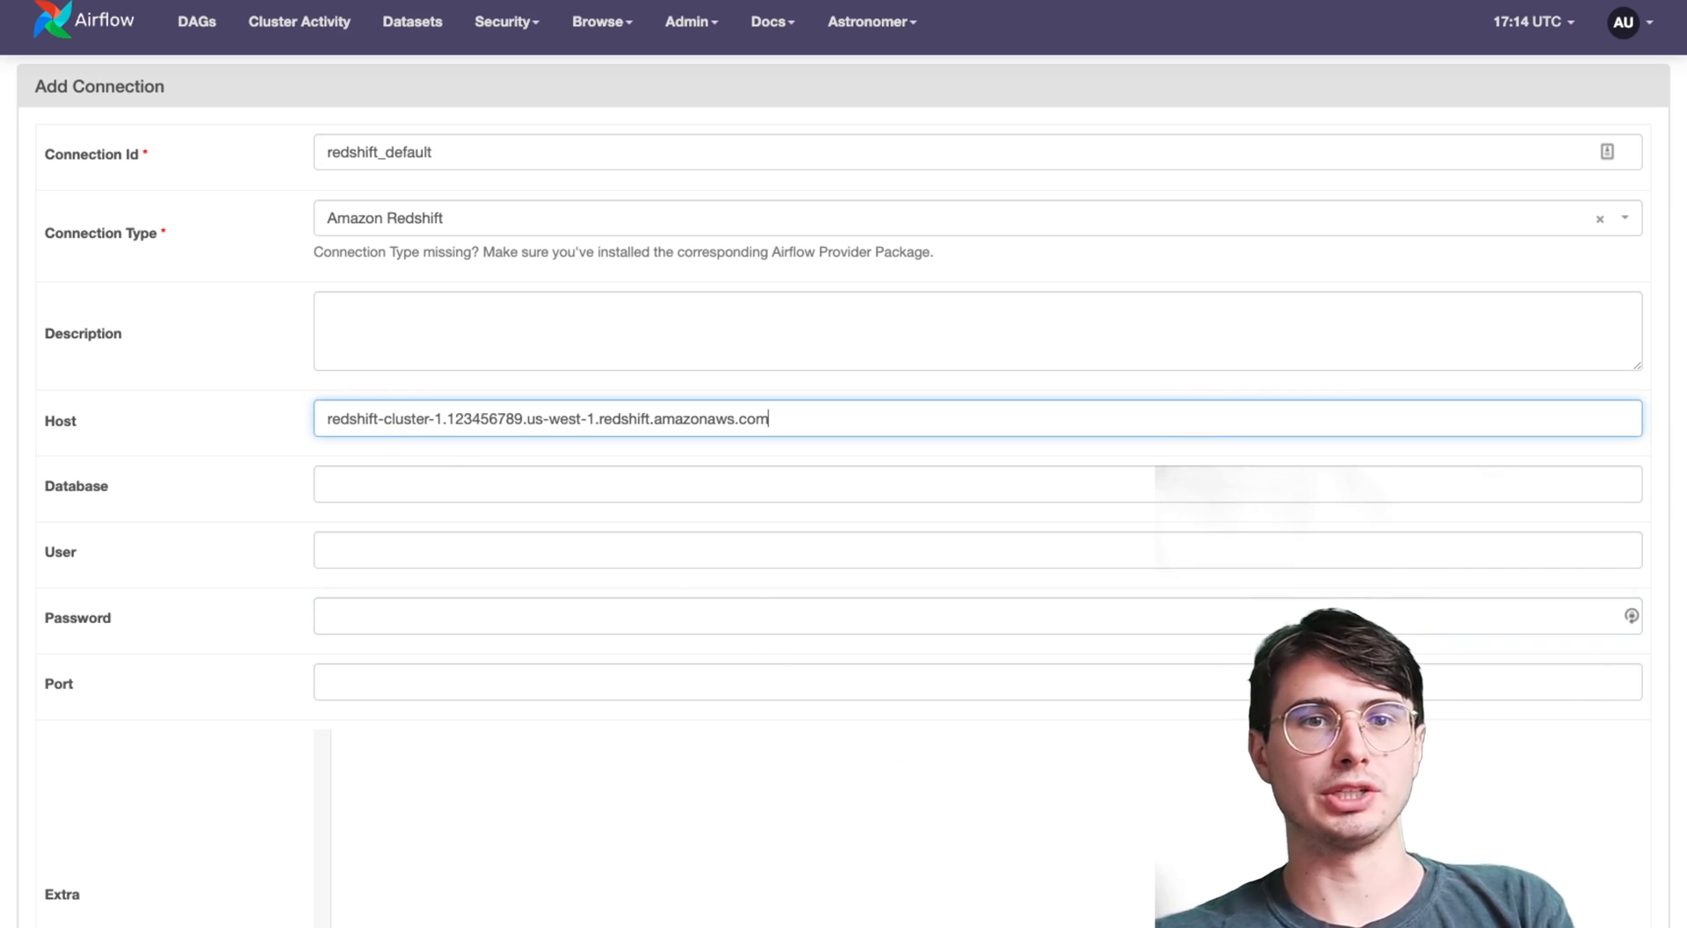
type("dev")
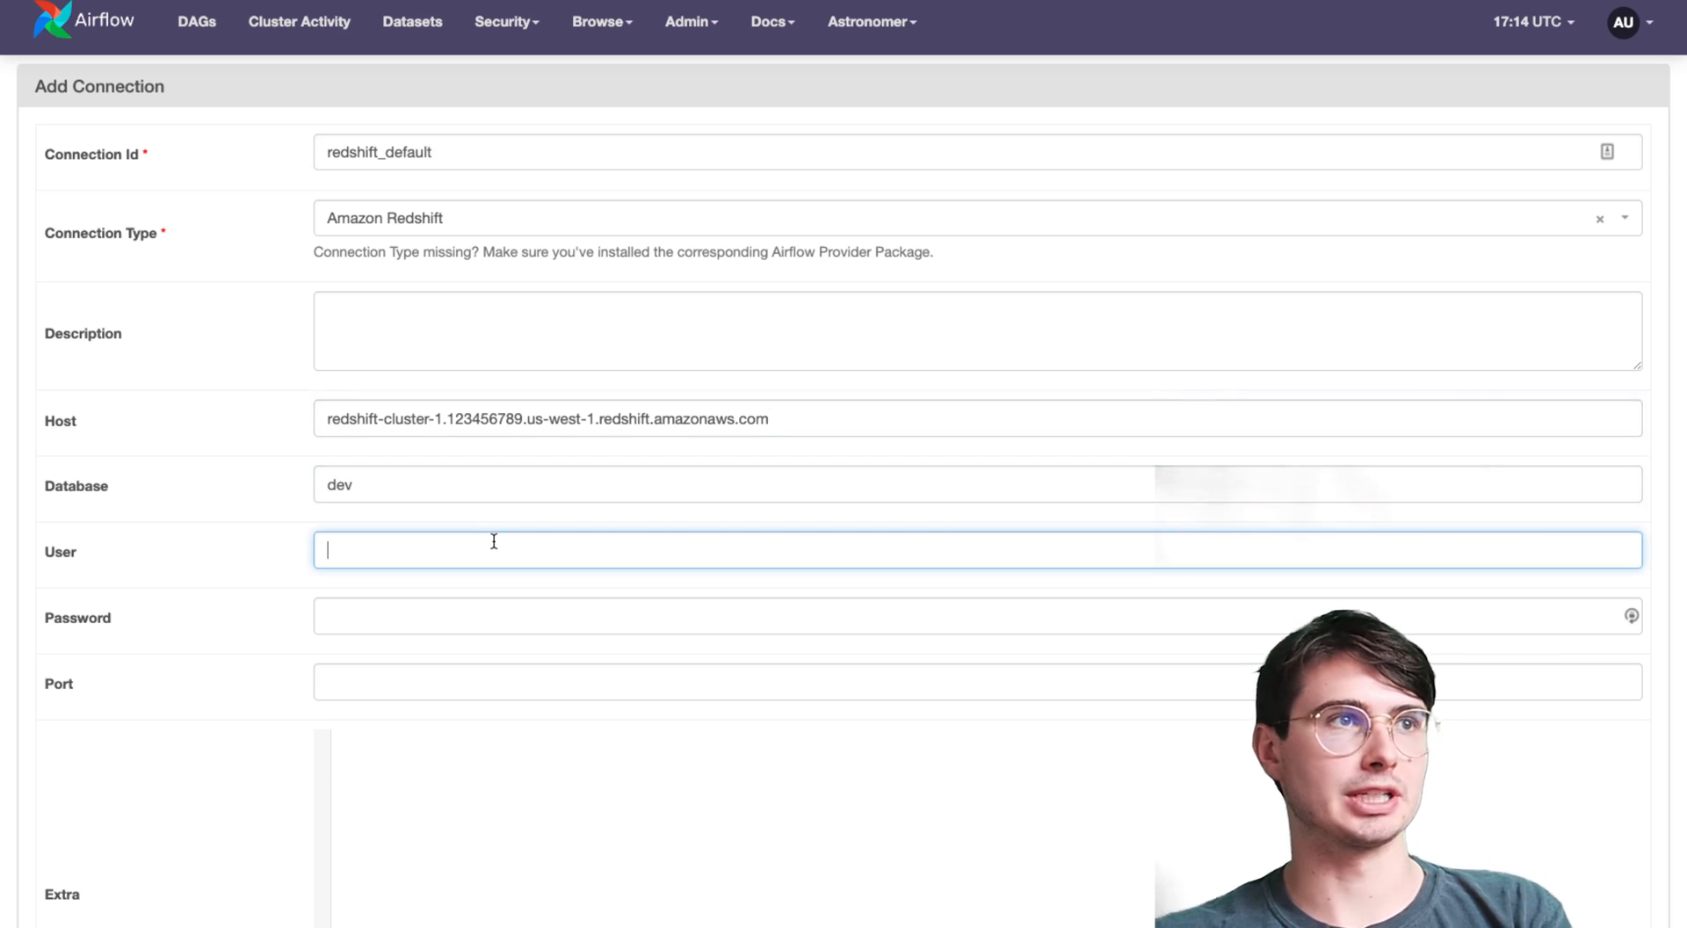
type("user")
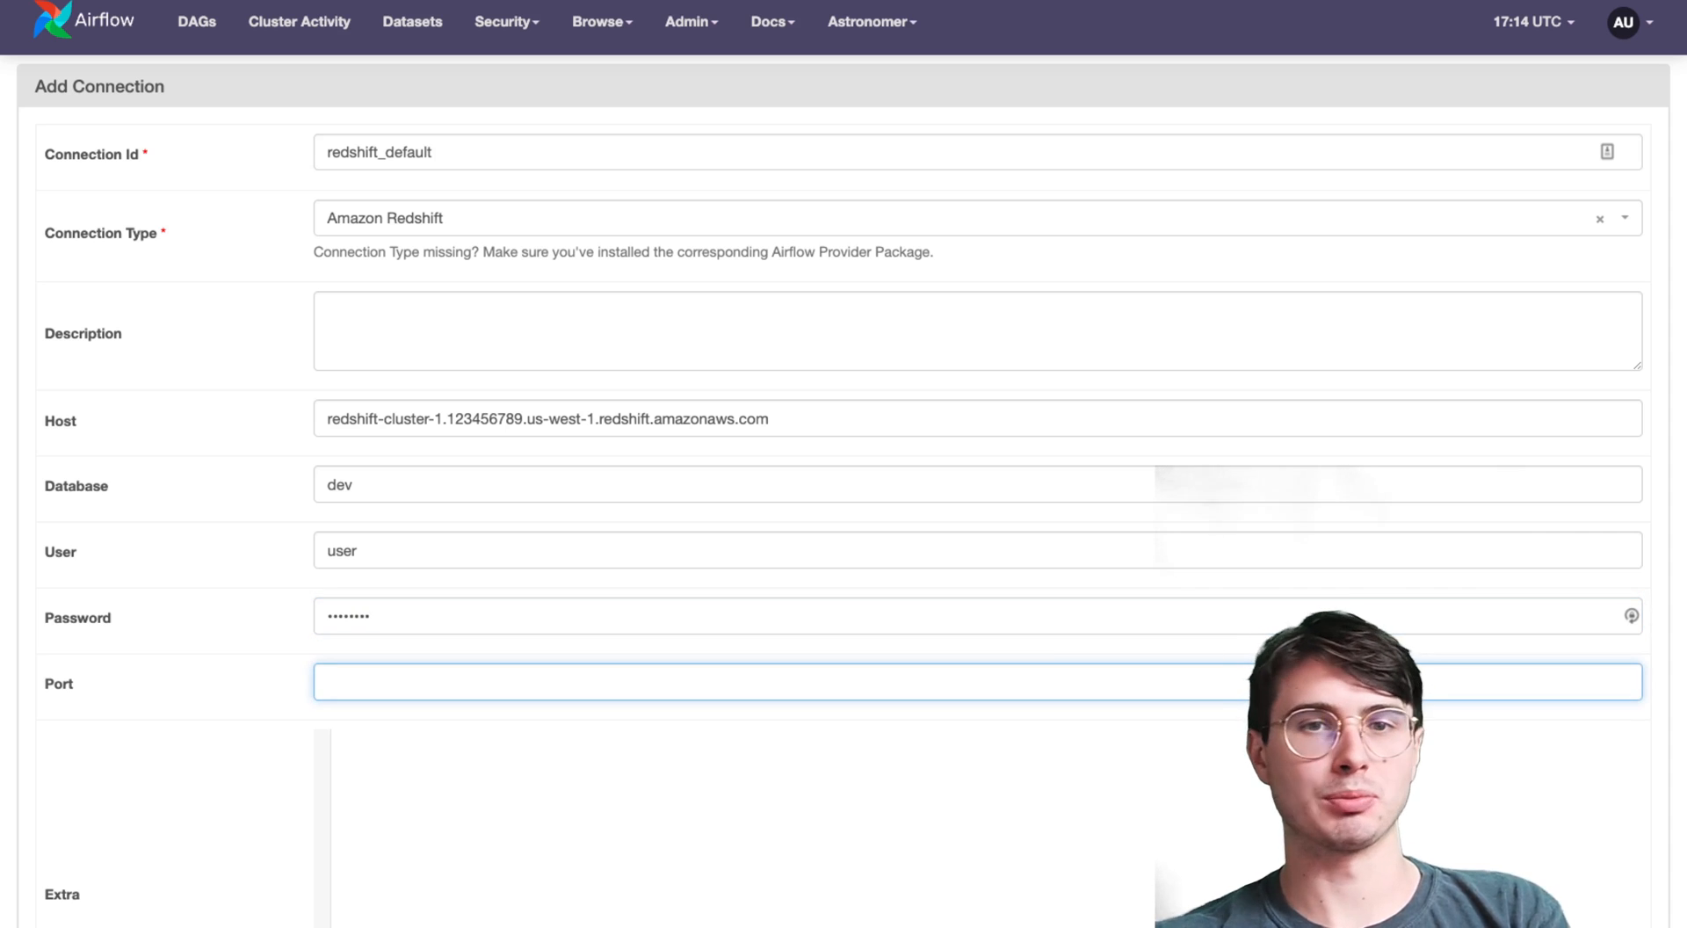
type("4909494")
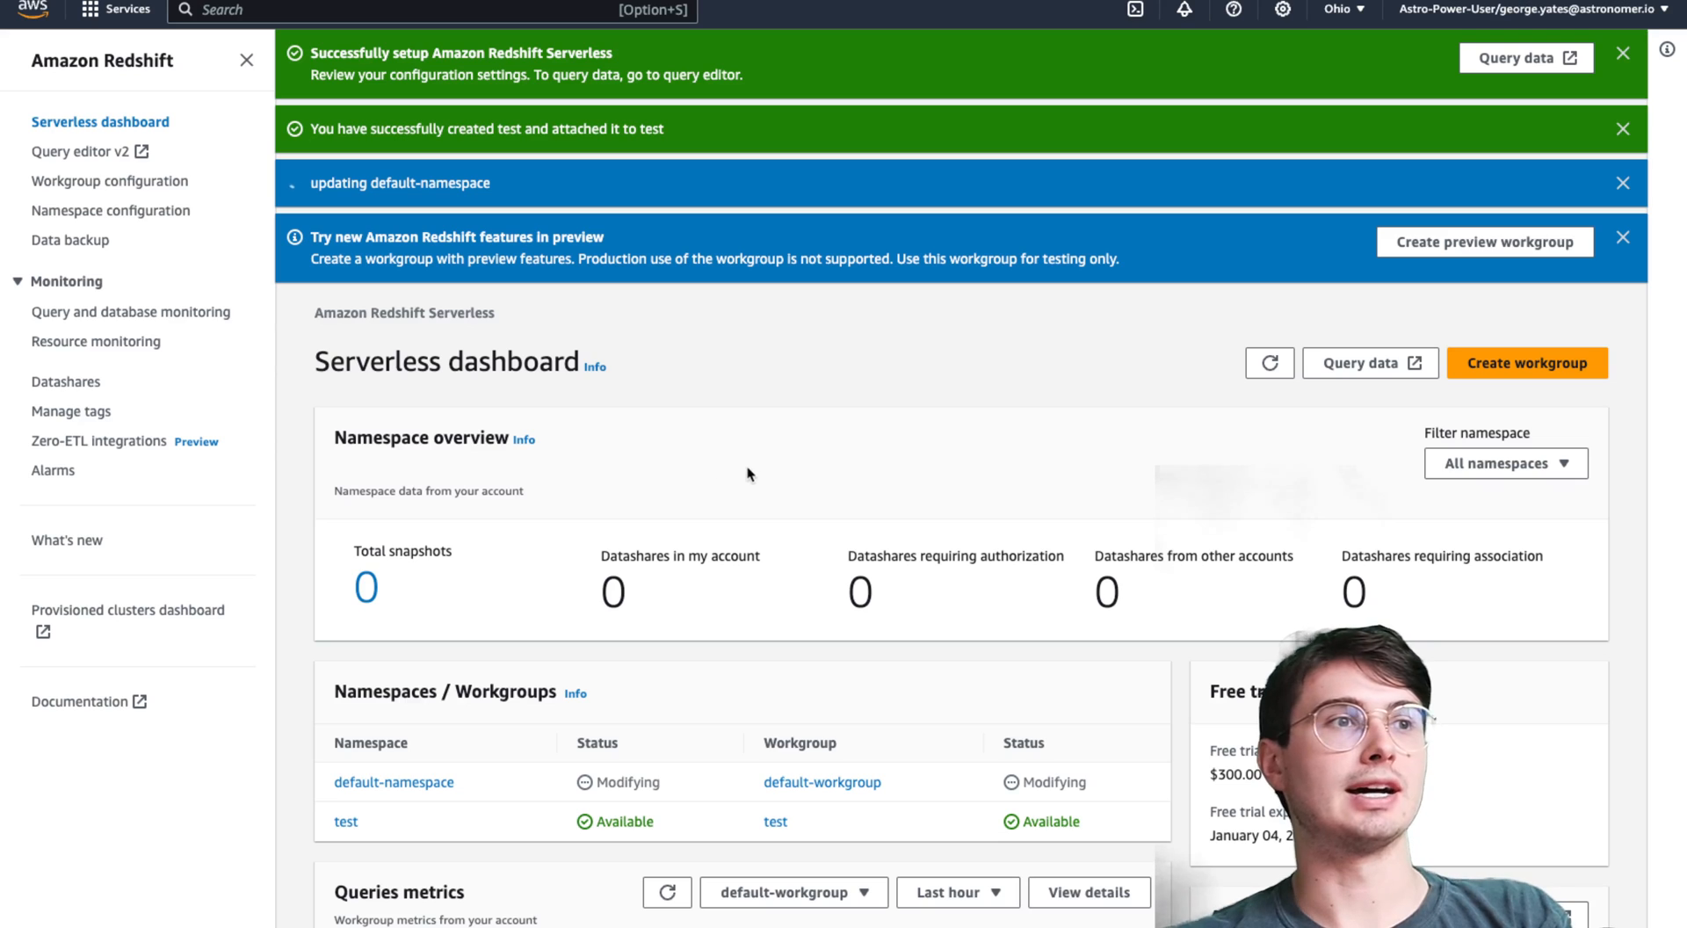
- Inspect default-workgroup's details and its Network and security settings while it is modifying
left_click(1623, 51)
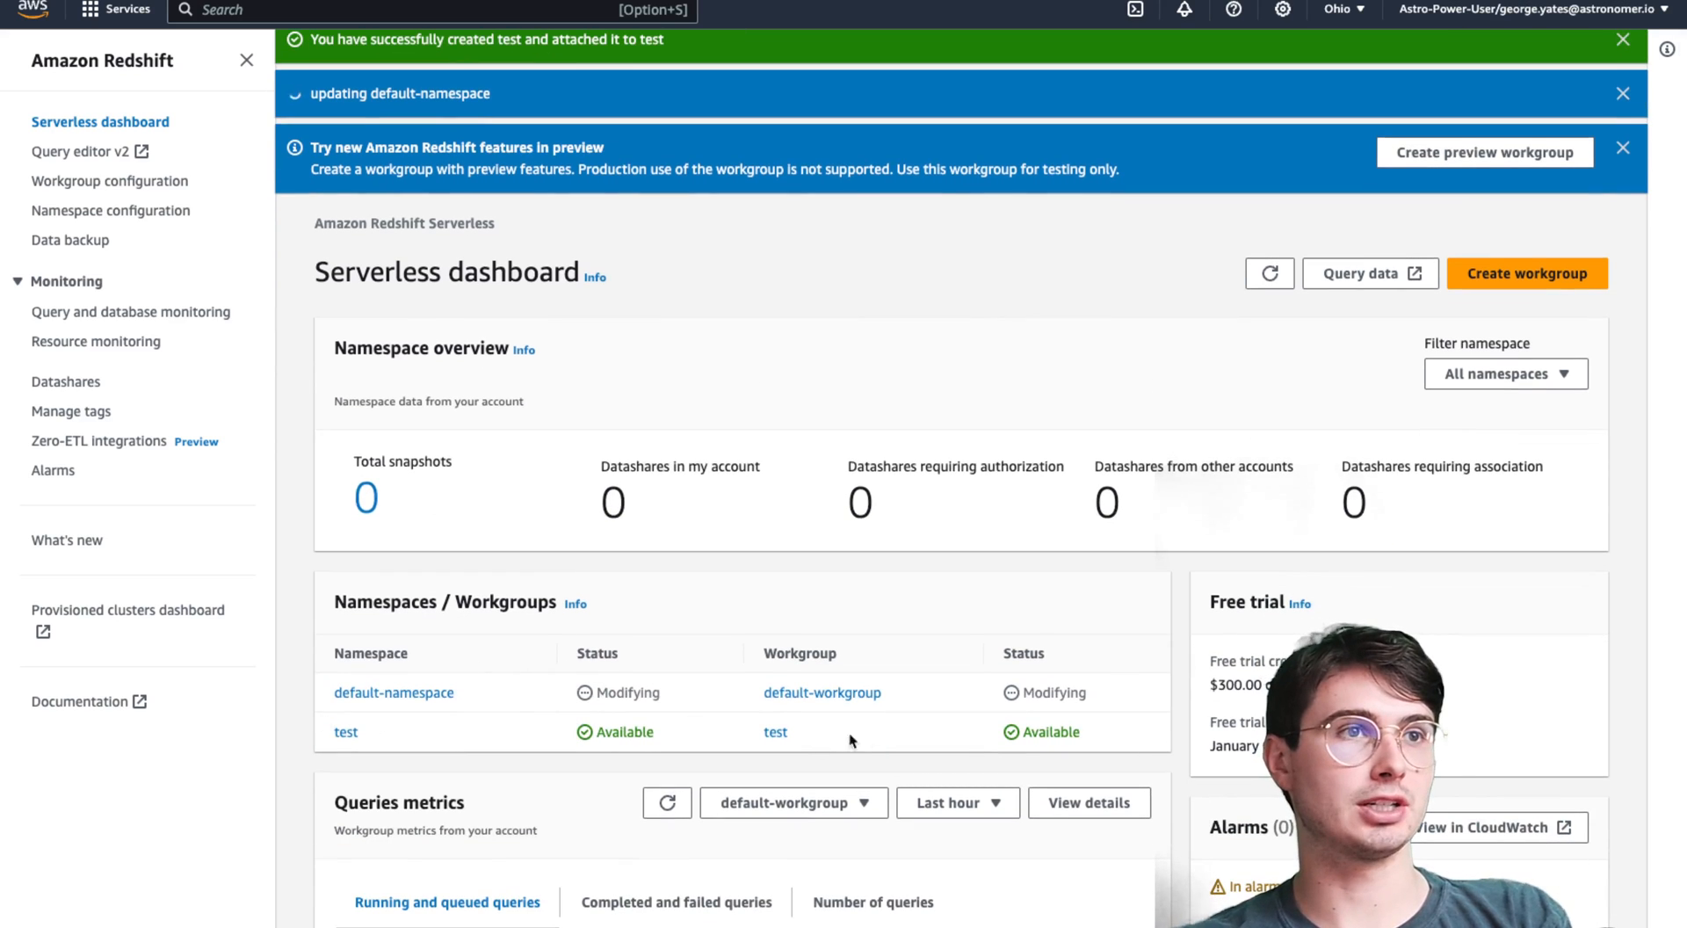
left_click(821, 692)
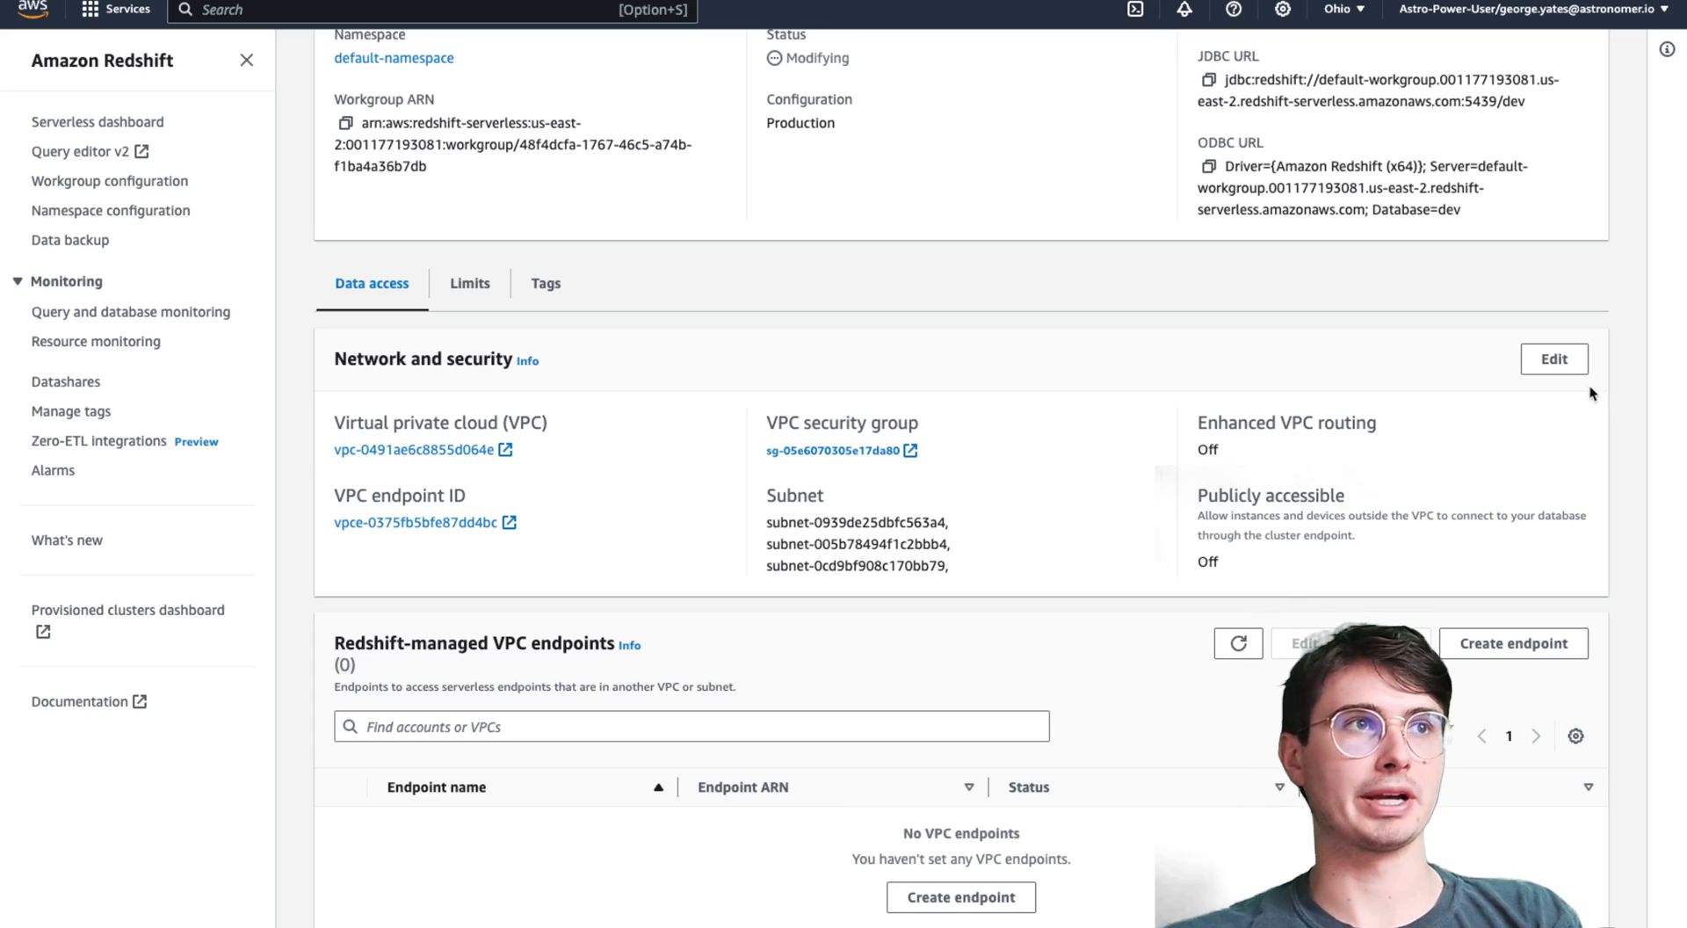
left_click(1554, 359)
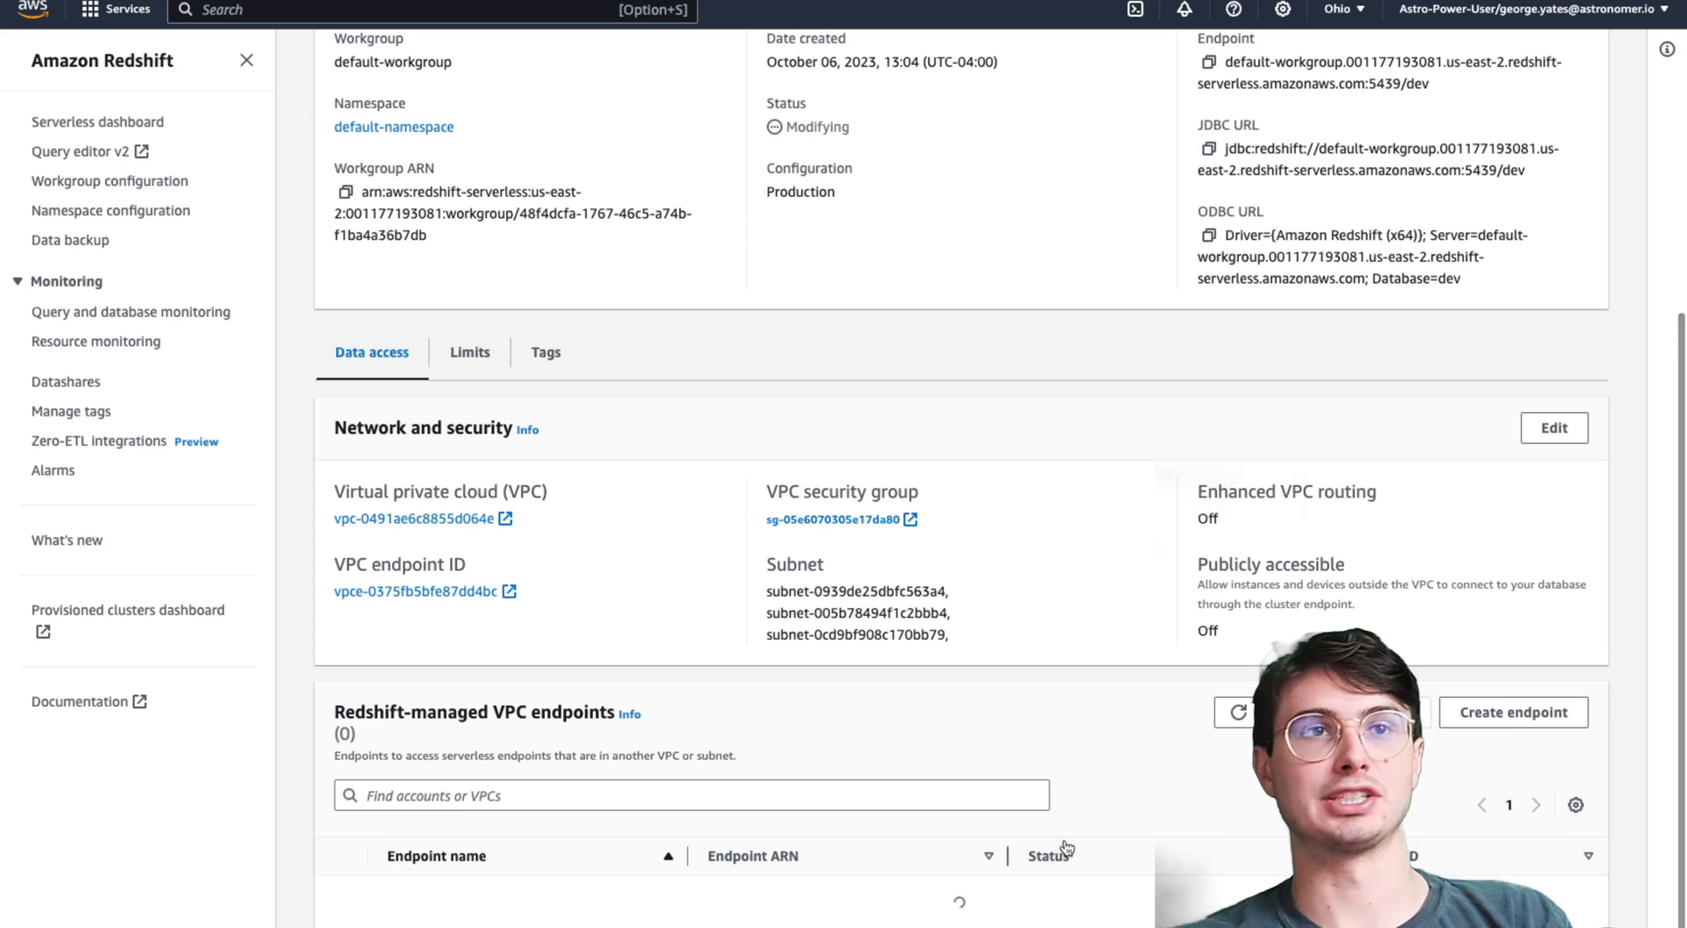
scroll("down", 3)
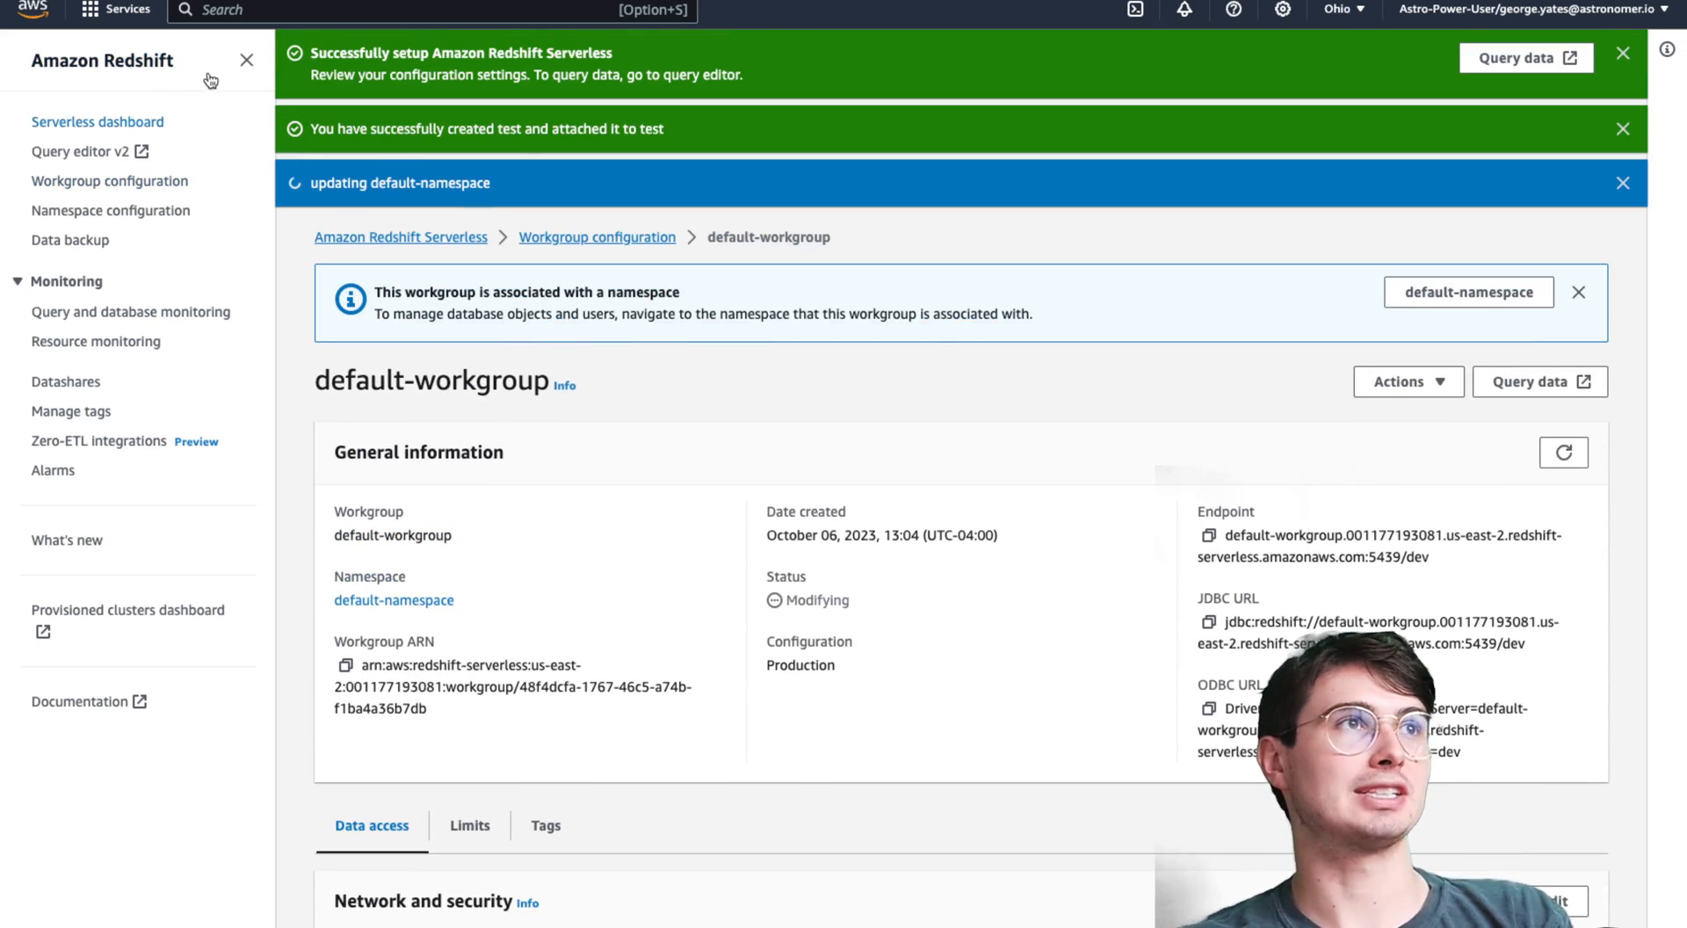
left_click(97, 121)
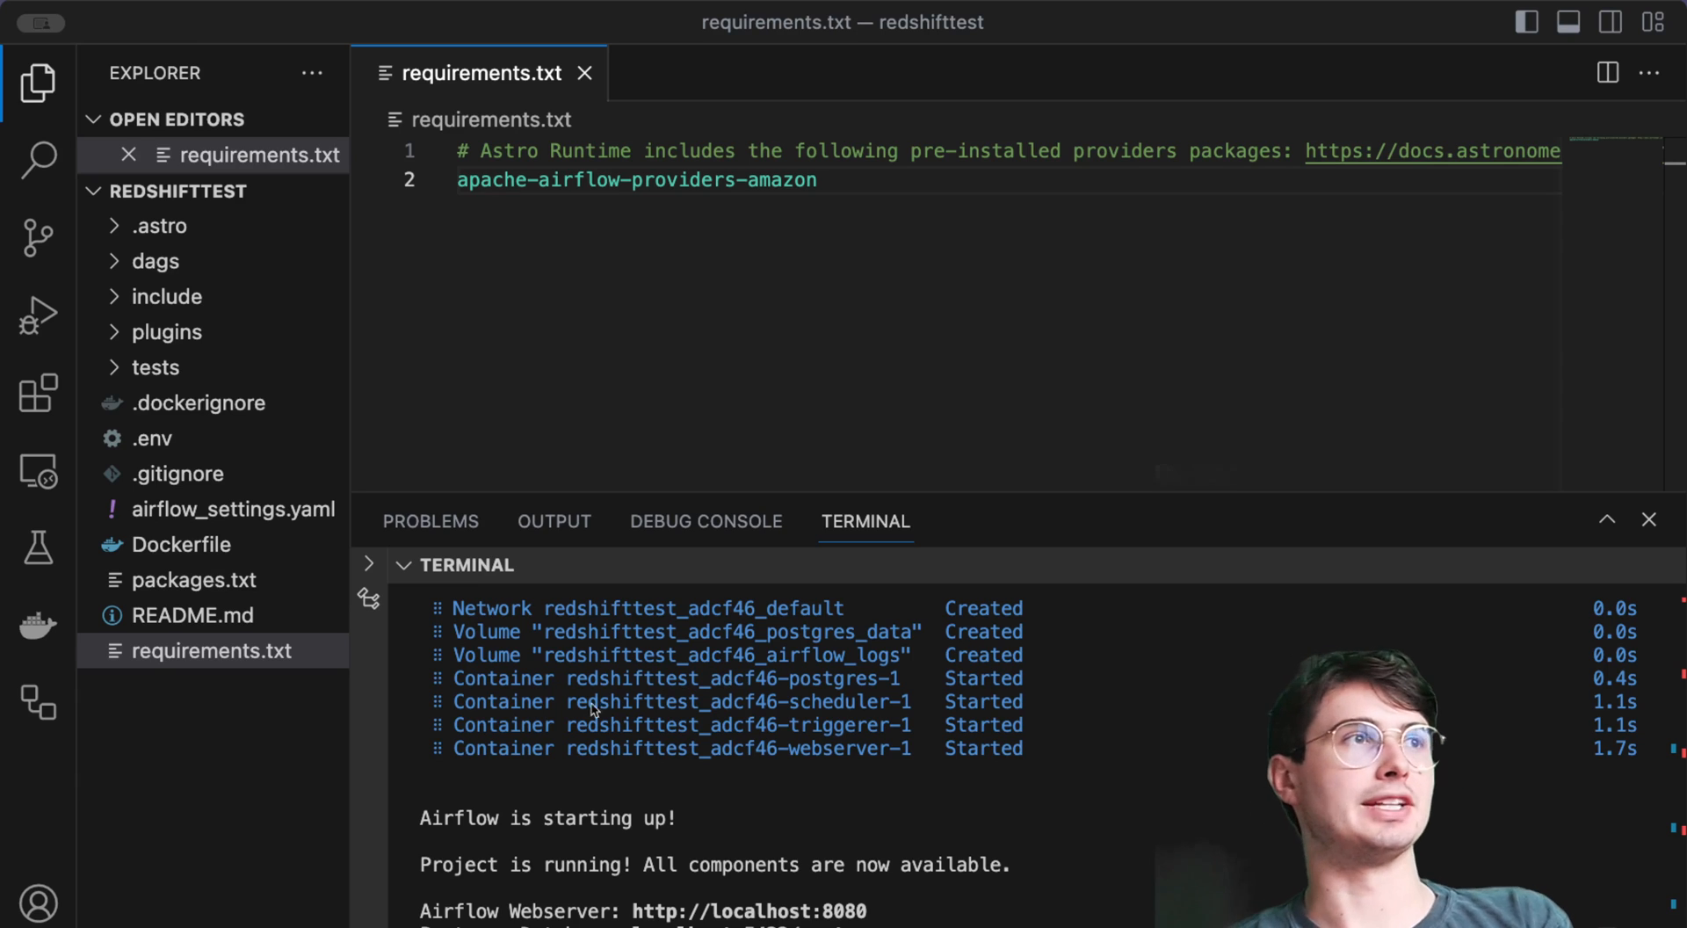
mouse_move(183, 286)
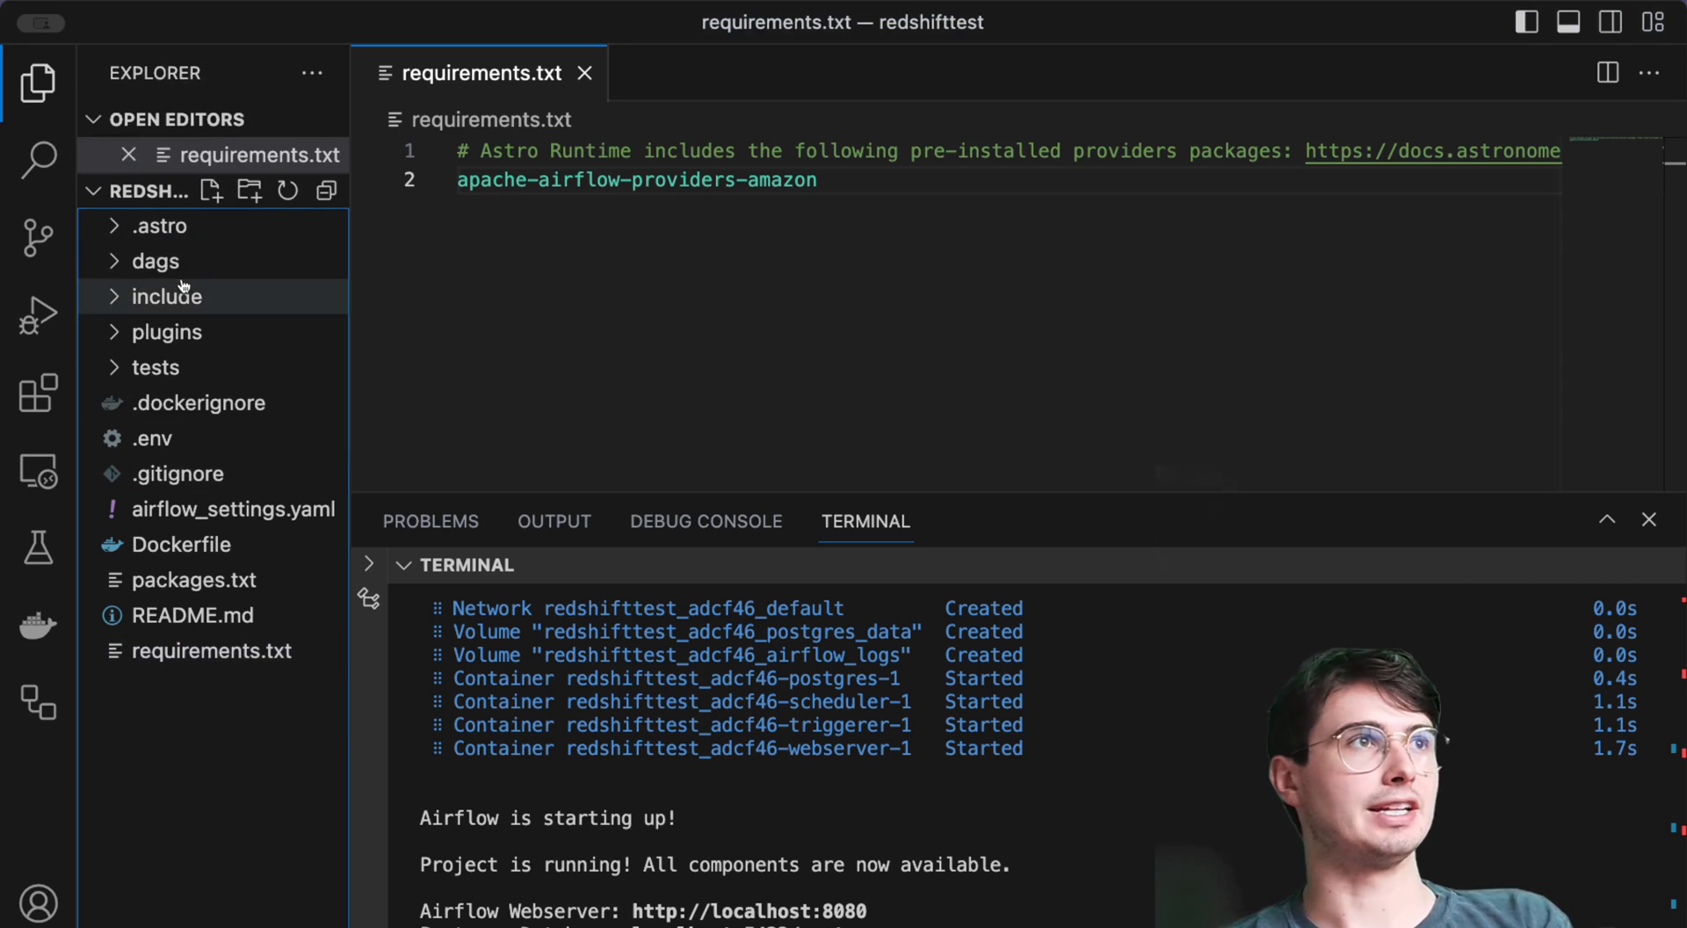
- Create dags/redshifttest.py and write the datetime, DAG and RedshiftSQLOperator imports
left_click(155, 260)
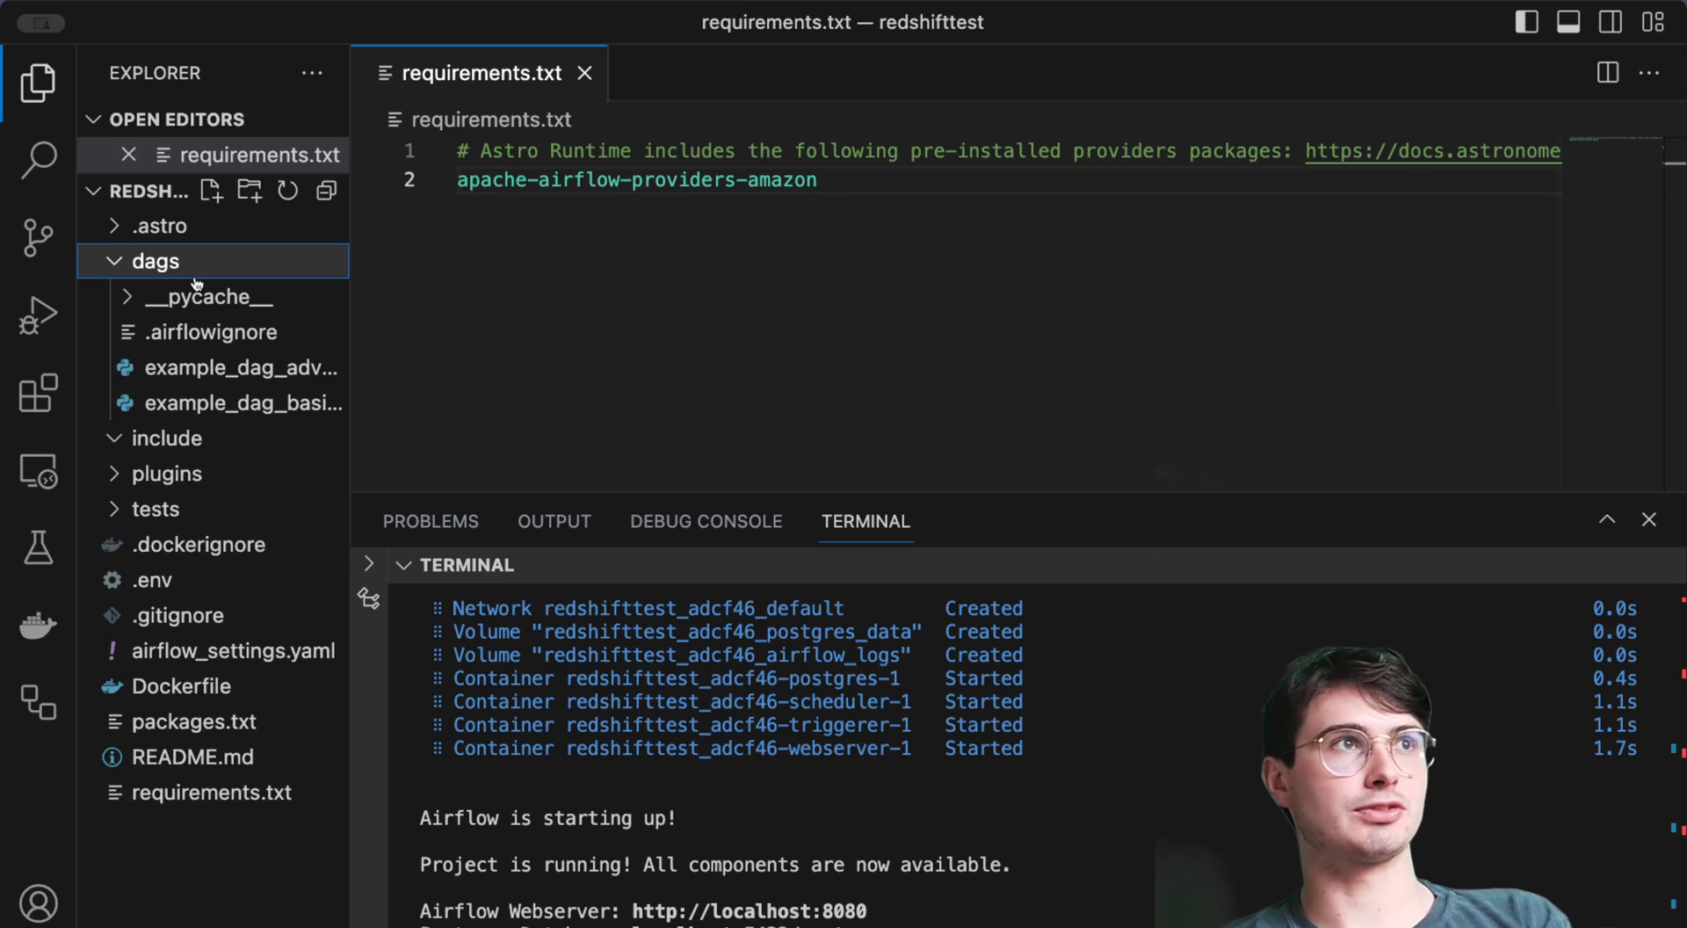
left_click(211, 190)
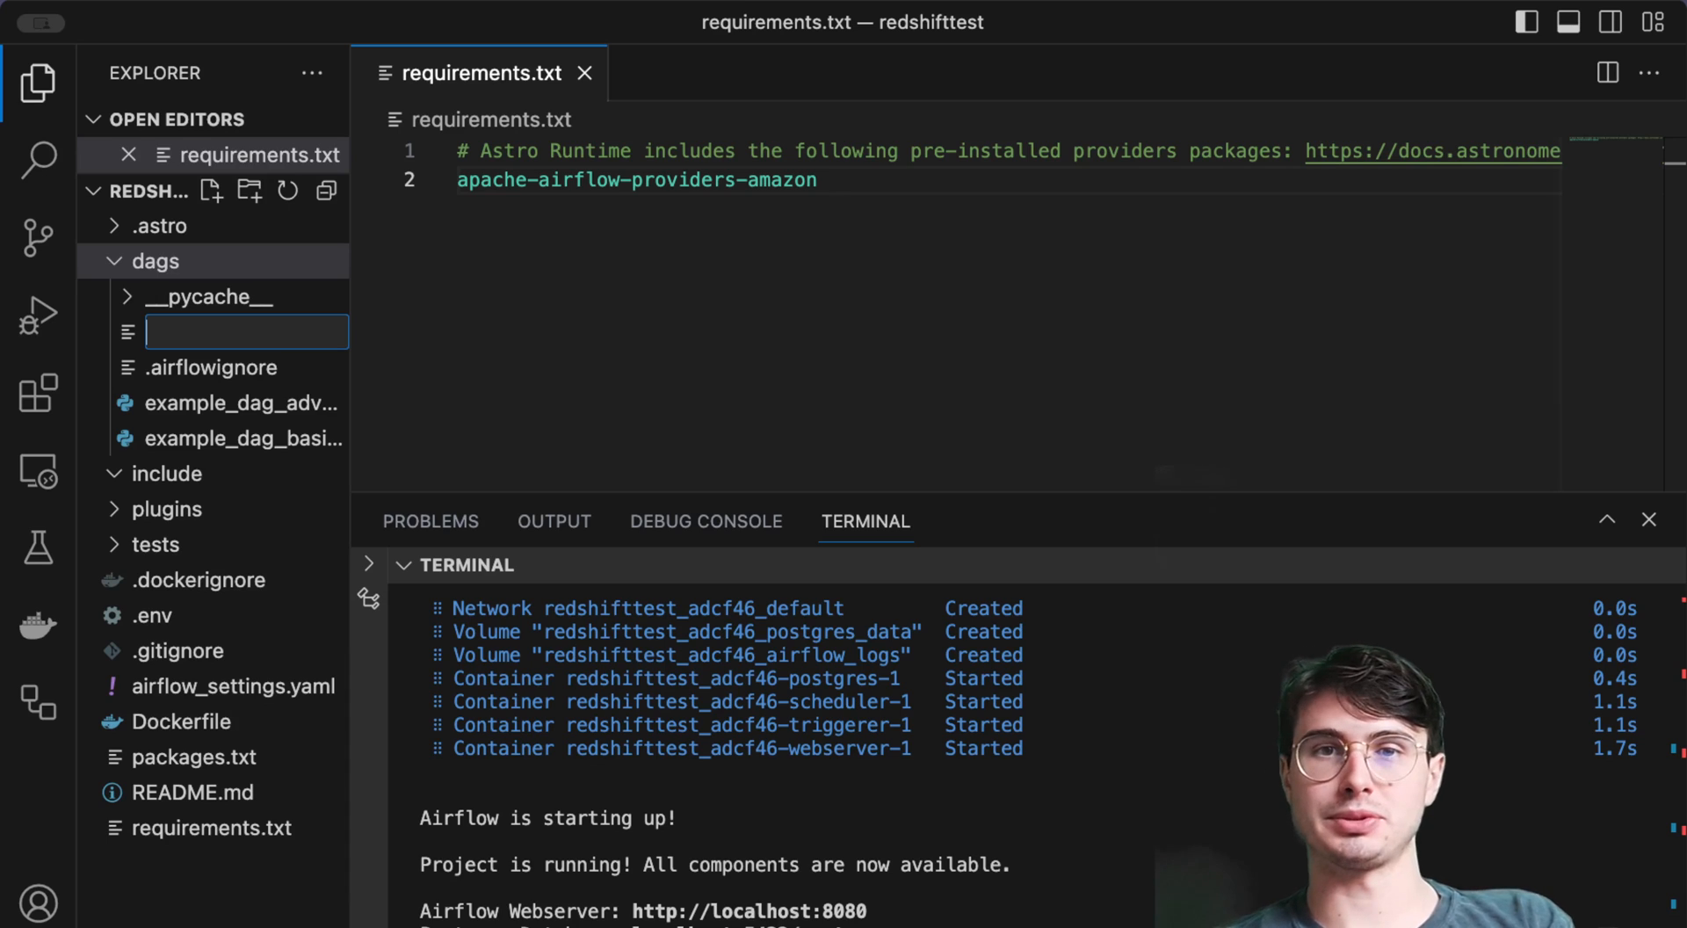
type("redshifttest.py")
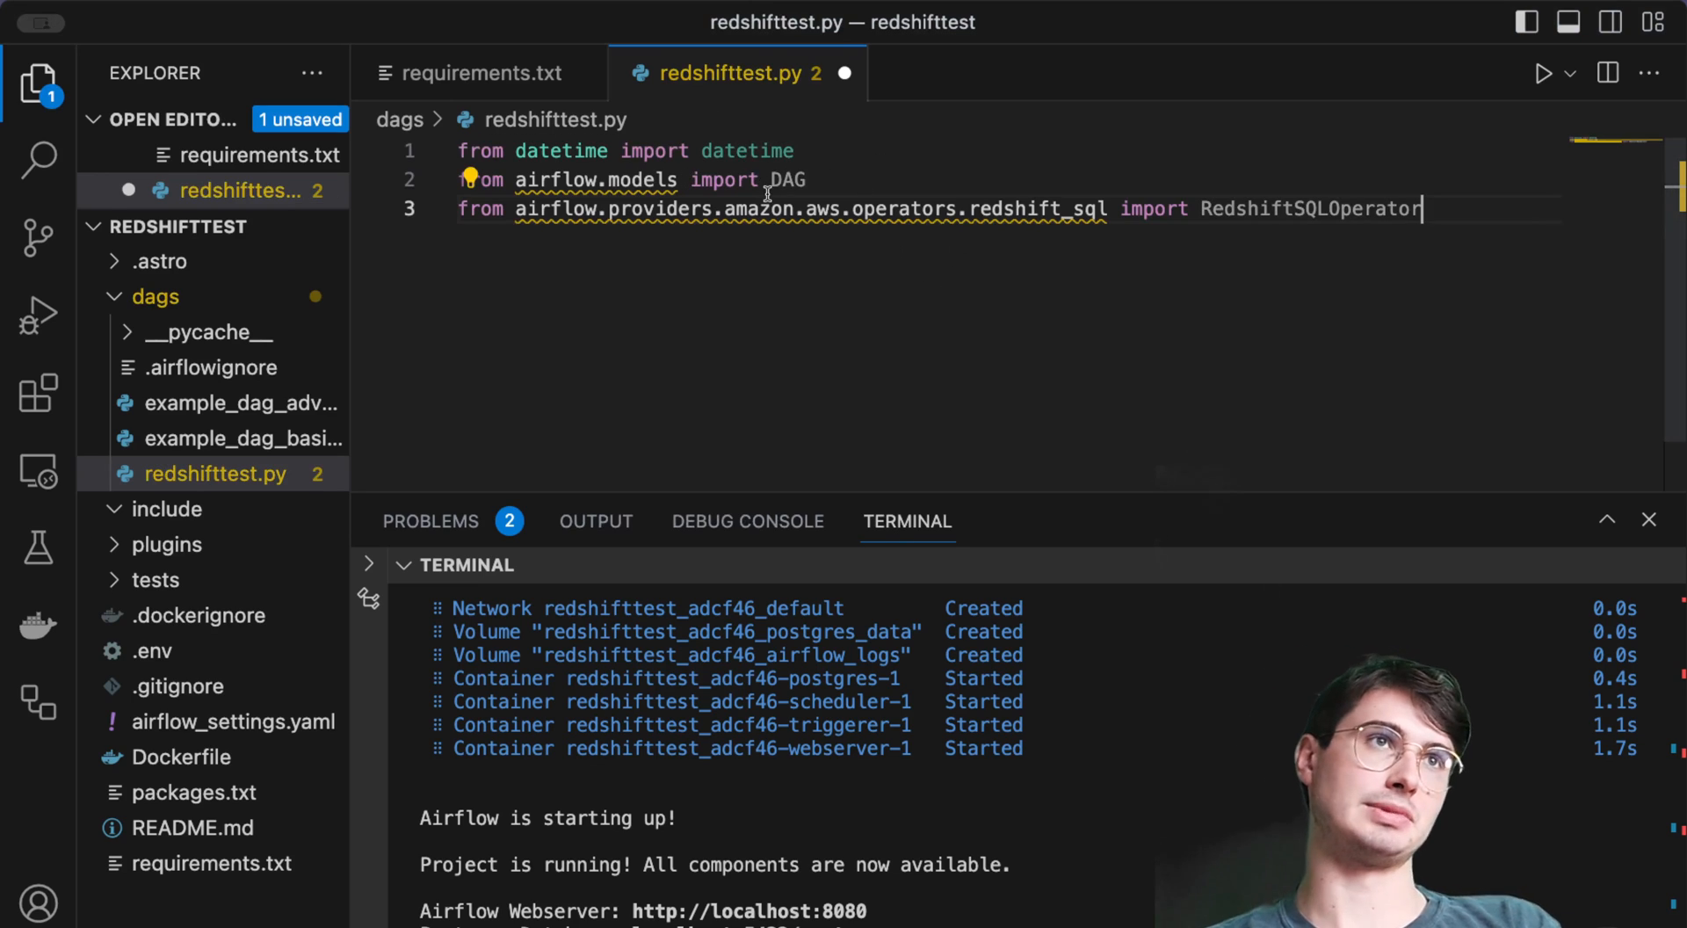
key("Enter")
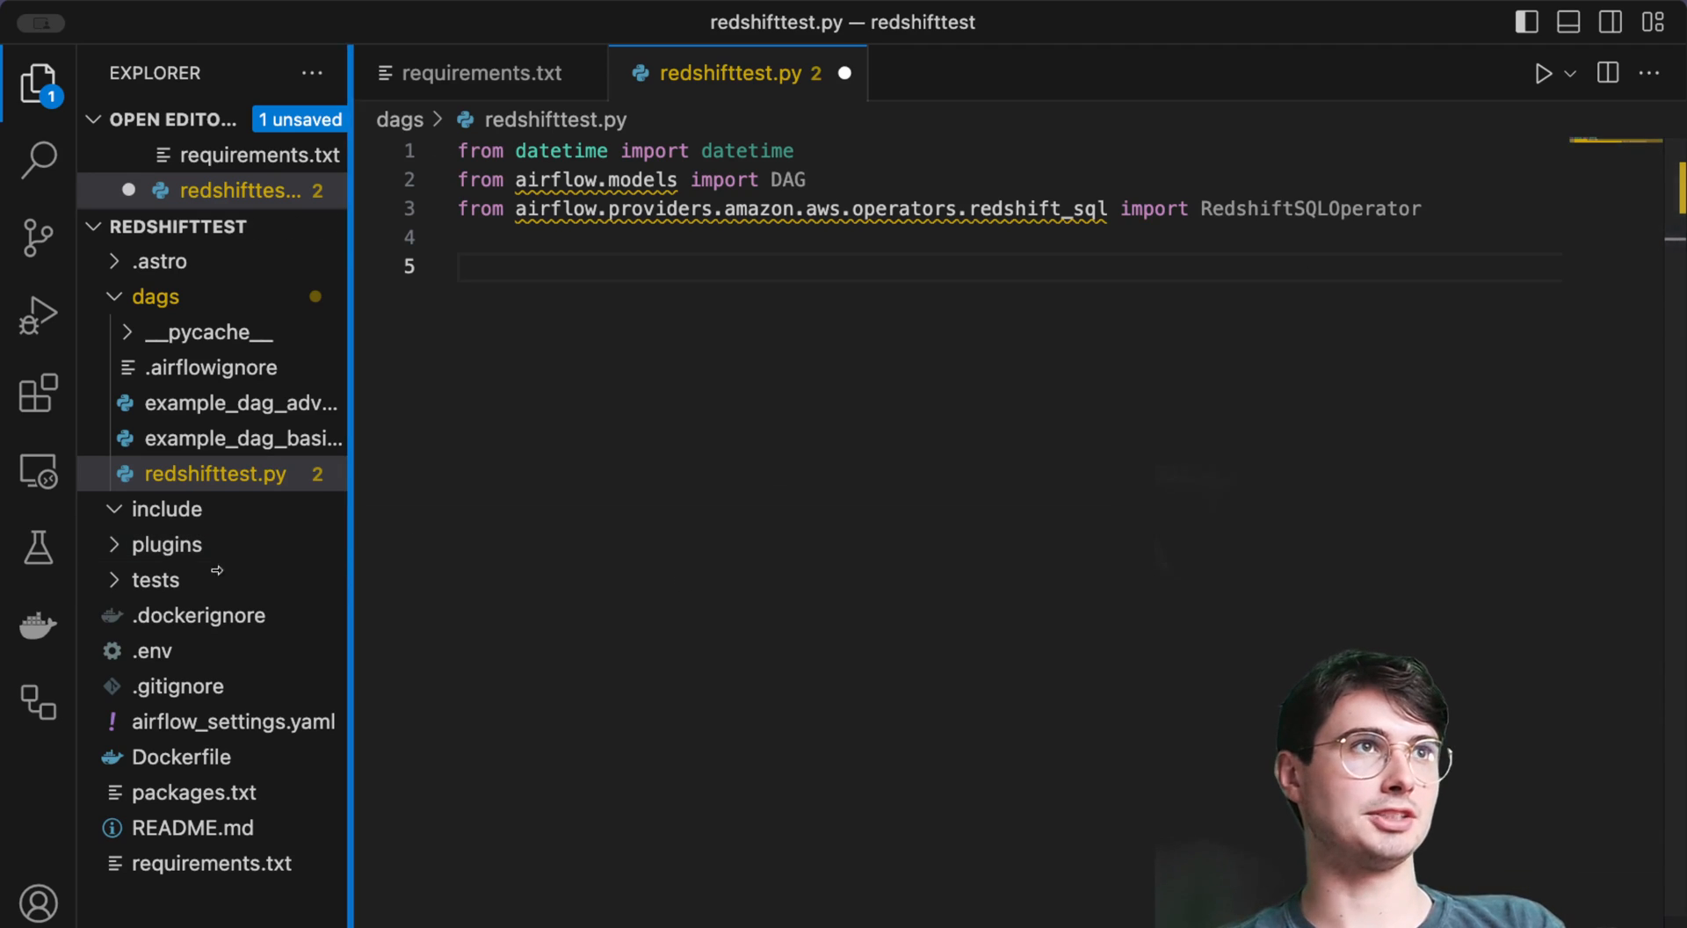
- Define the daily example_dag_redshift DAG starting 2023-01-01 with catchup off, leaving an indented task line
left_click(38, 83)
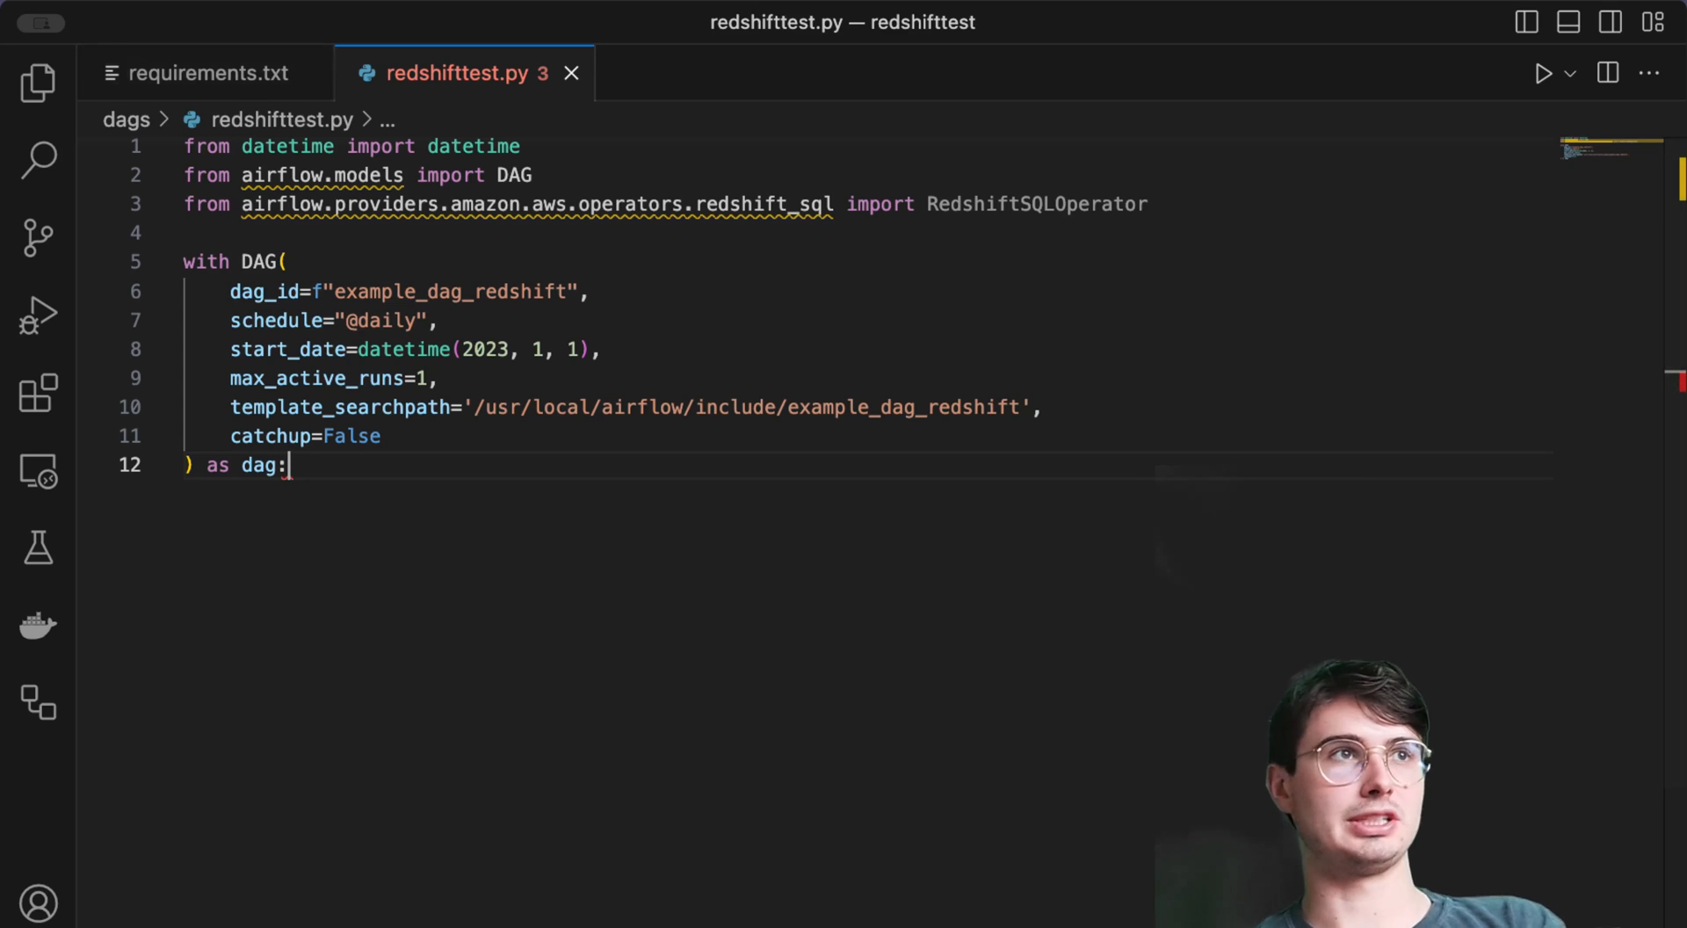
mouse_move(590, 441)
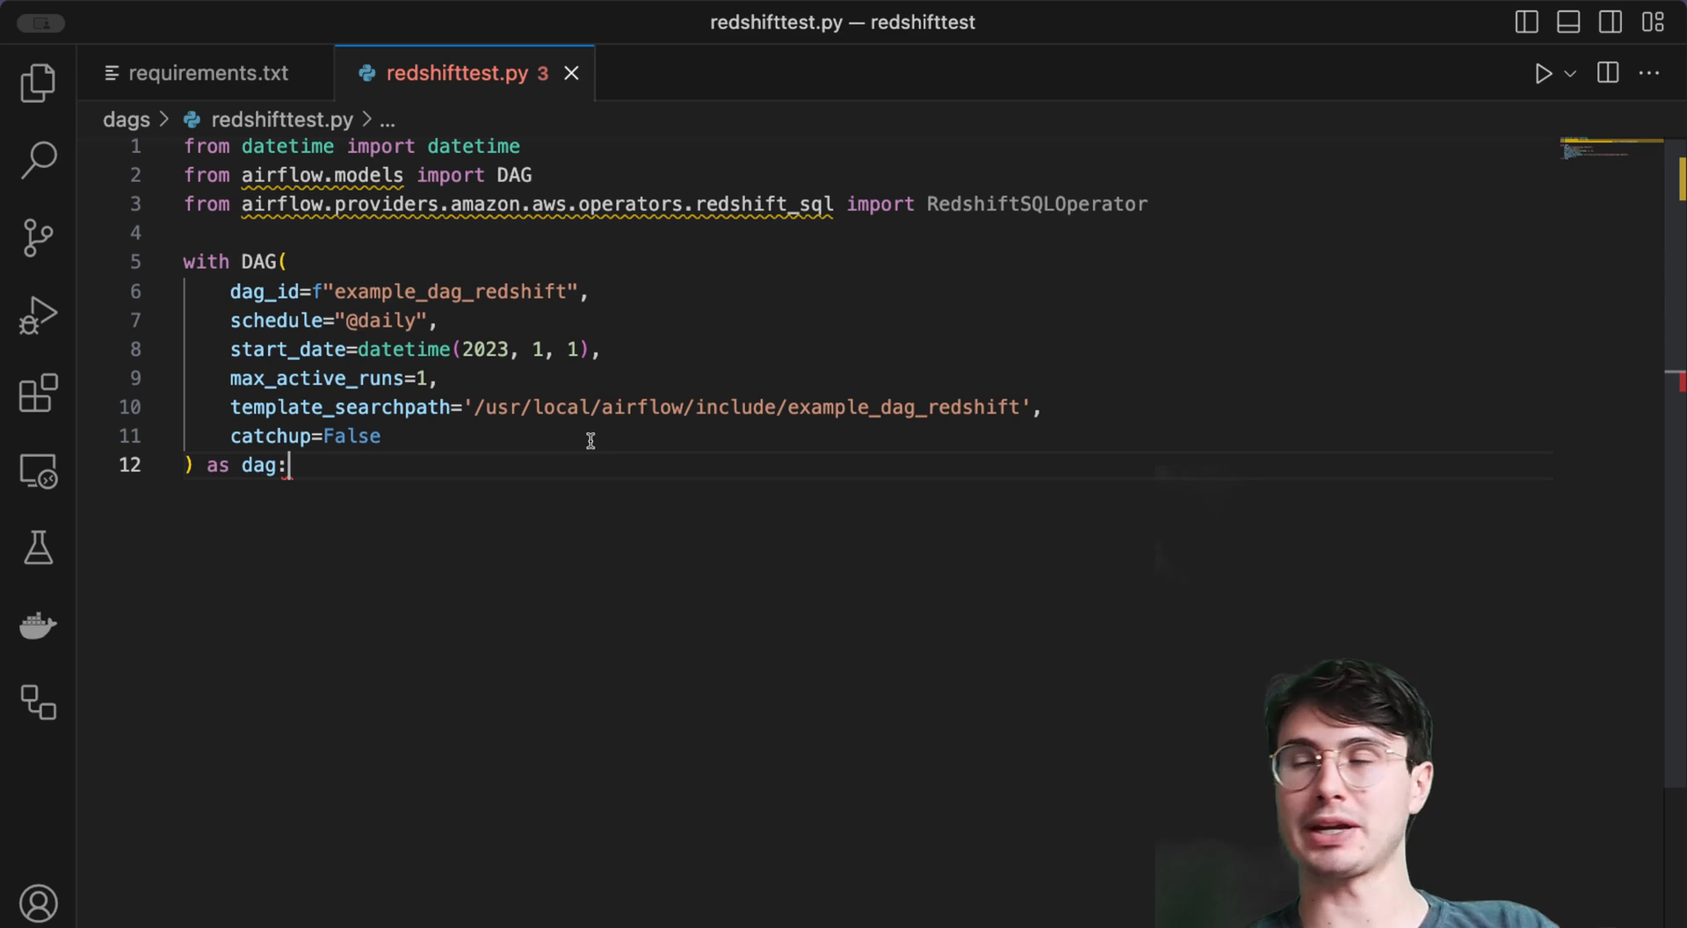
key("enter")
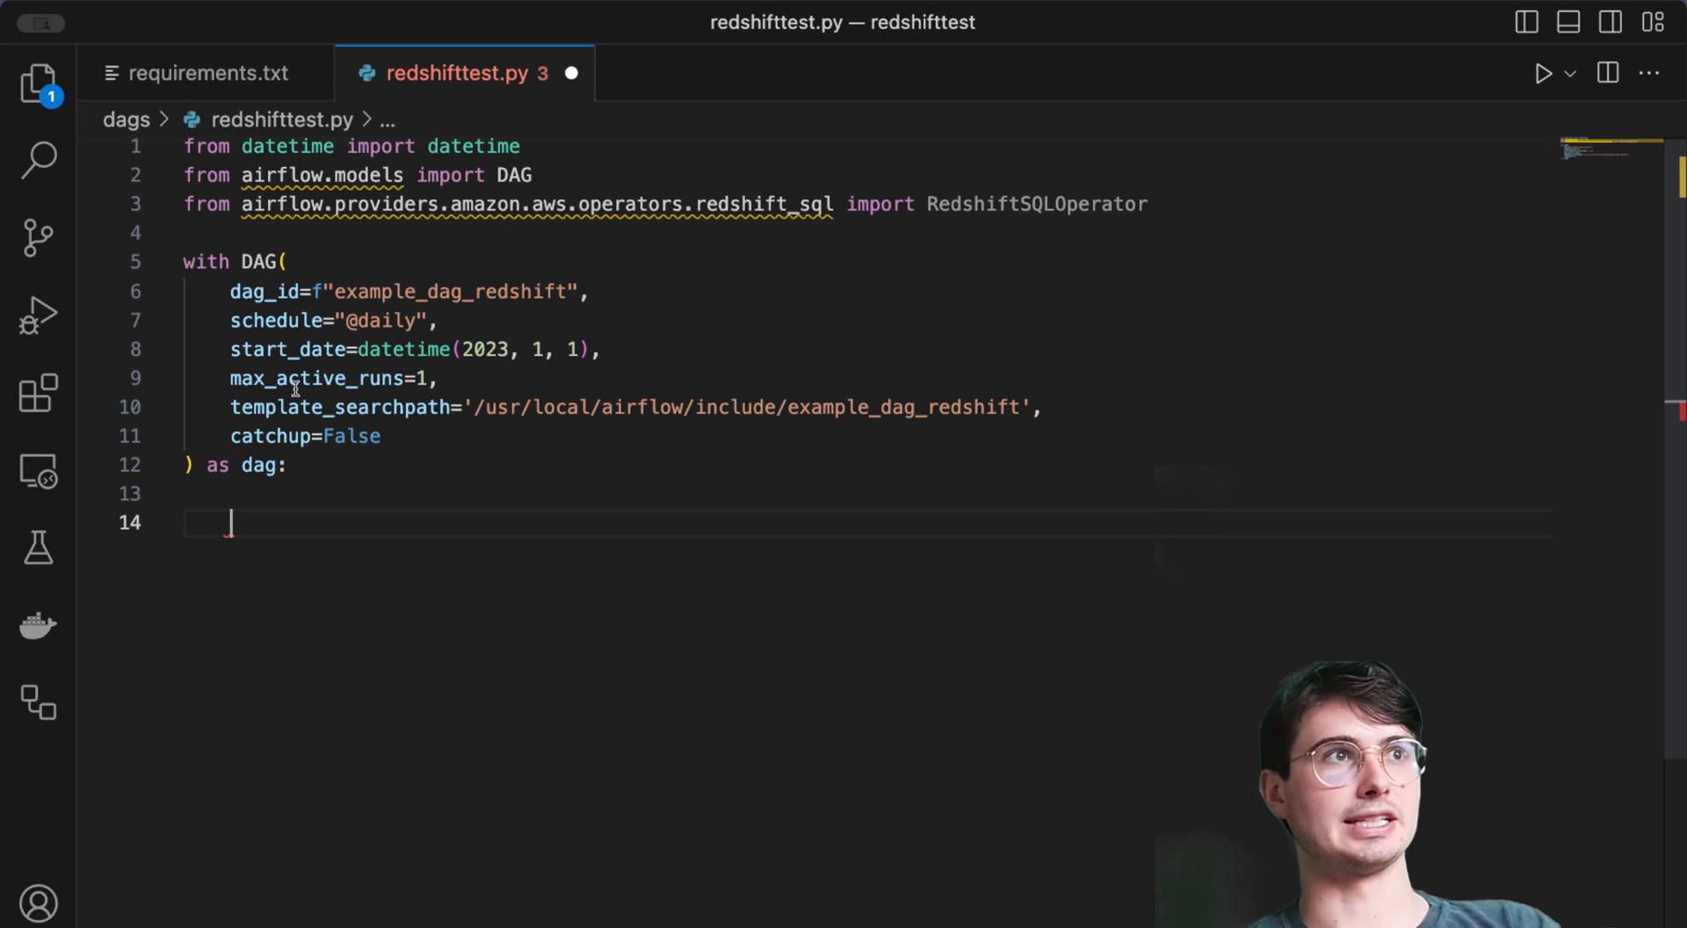
mouse_move(597, 517)
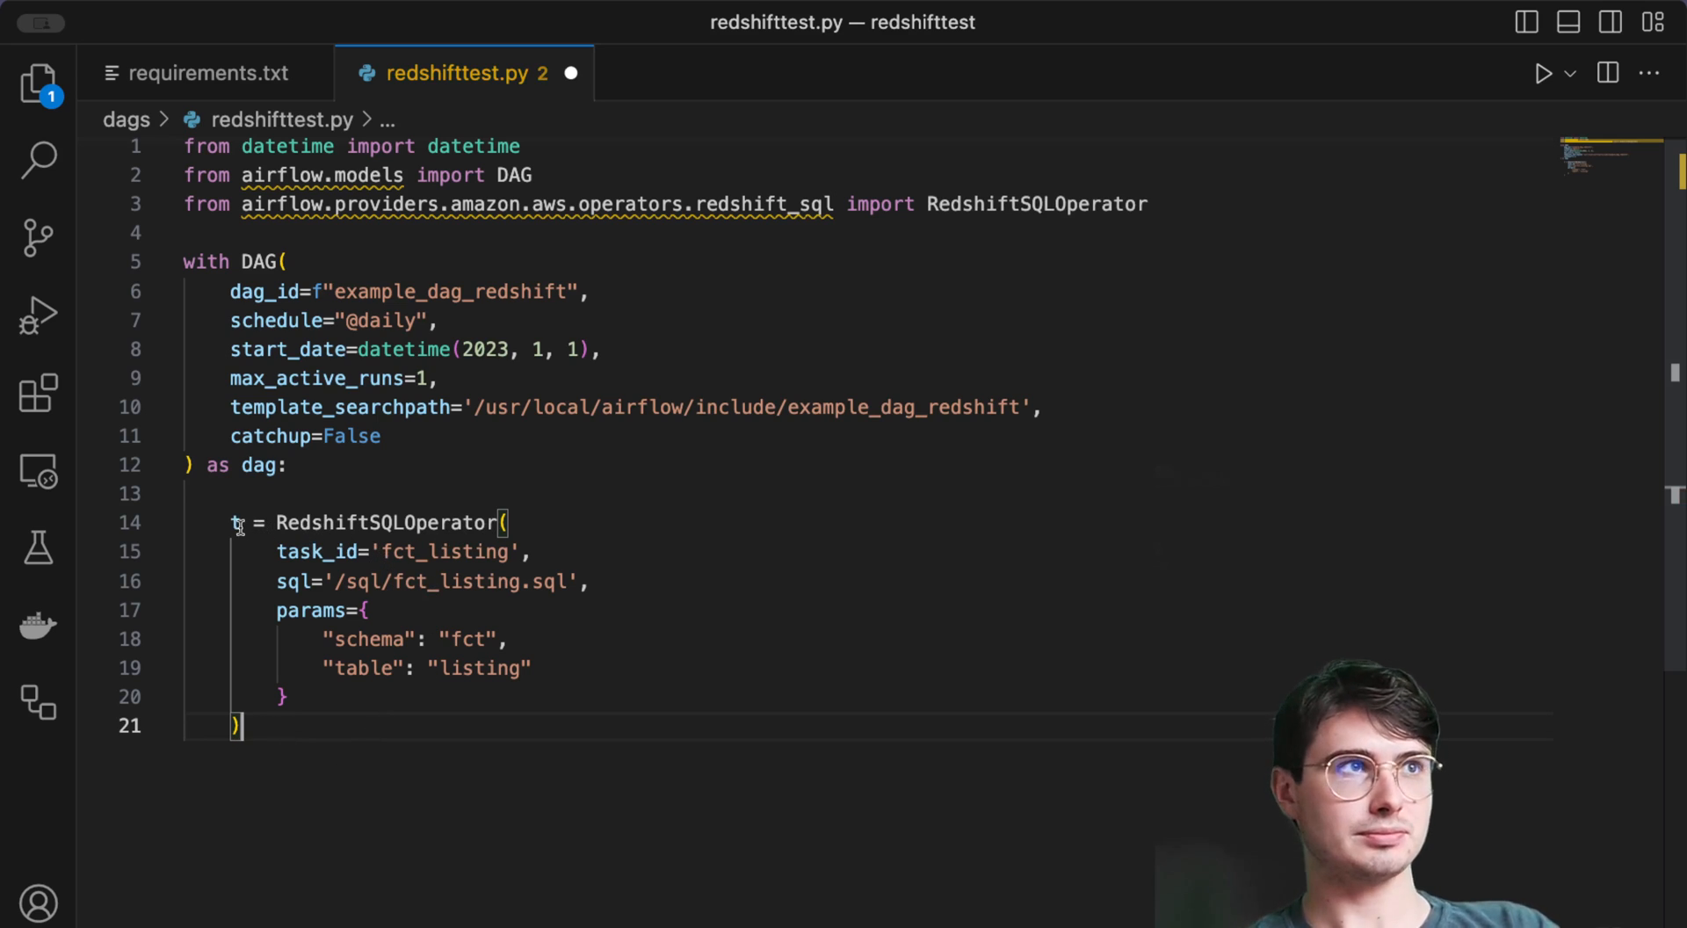
- Rename the pasted RedshiftSQLOperator to redshifttask and set its task_id to basicquery
left_click(232, 522)
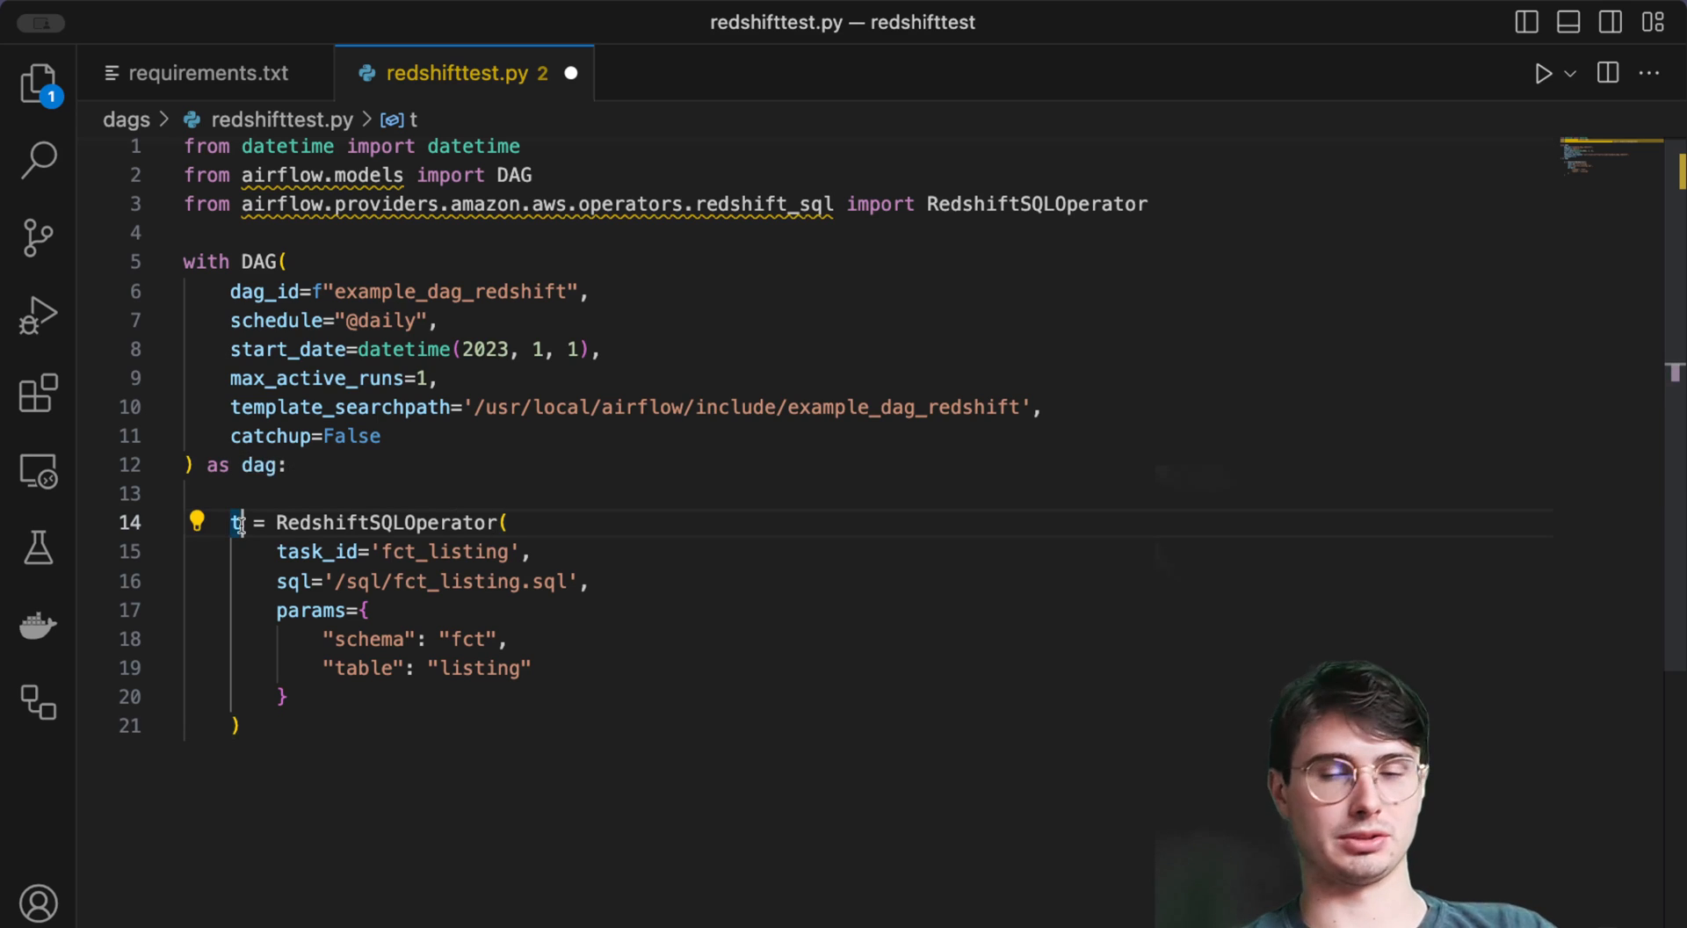
type("redshifttask")
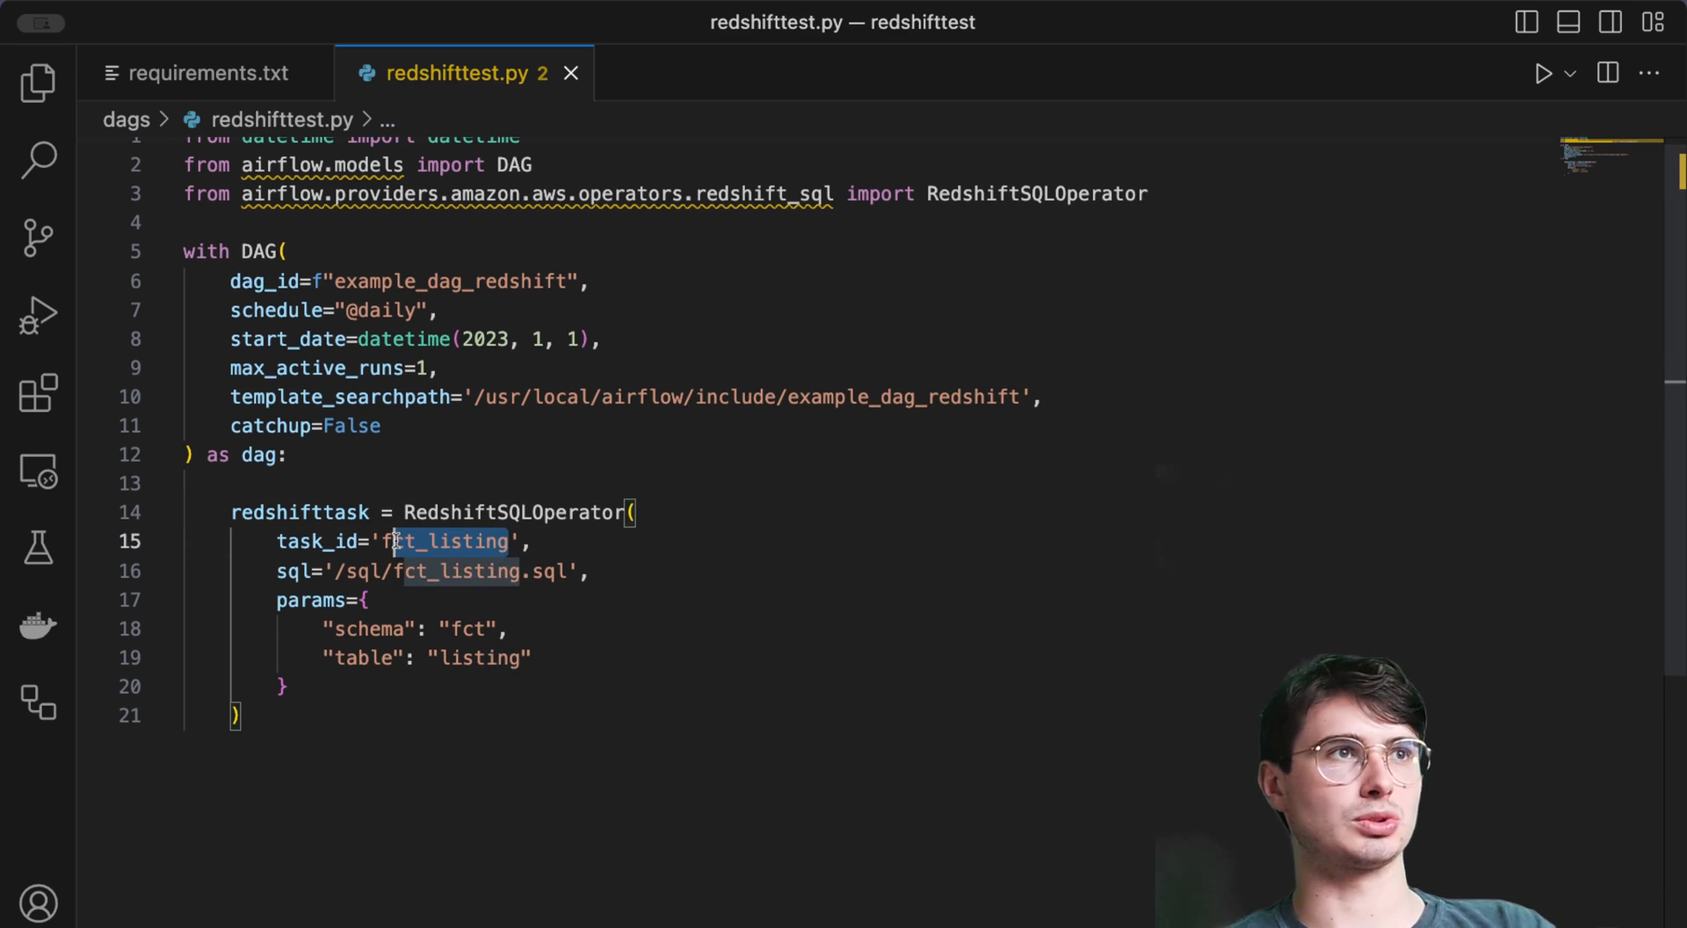
type("bas")
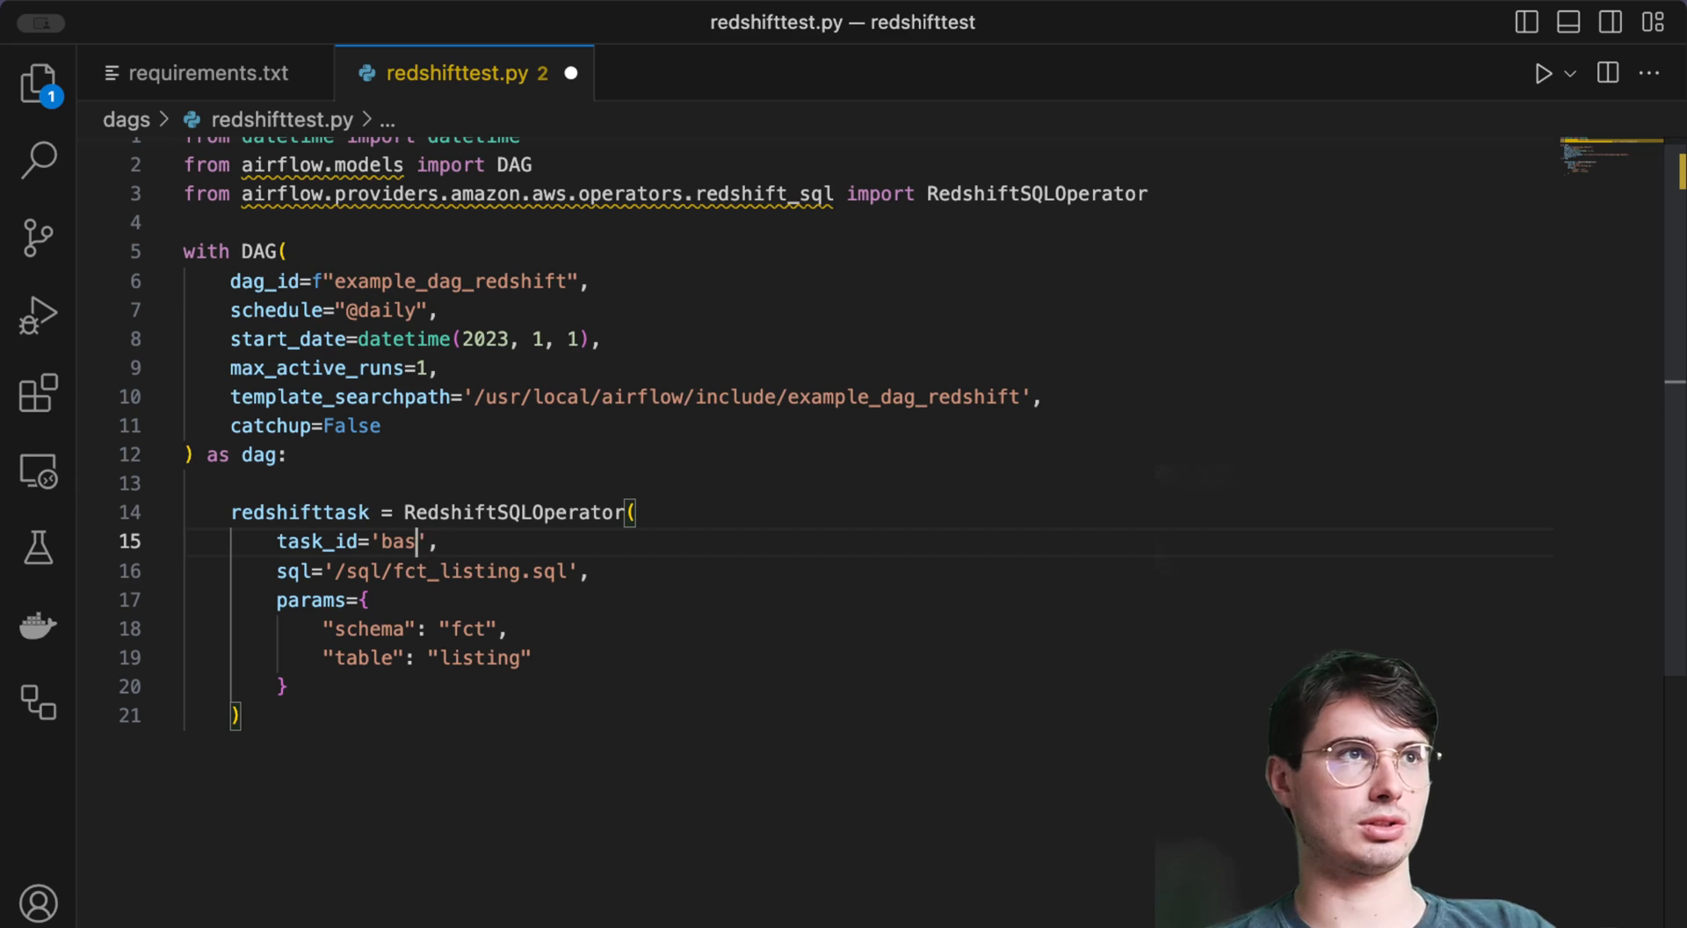
type("icquery")
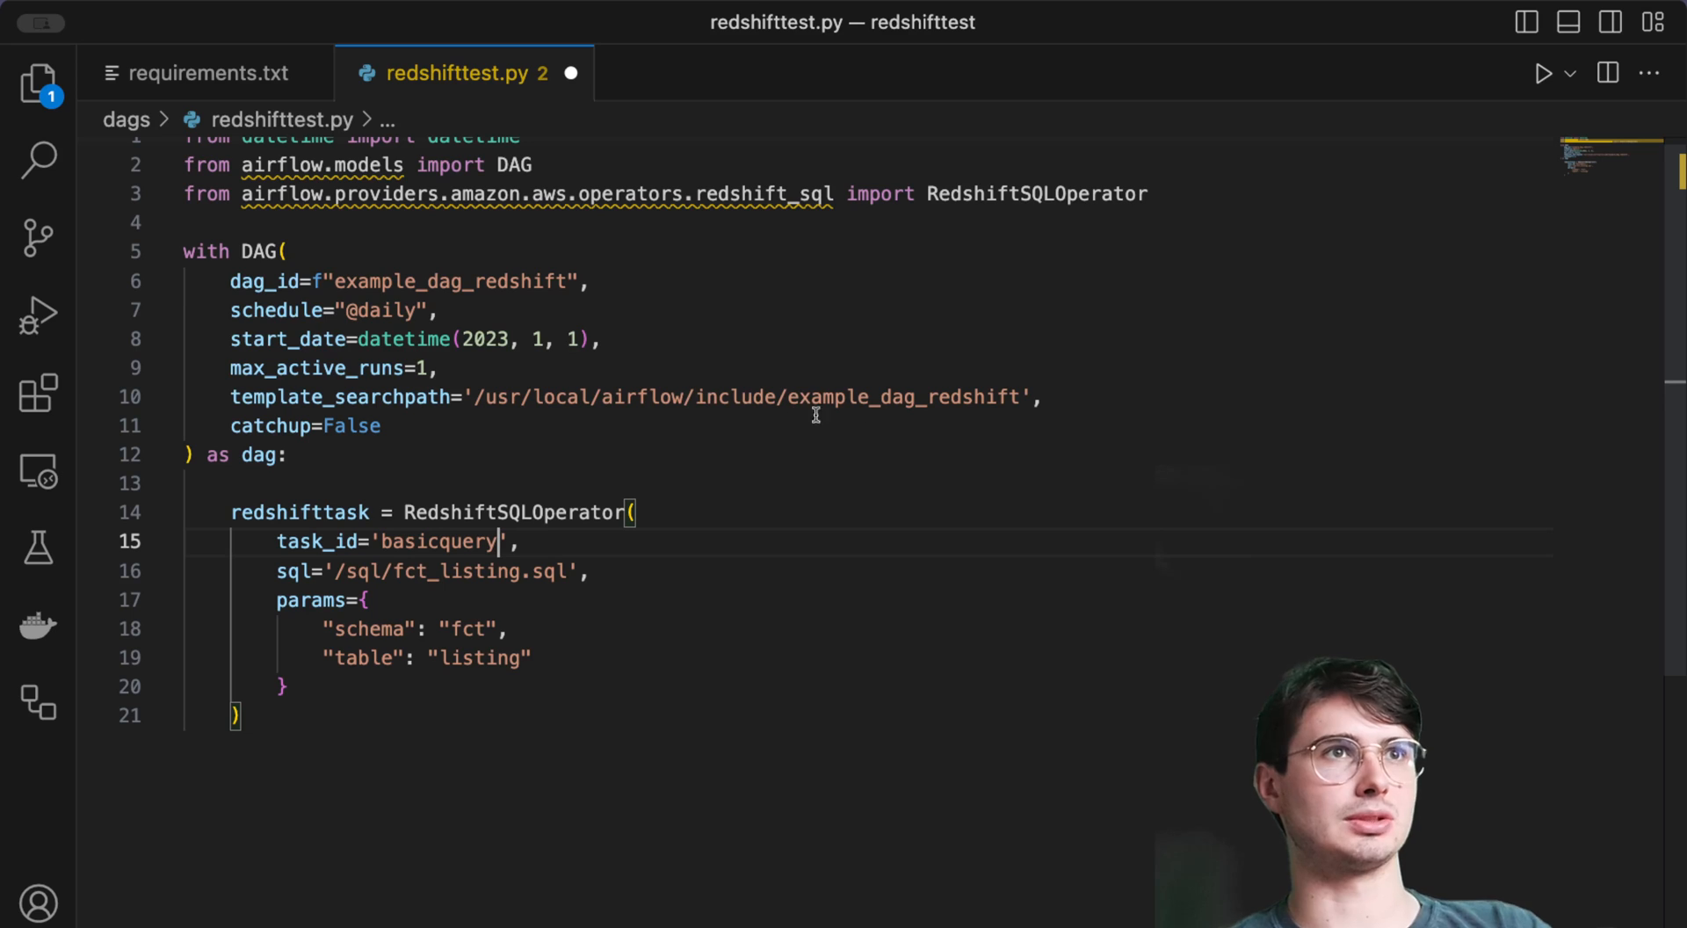
mouse_move(581, 559)
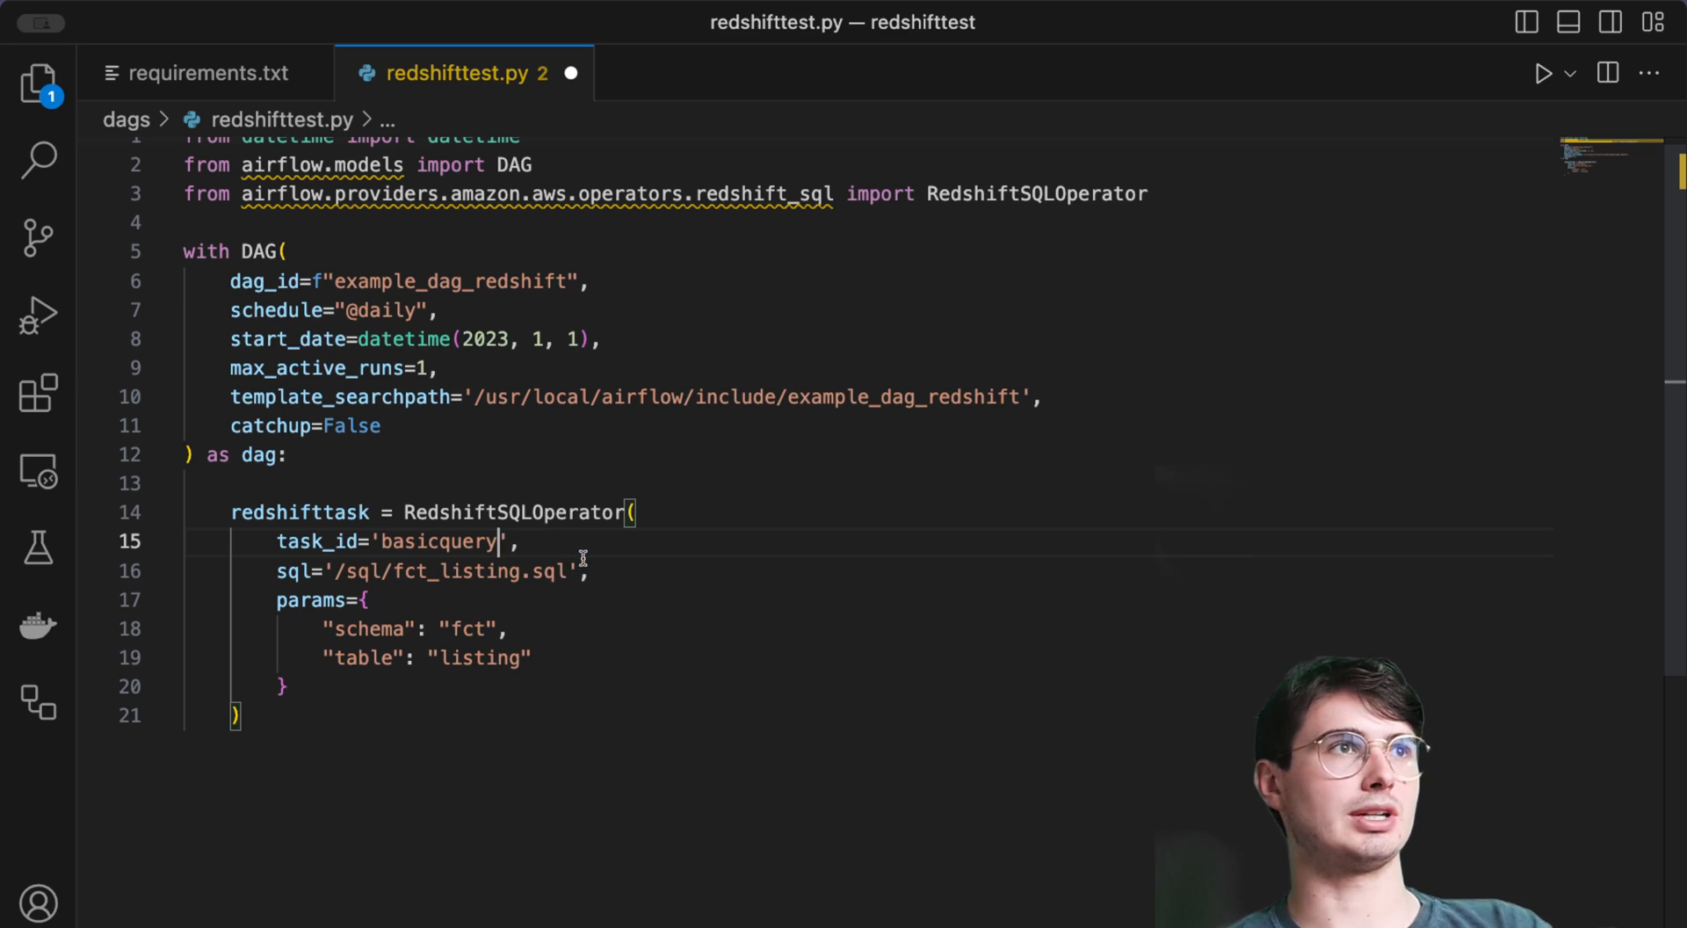
mouse_move(525, 558)
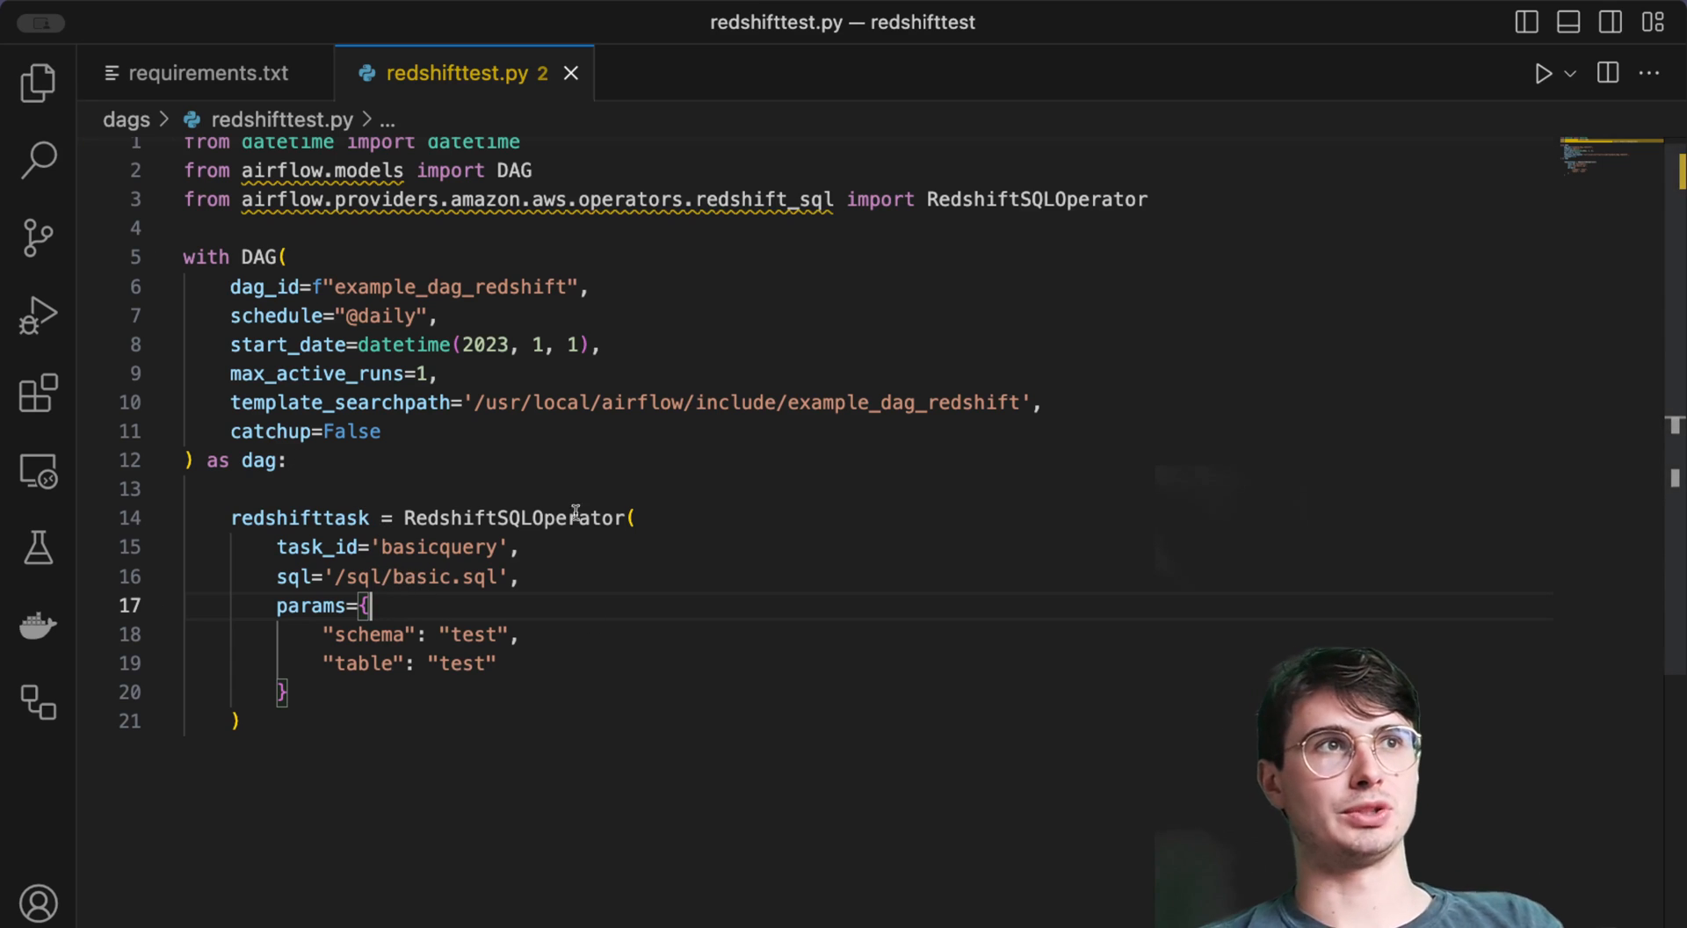
left_click(39, 83)
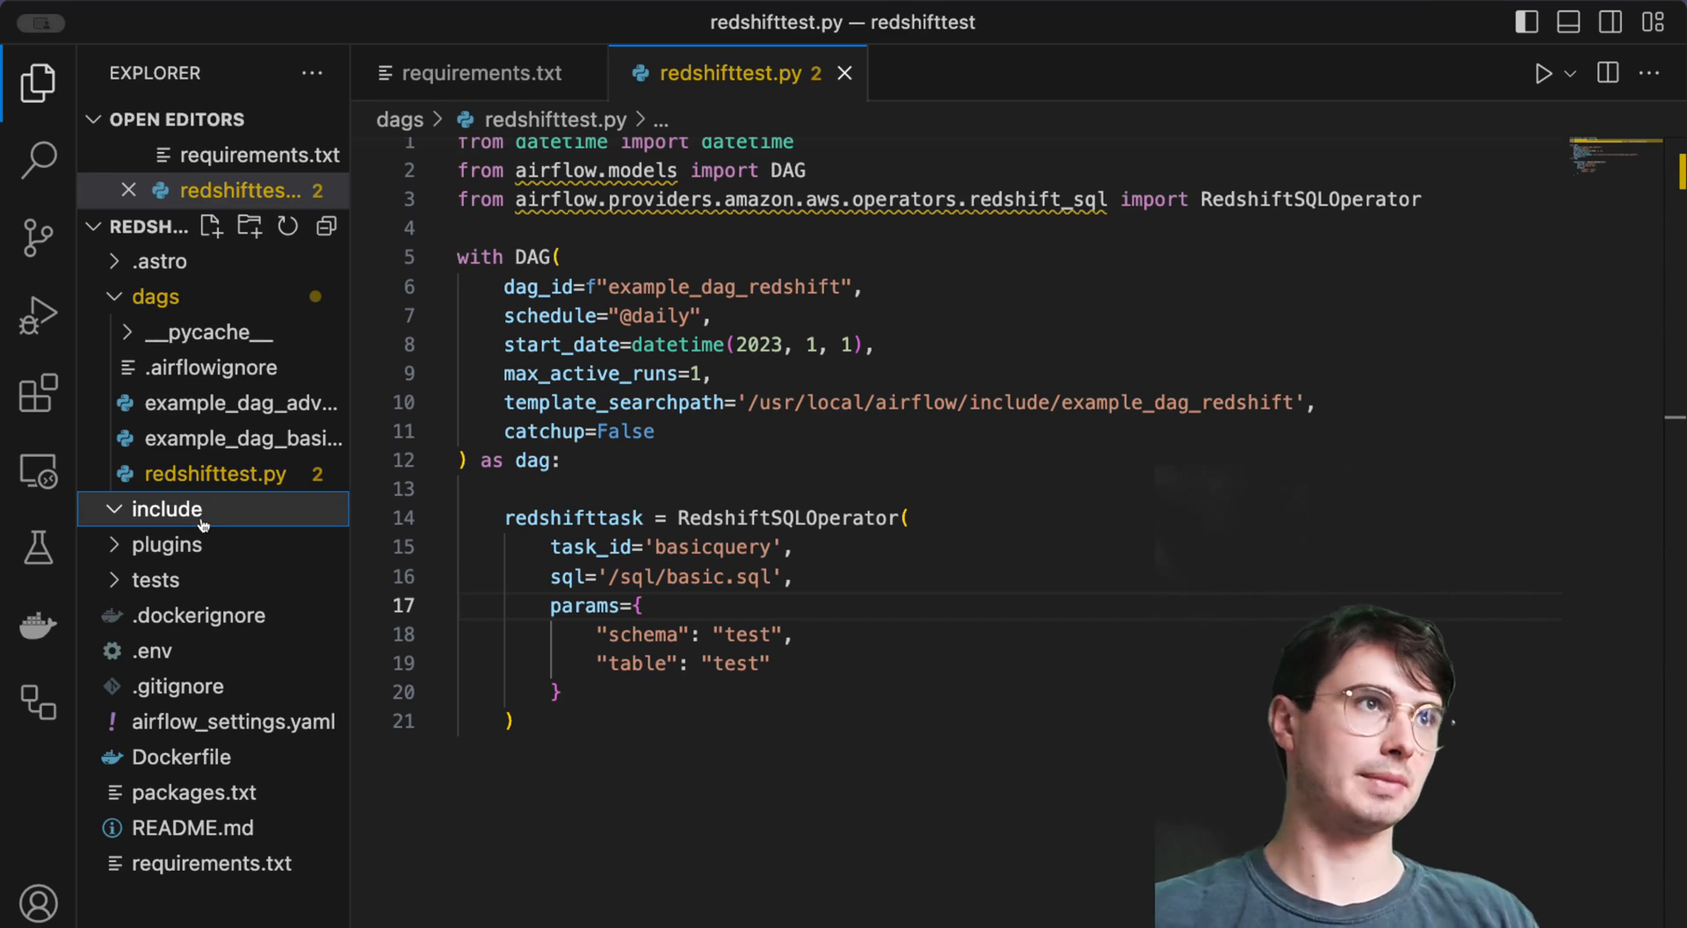
mouse_move(226, 542)
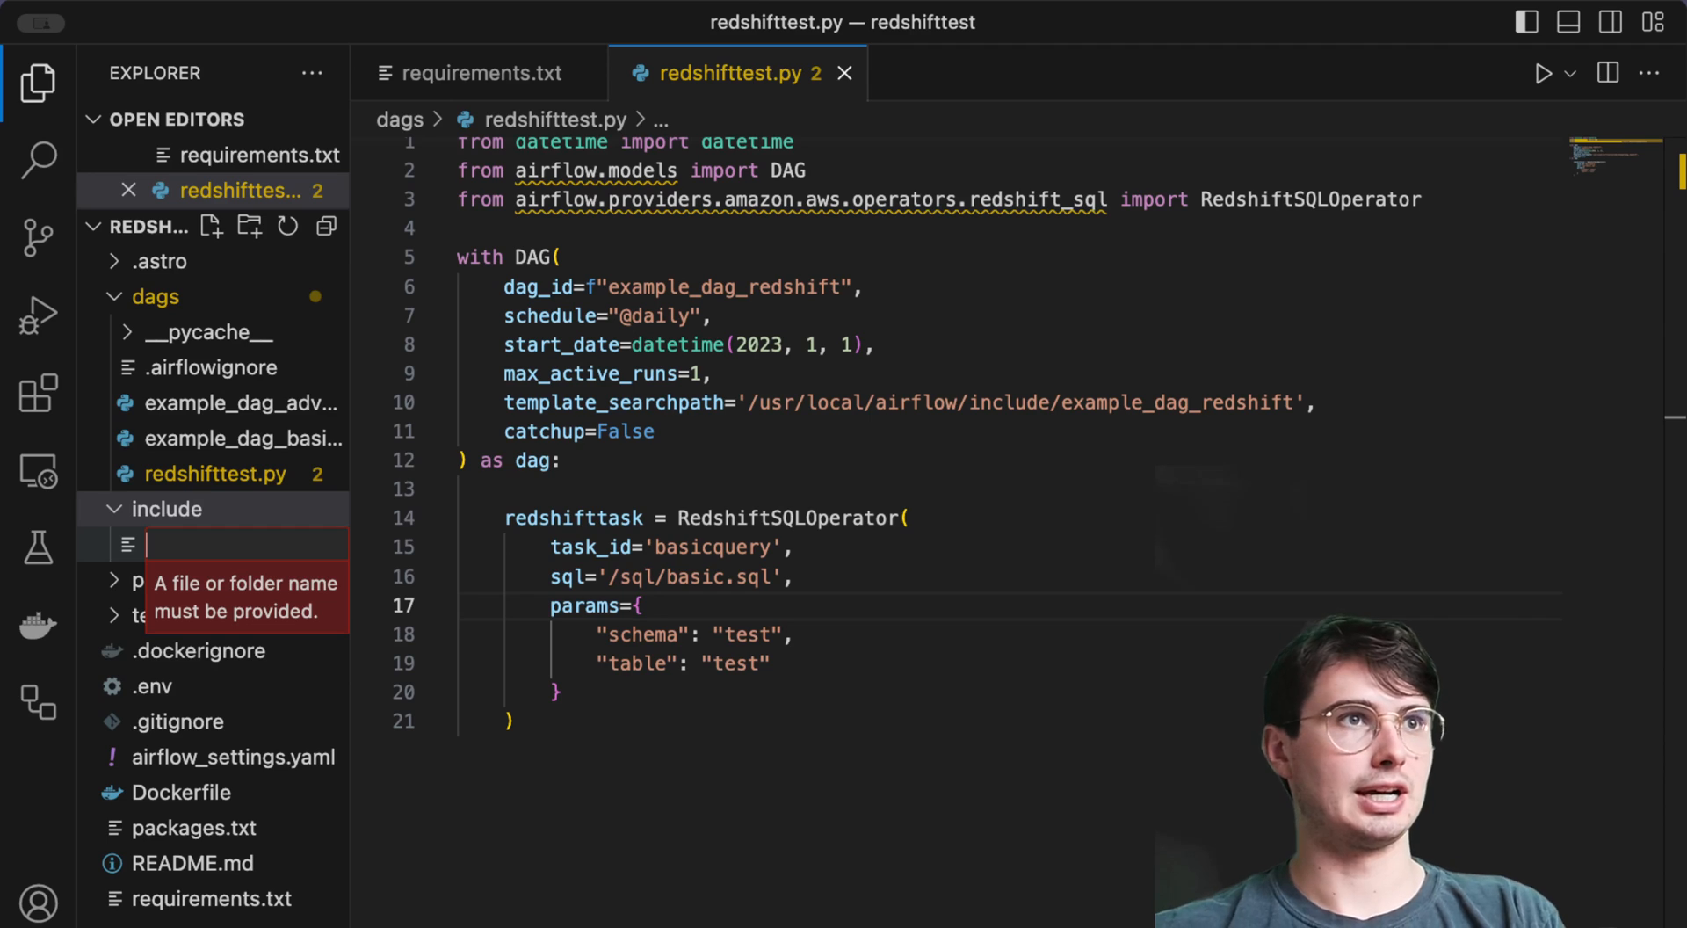
- Create include/basic.sql holding SELECT * FROM TEST; and return to redshifttest.py
type("basic.sql")
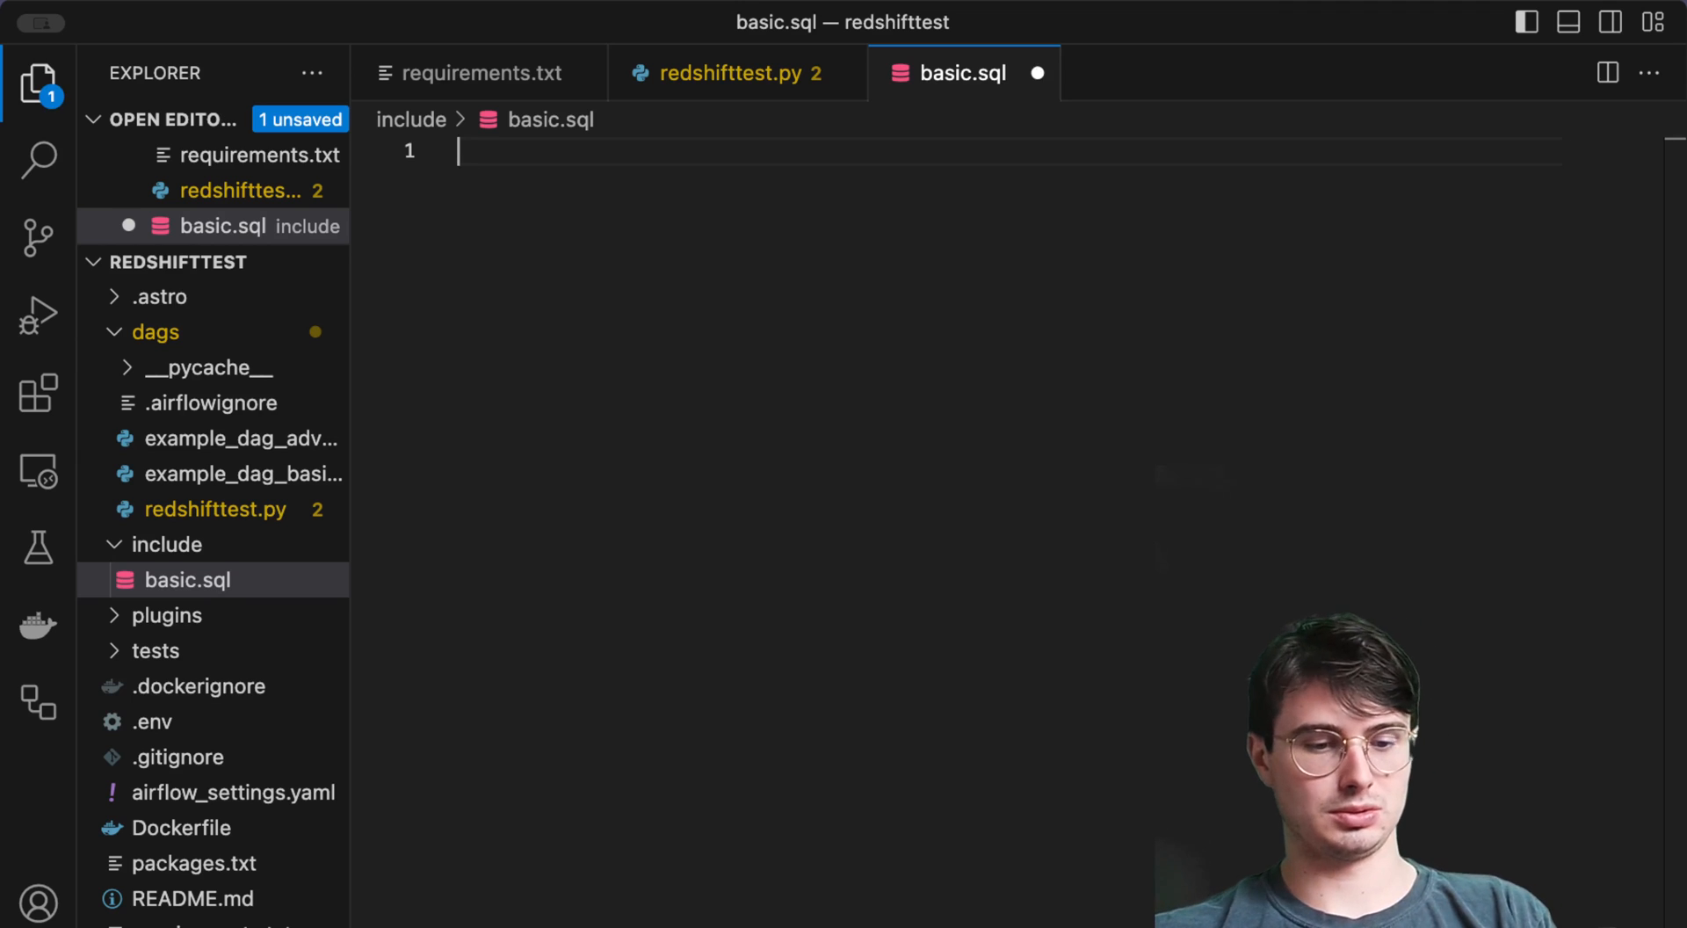
type("SELECT")
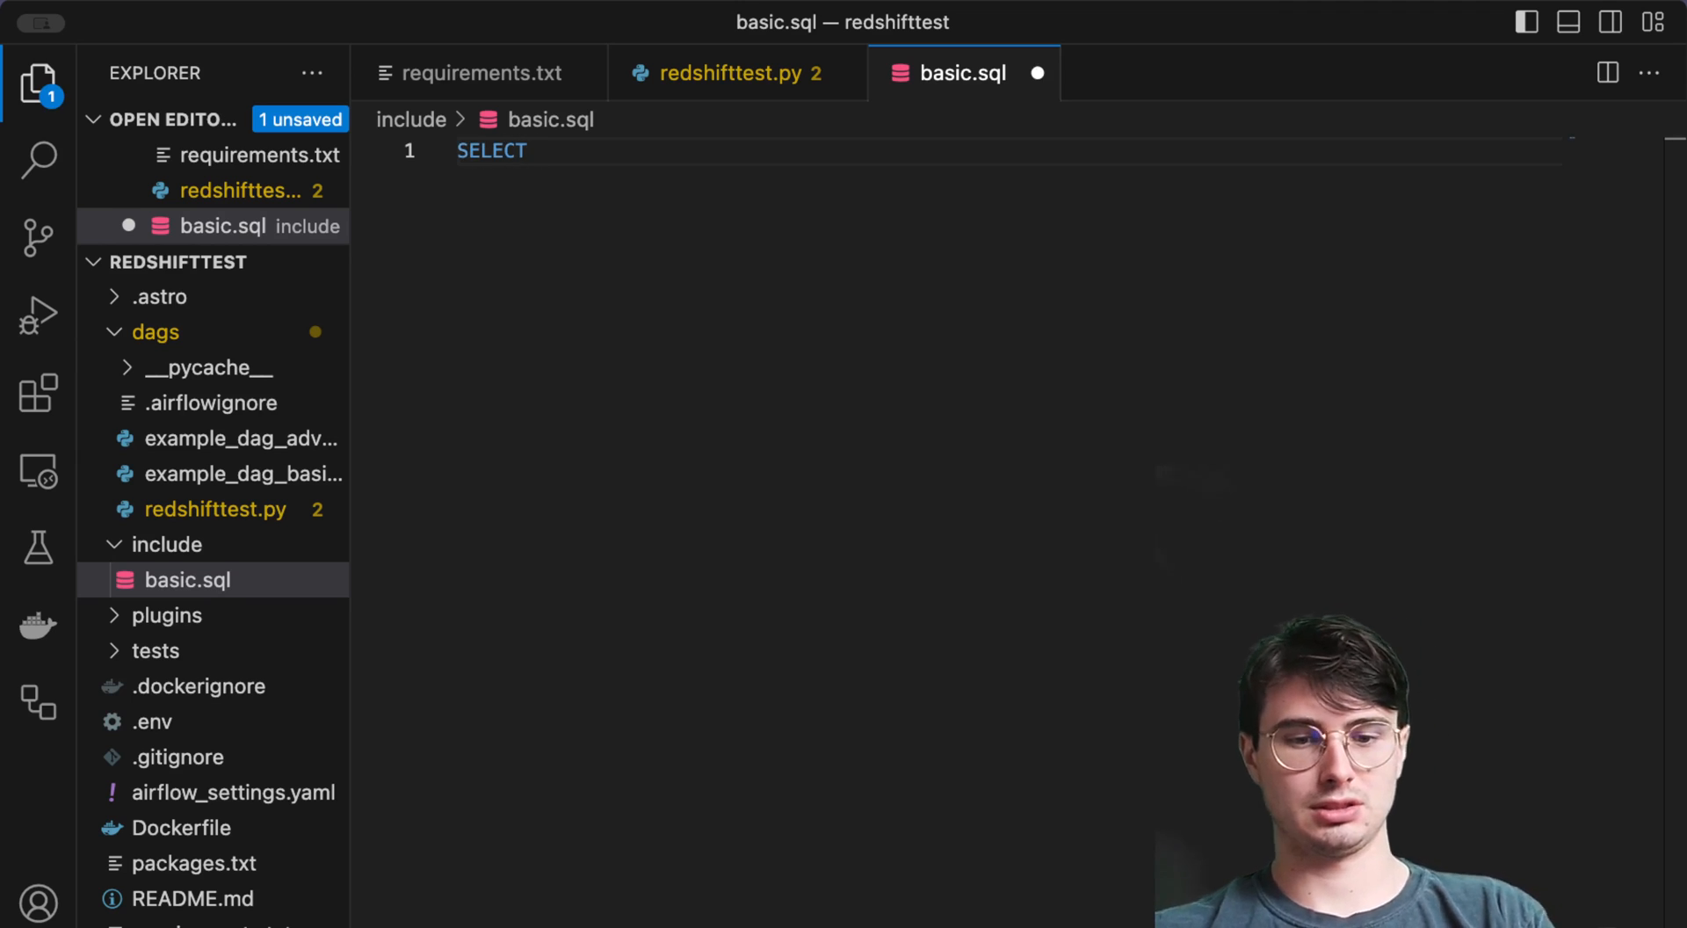
type("* FROM TES")
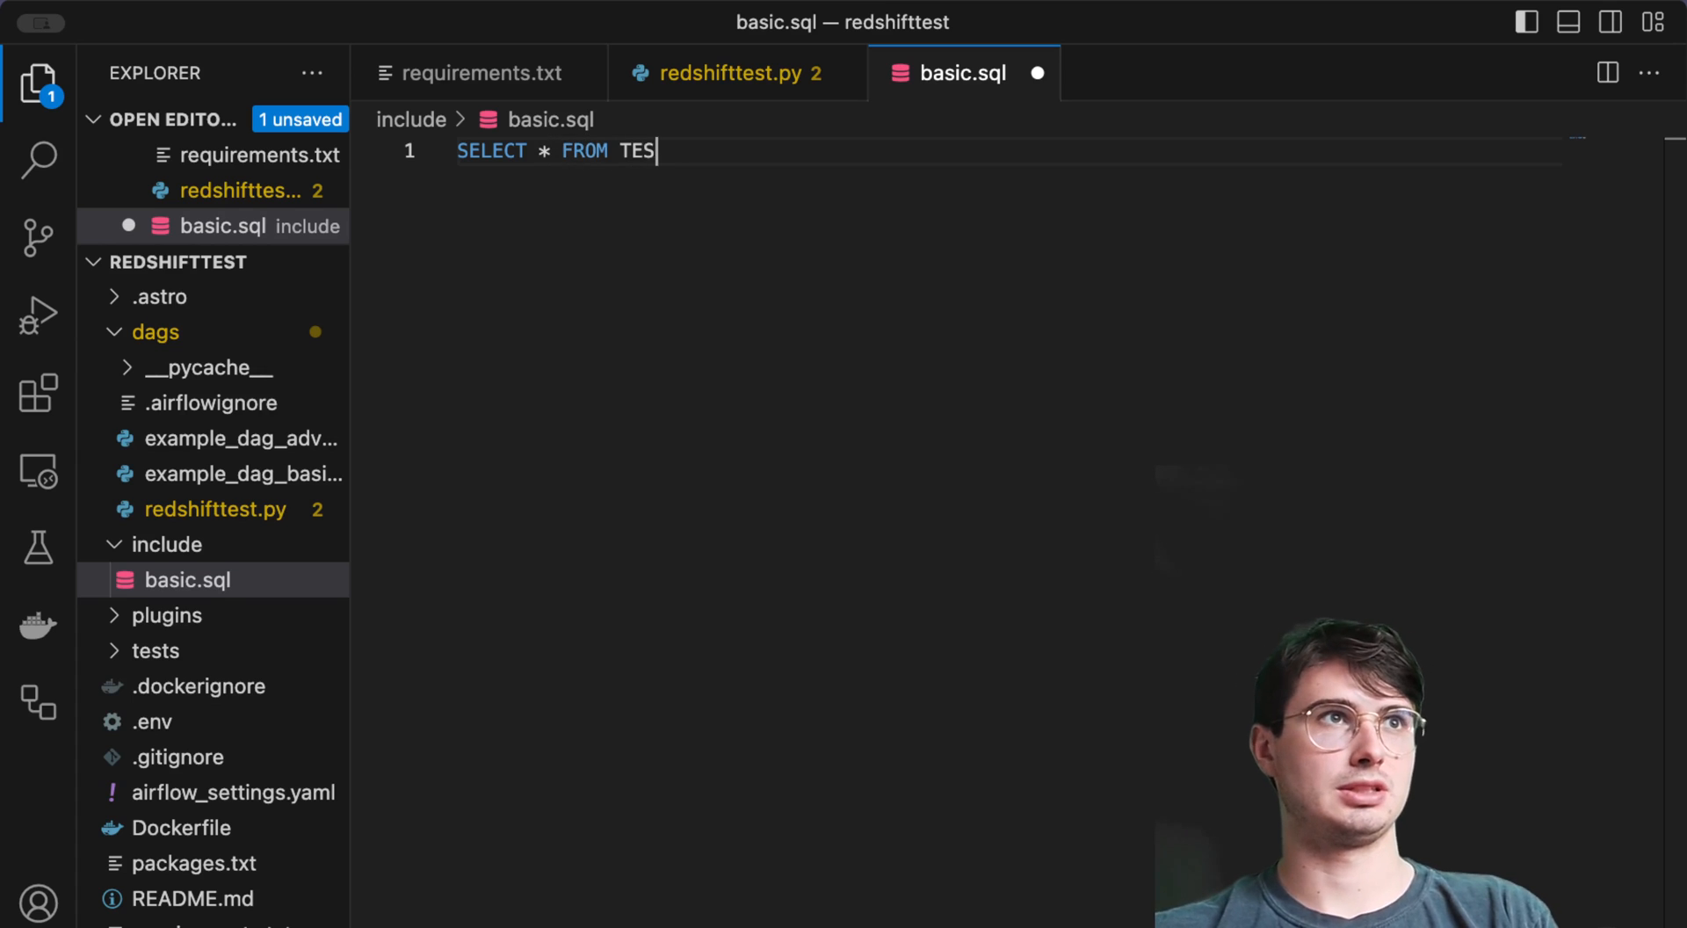
type("T")
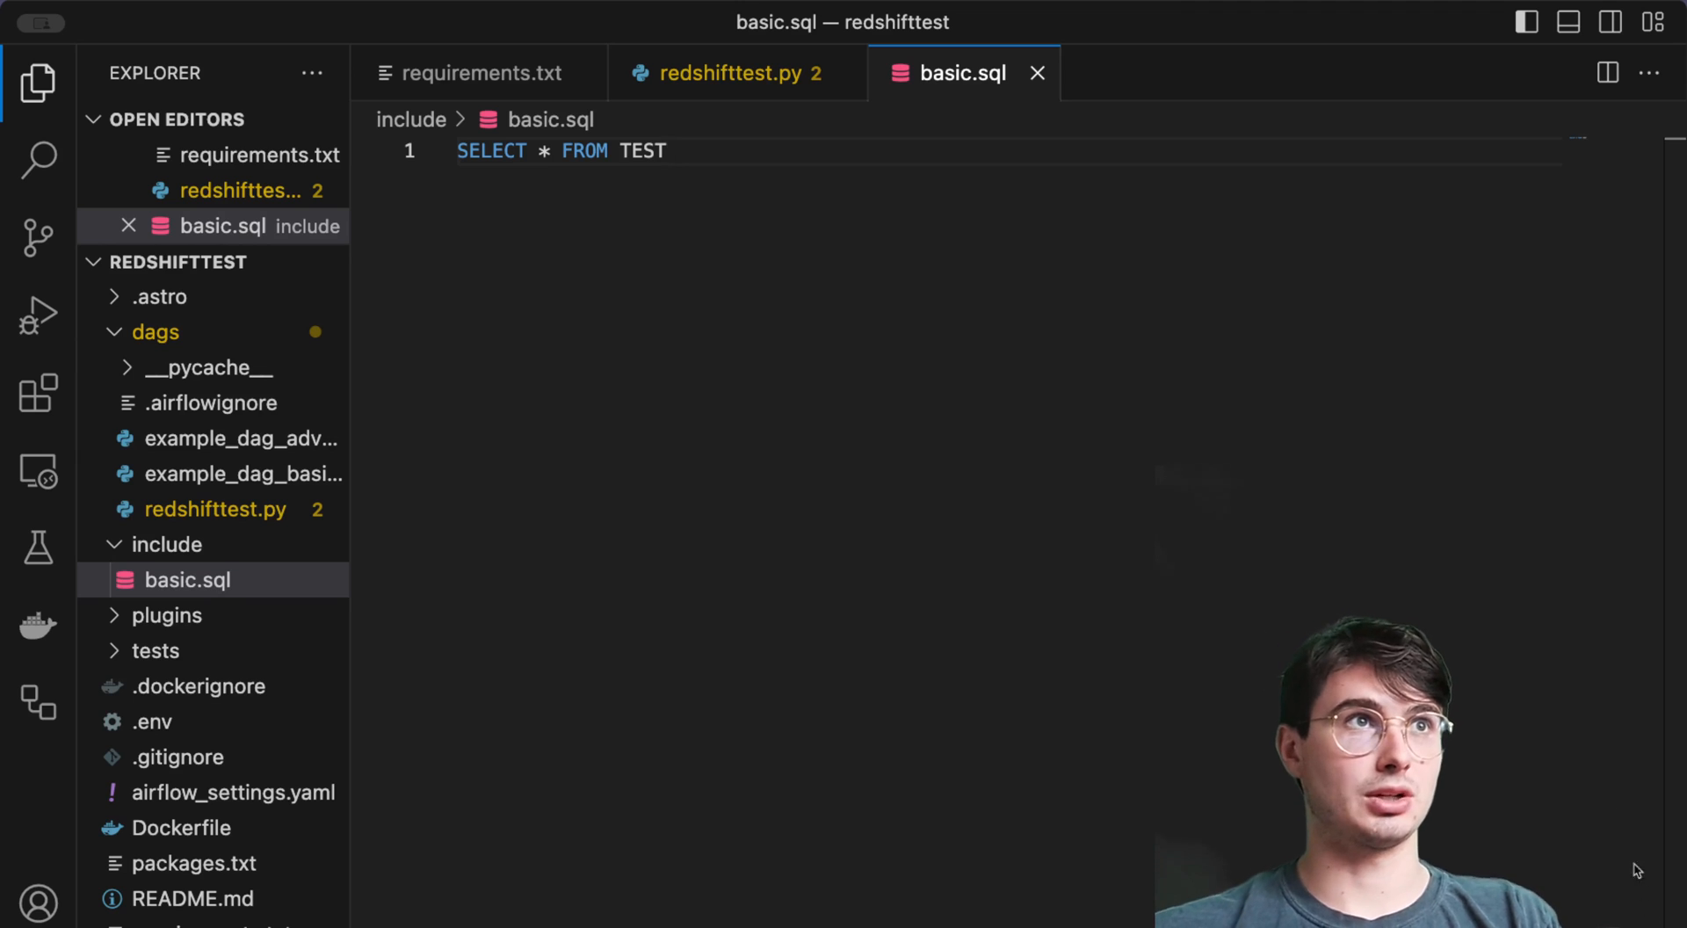
type(";")
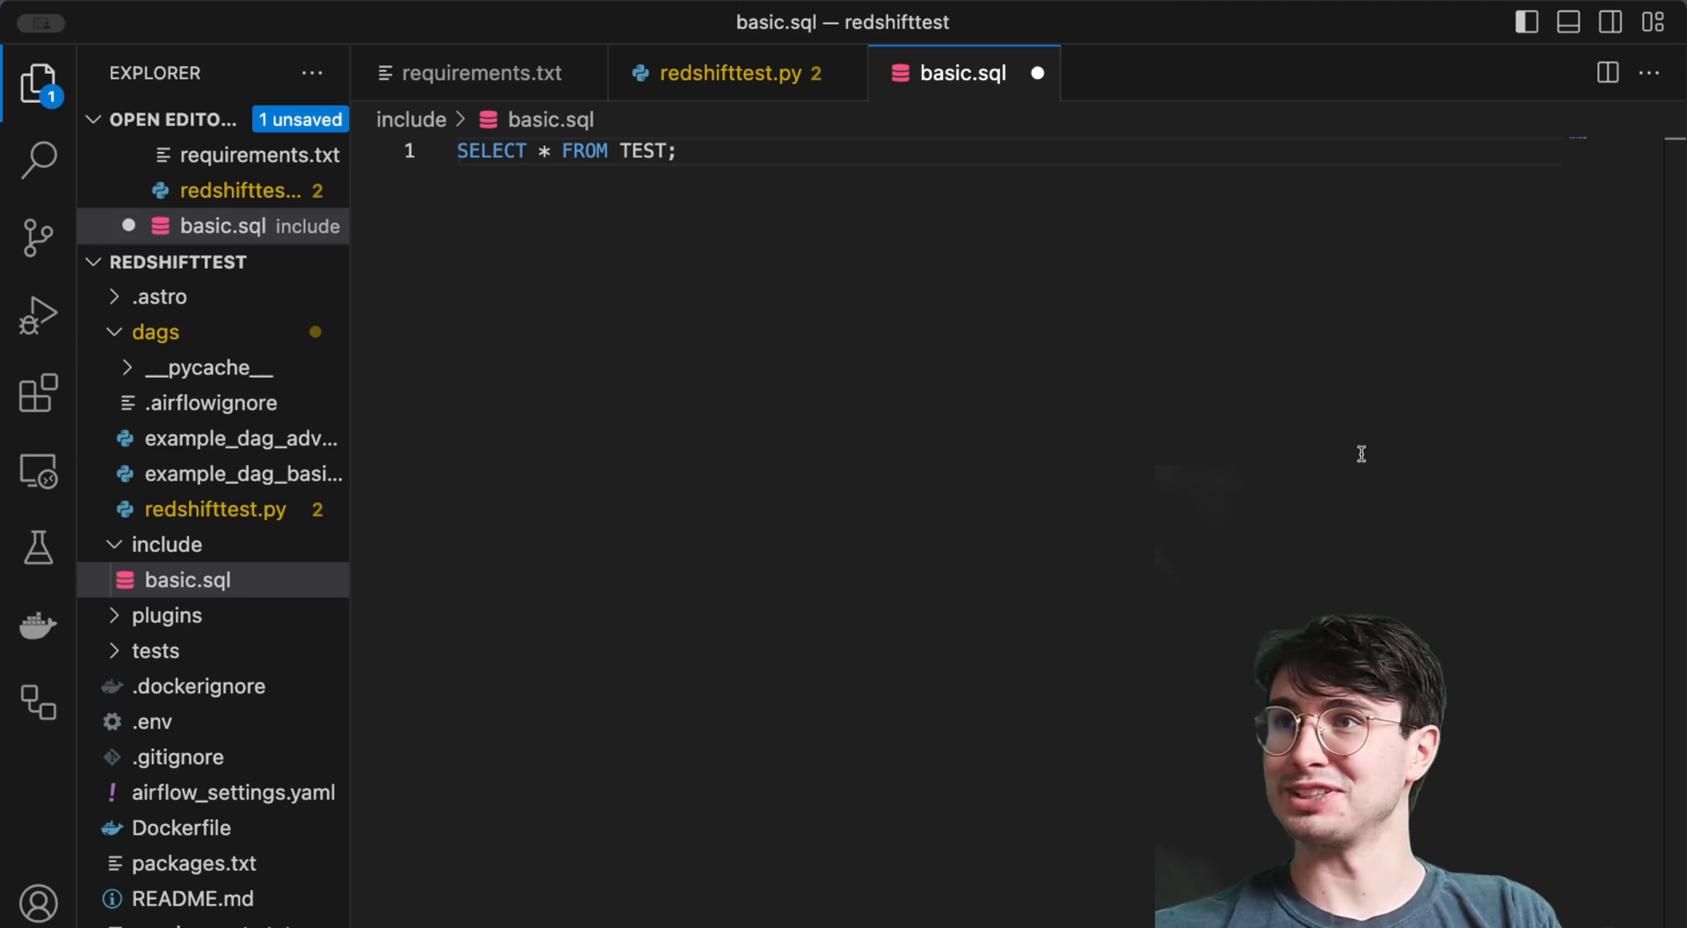
left_click(728, 72)
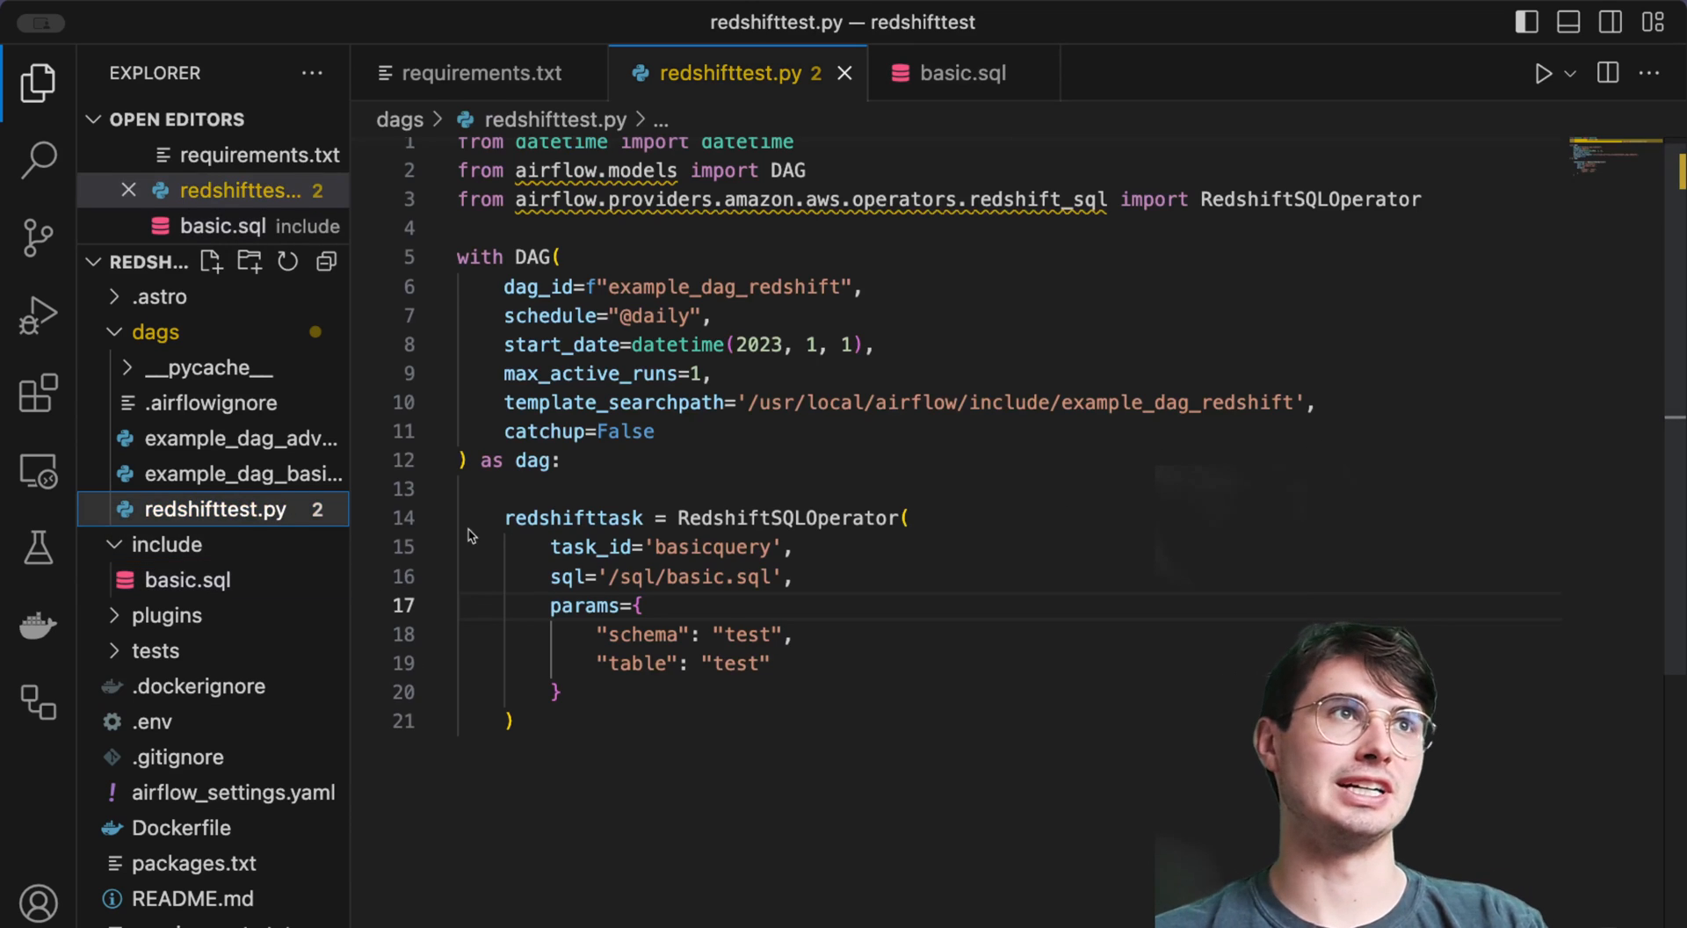
- Set template_searchpath to '/usr/local/airflow/include' and select the sql folder in the query path
scroll("down", 3)
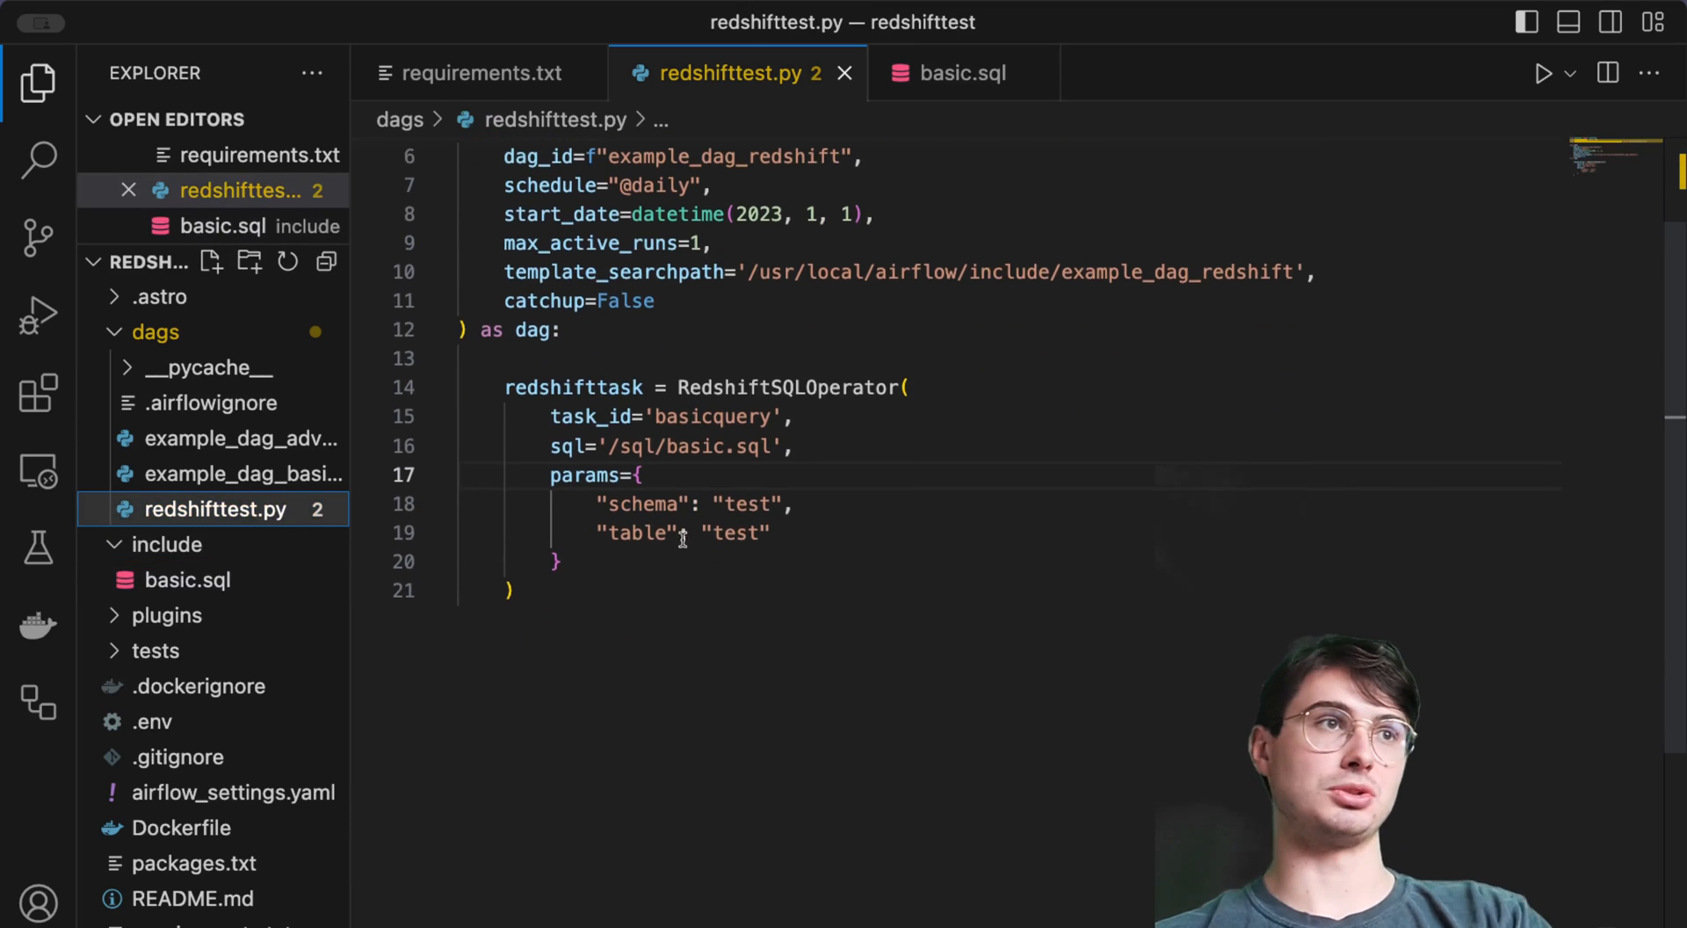
left_click(169, 544)
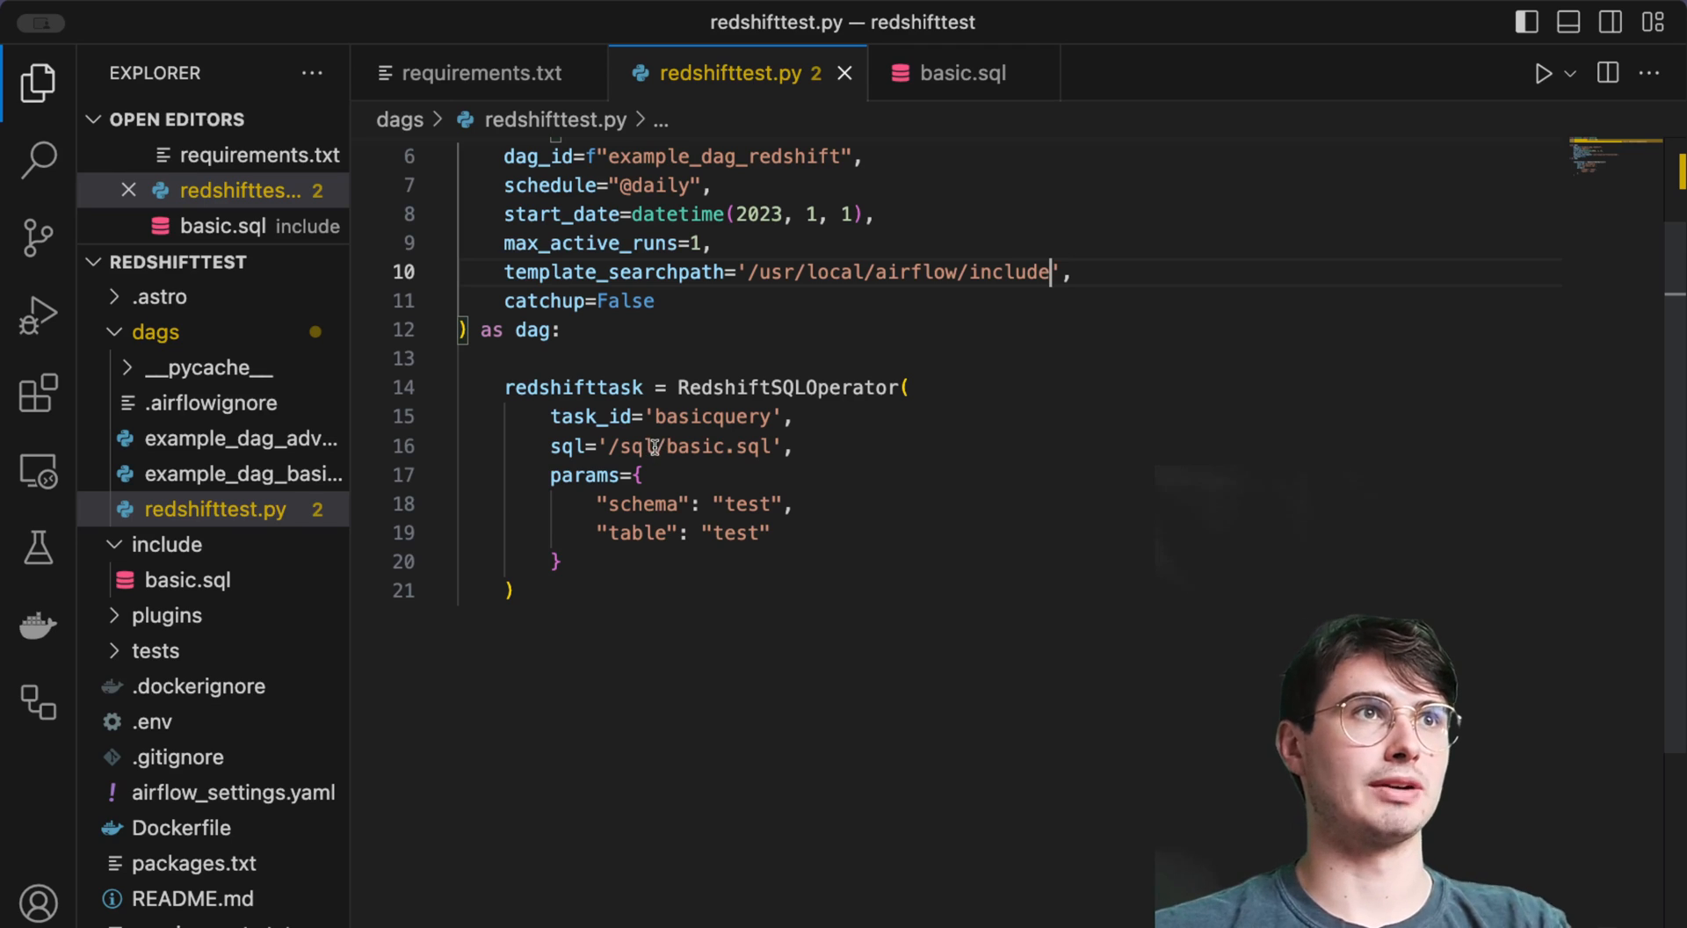
mouse_move(670, 464)
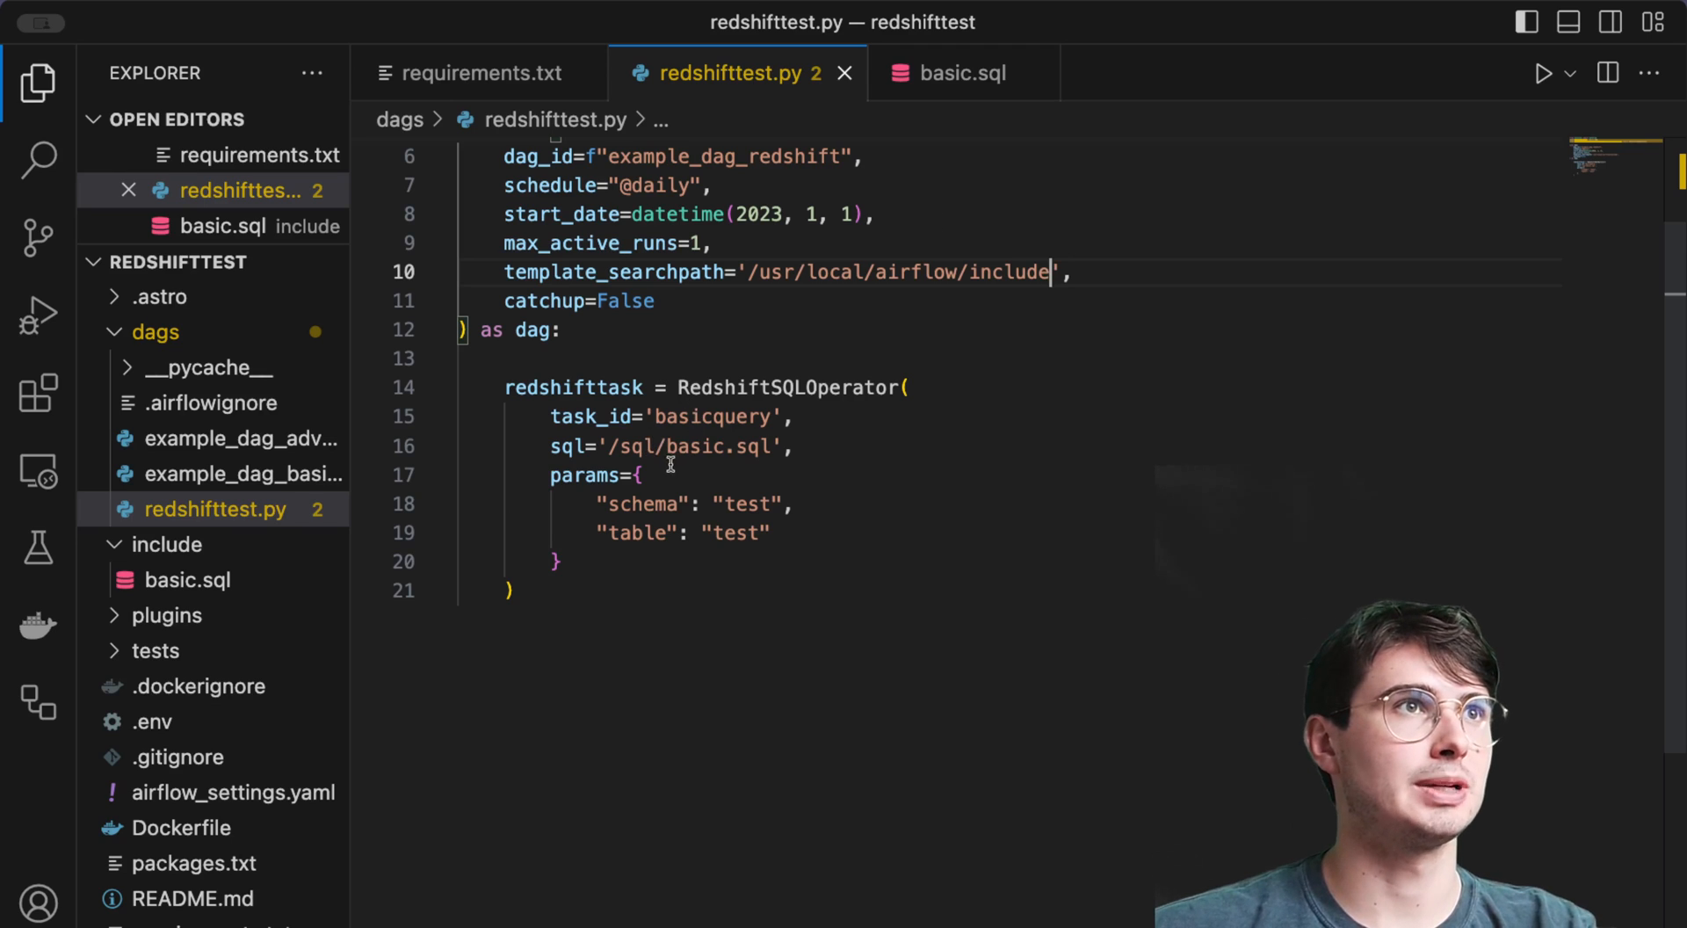
double_click(641, 445)
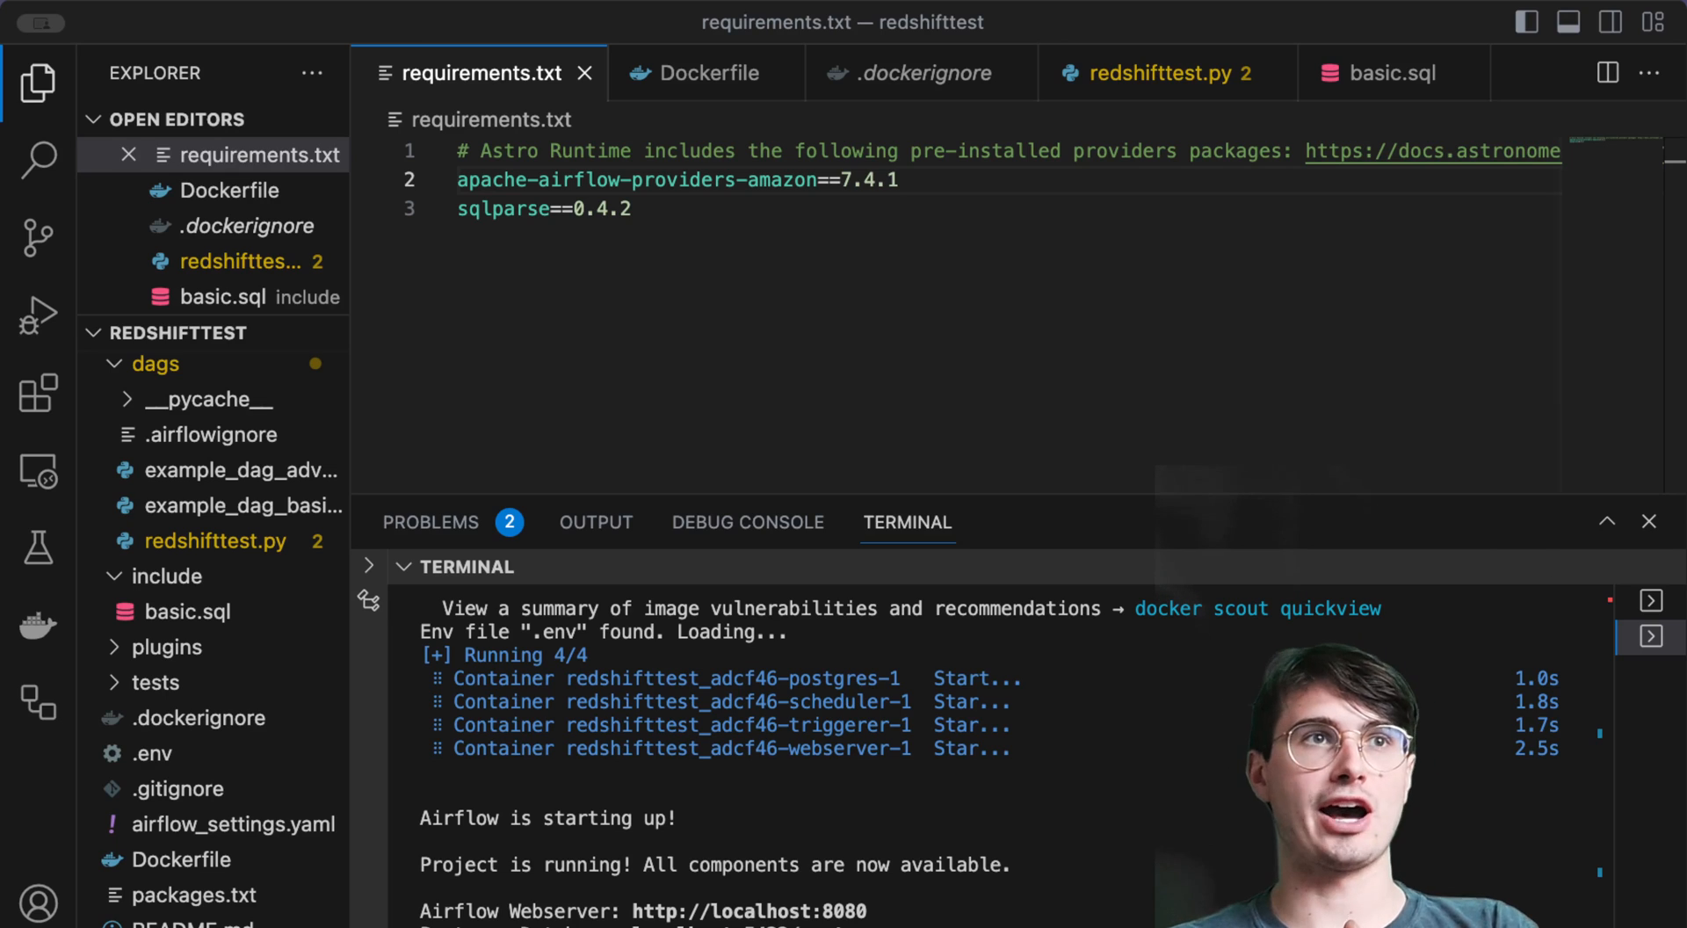
mouse_move(1323, 503)
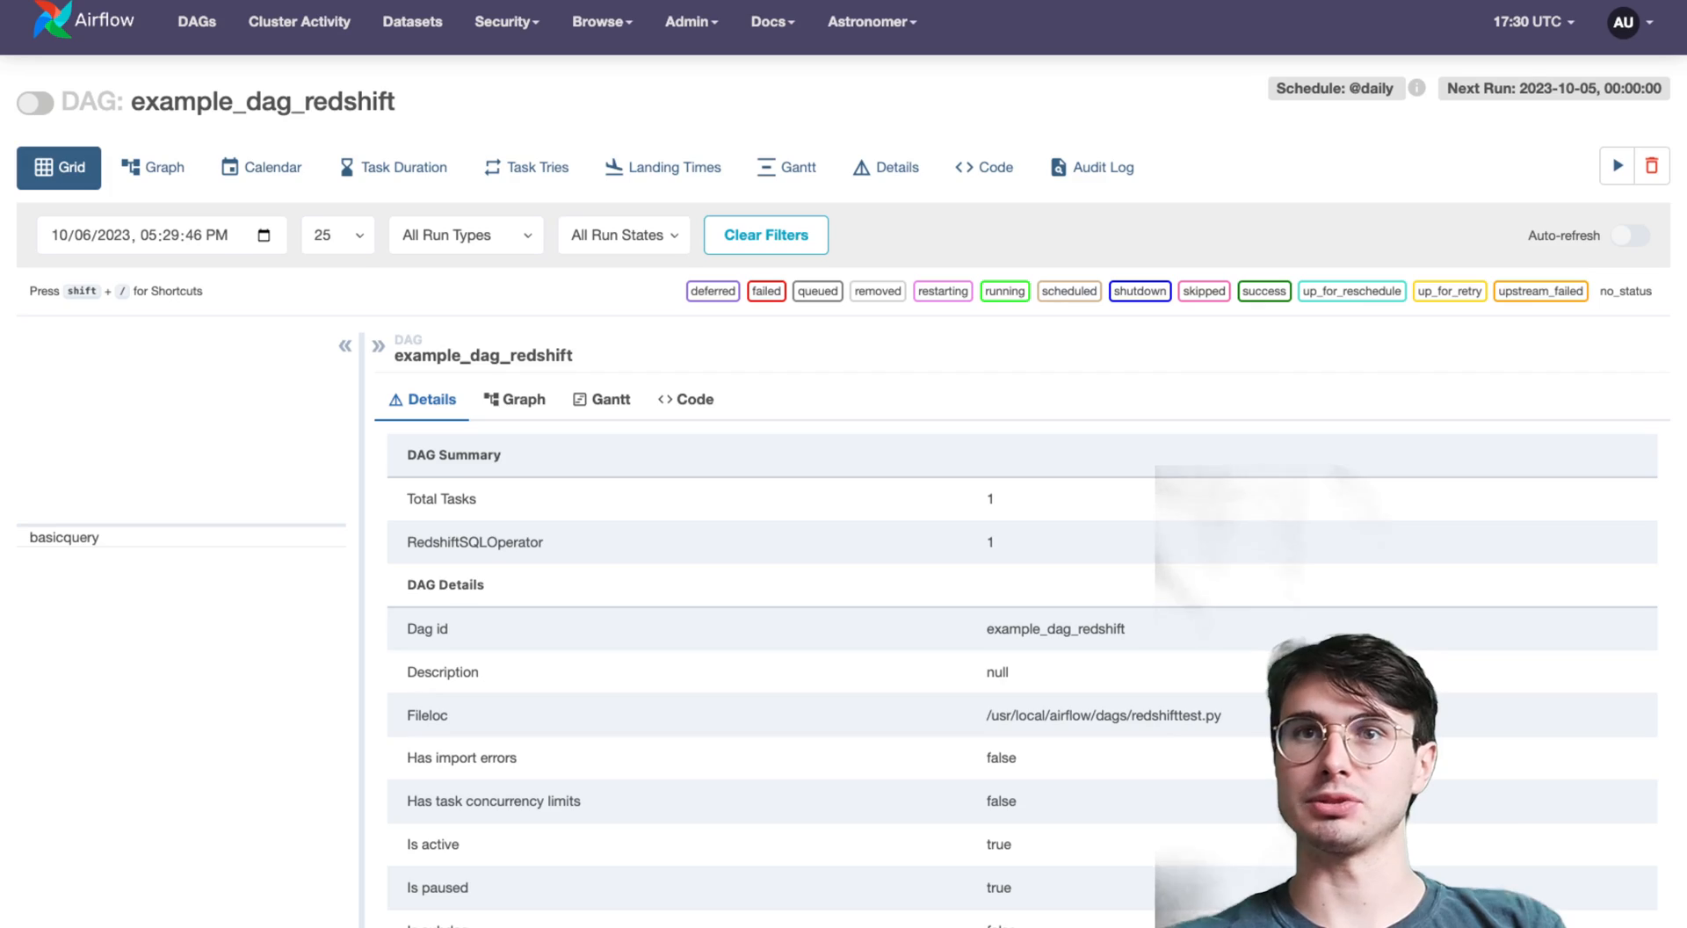
mouse_move(1556, 154)
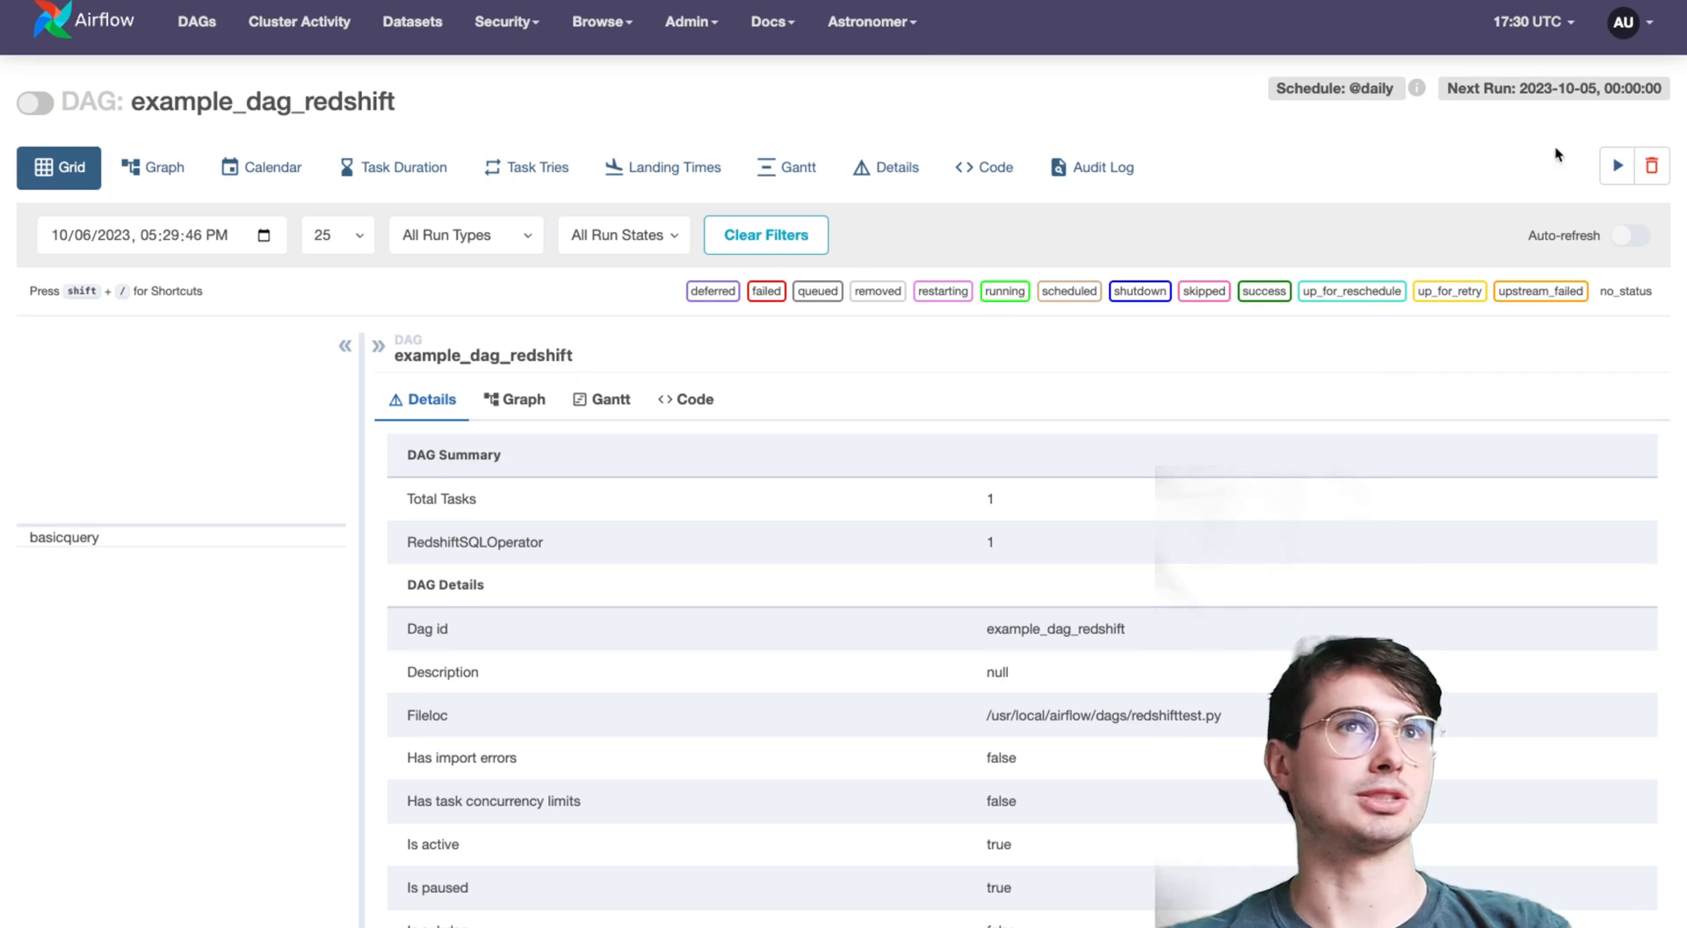
mouse_move(1616, 167)
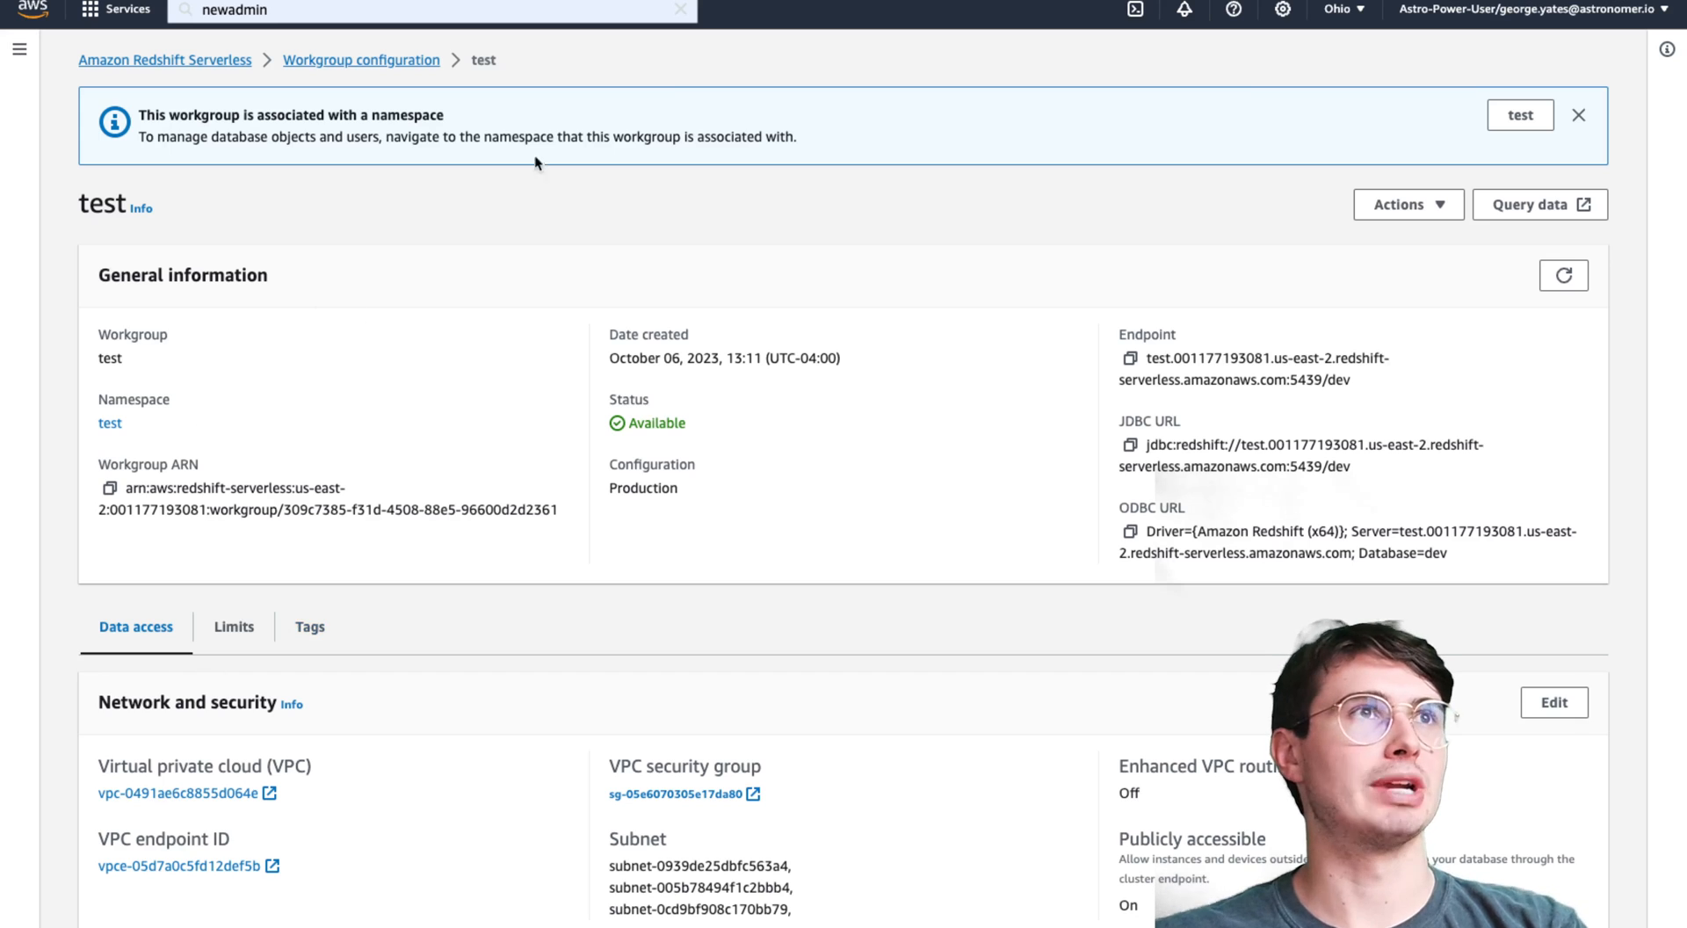
- Scroll the test workgroup's details down to Network and security
scroll("down", 3)
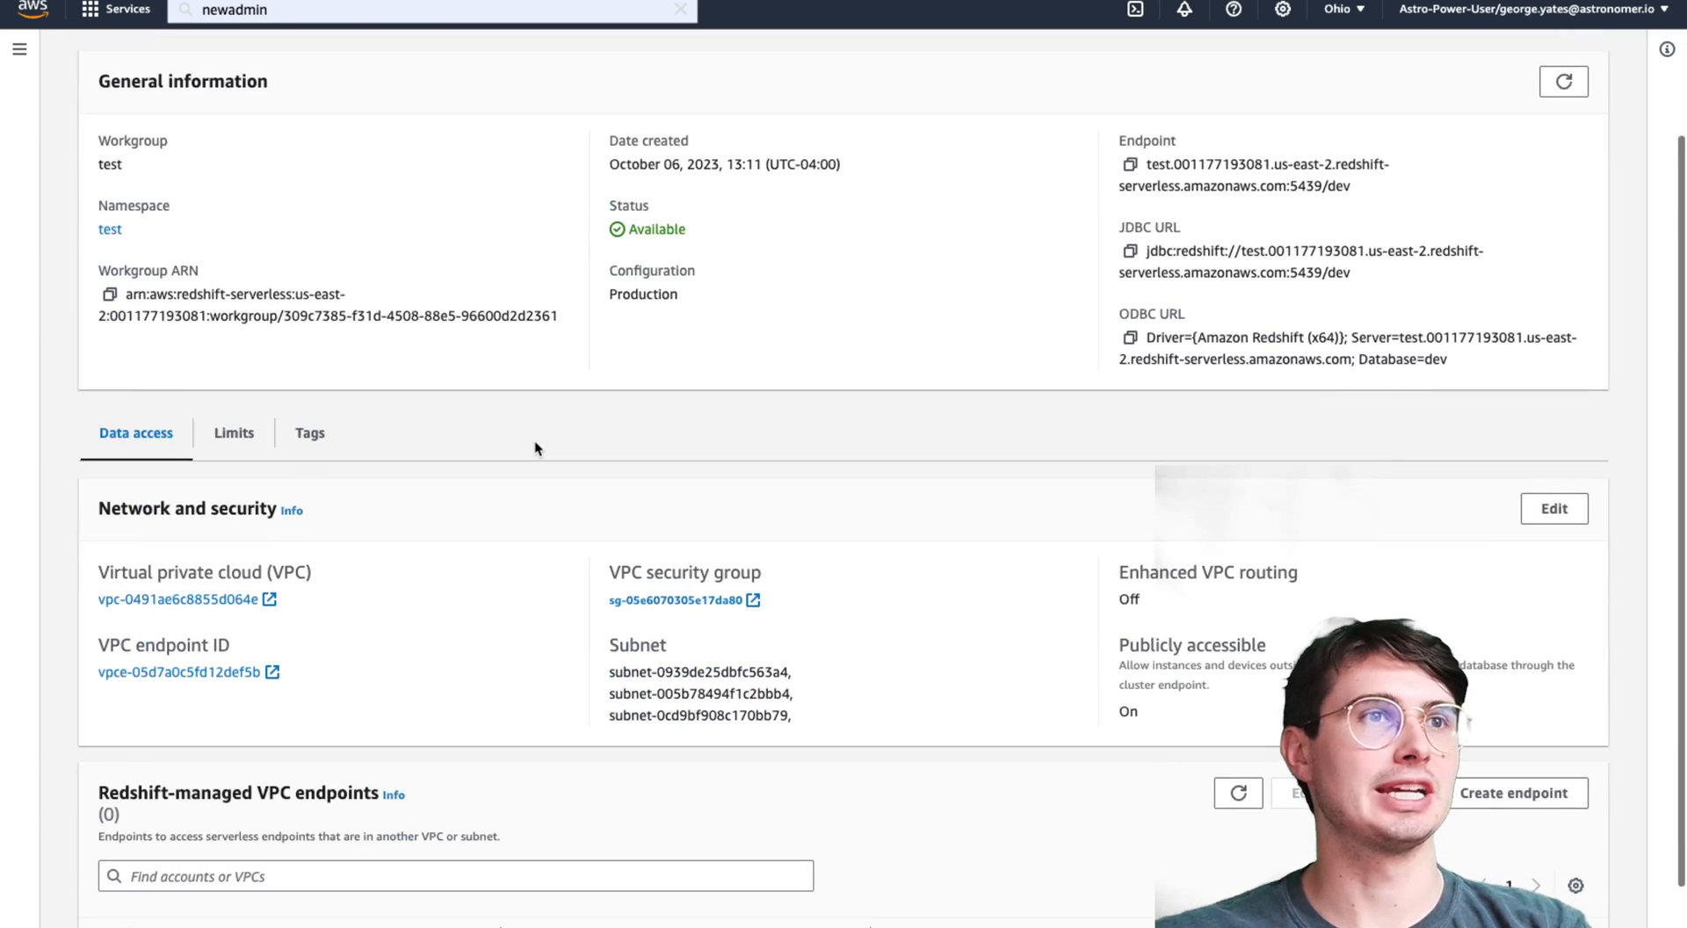